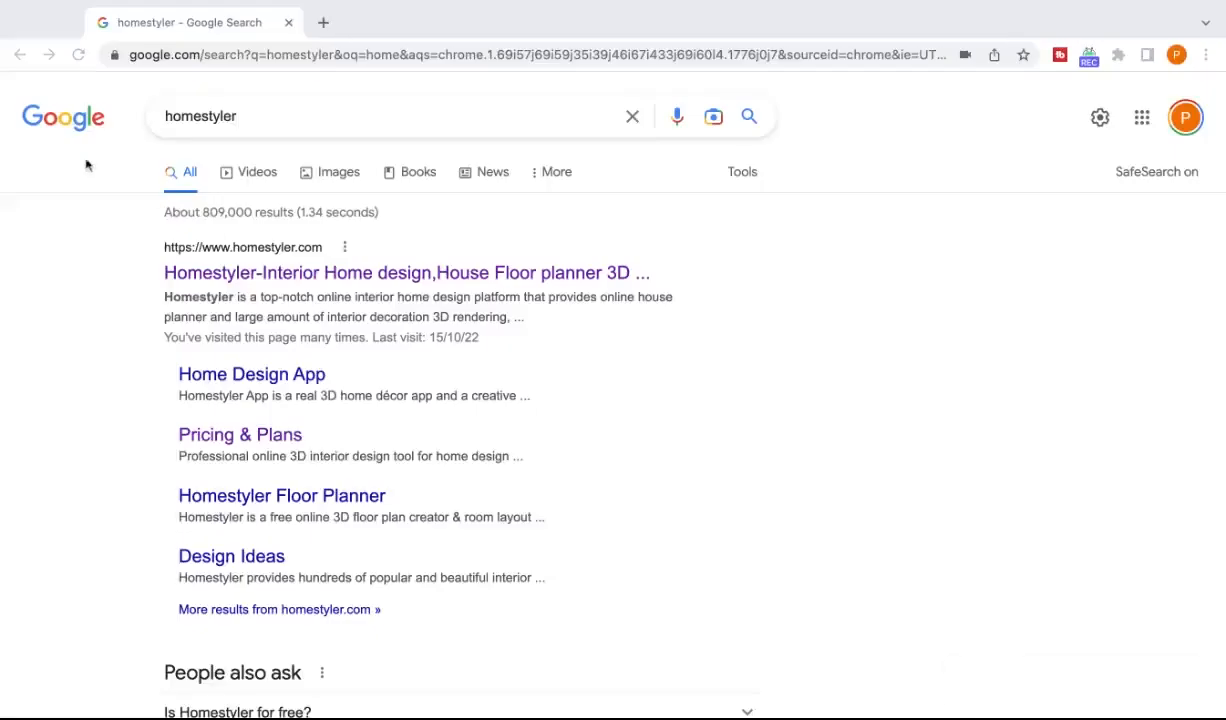
# - Go to the Homestyler site from the Google search results
pyautogui.click(404, 272)
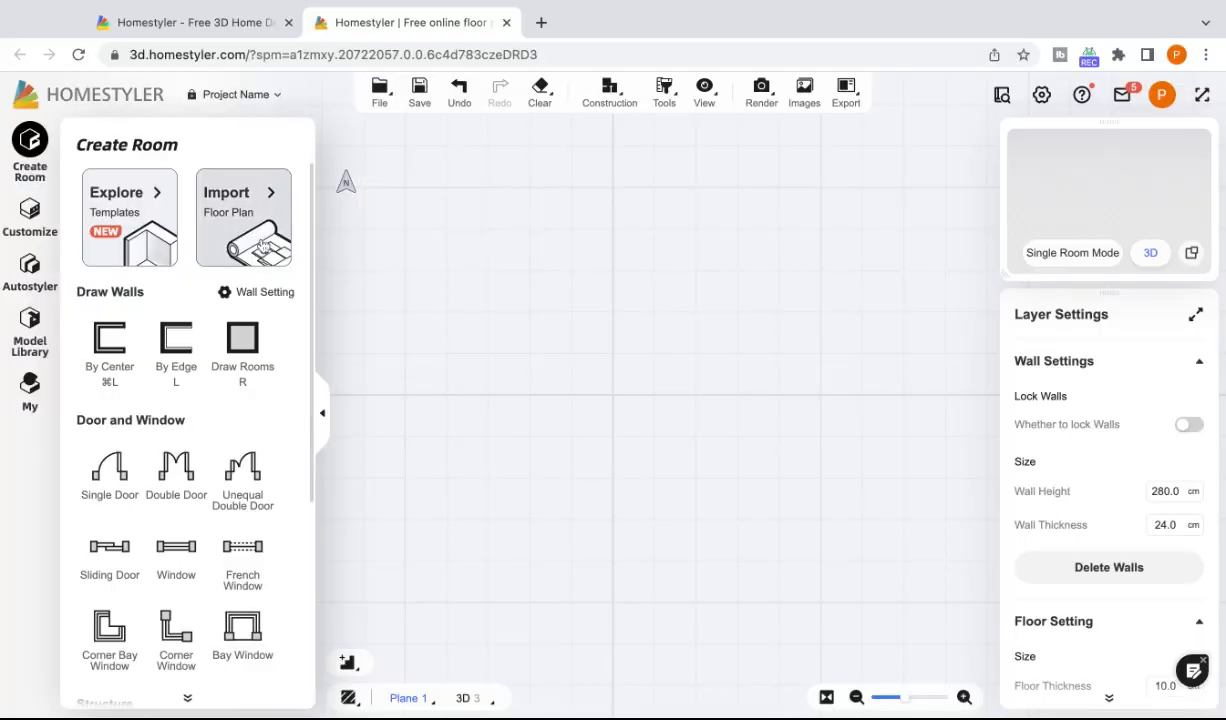
# - Import the floor plan image for manual drawing and scale it by the kitchen width
pyautogui.click(244, 218)
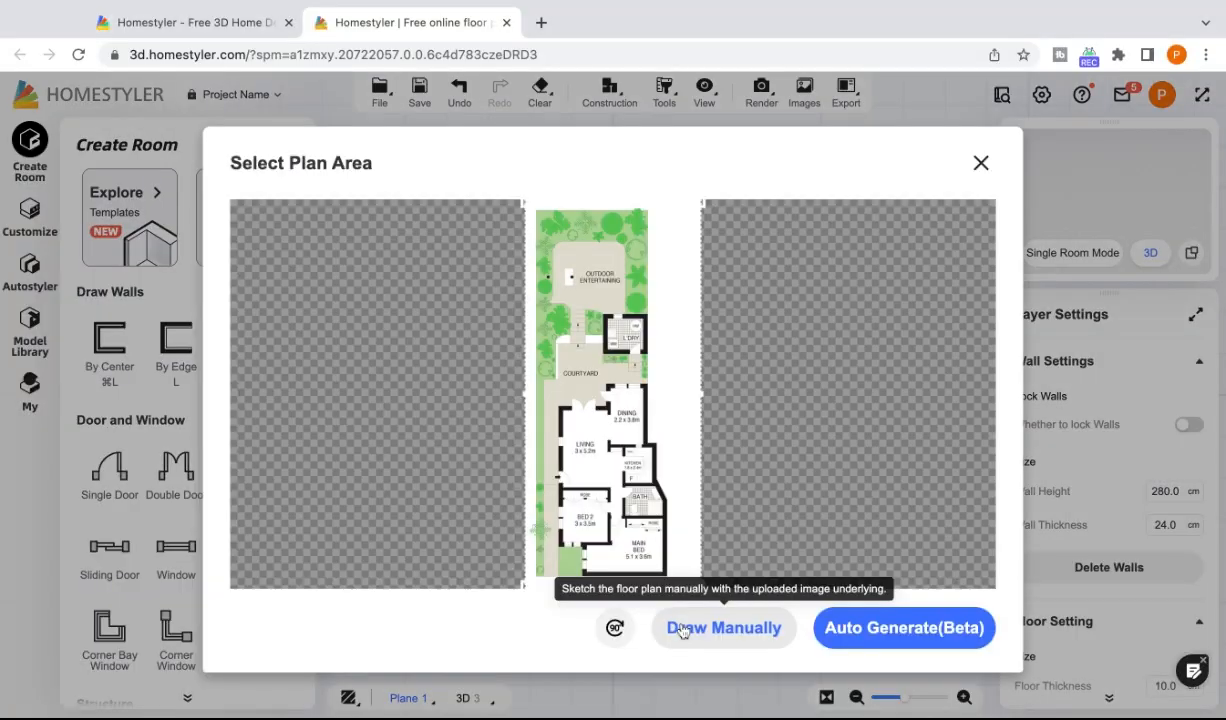
pyautogui.click(722, 628)
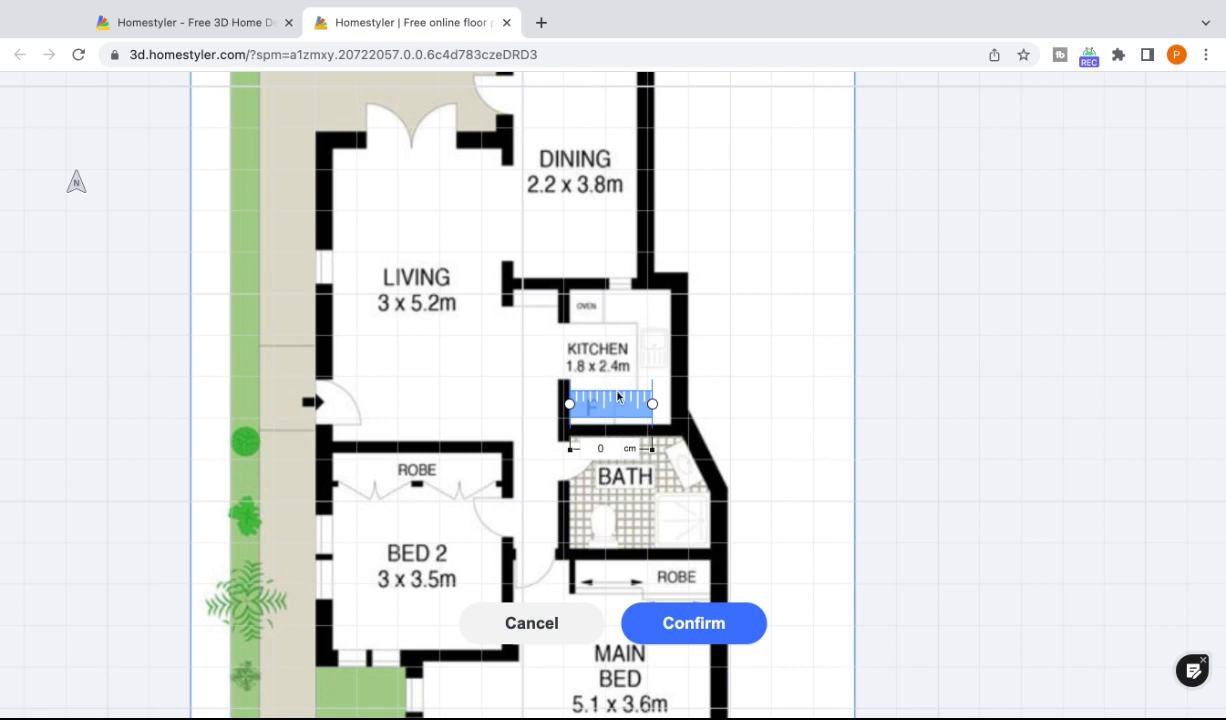
pyautogui.moveTo(652, 404); pyautogui.dragTo(668, 404)
pyautogui.write('180')
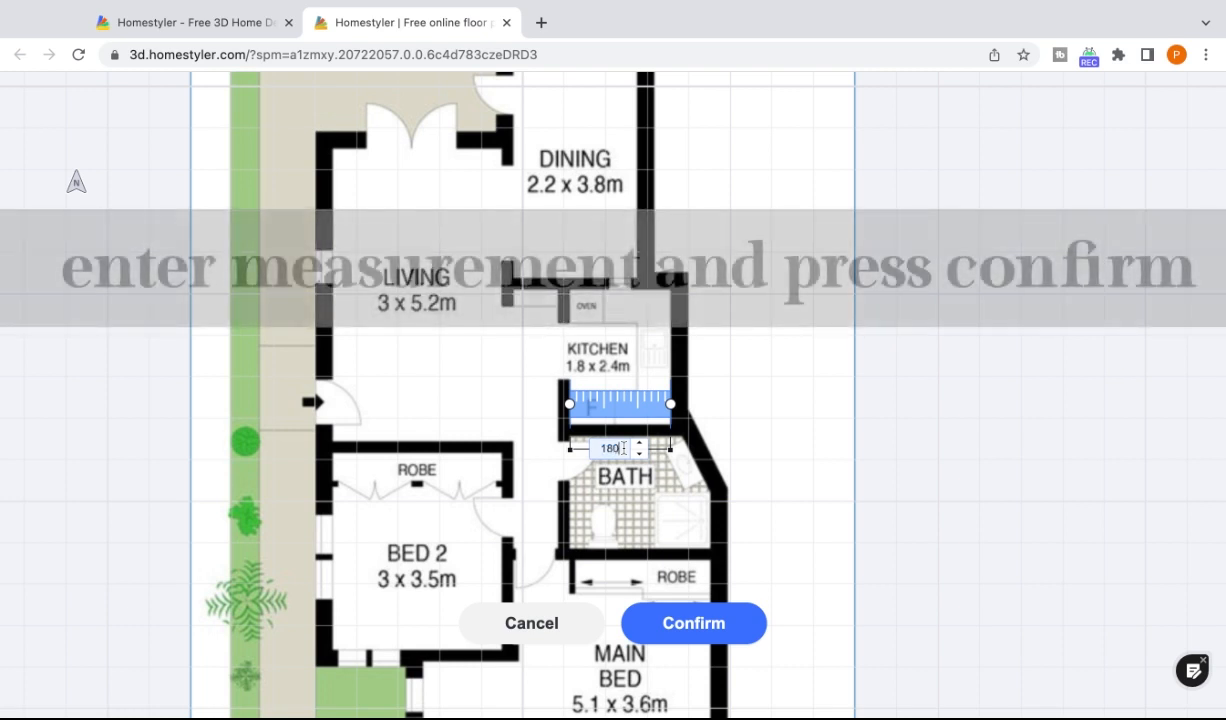
pyautogui.click(692, 624)
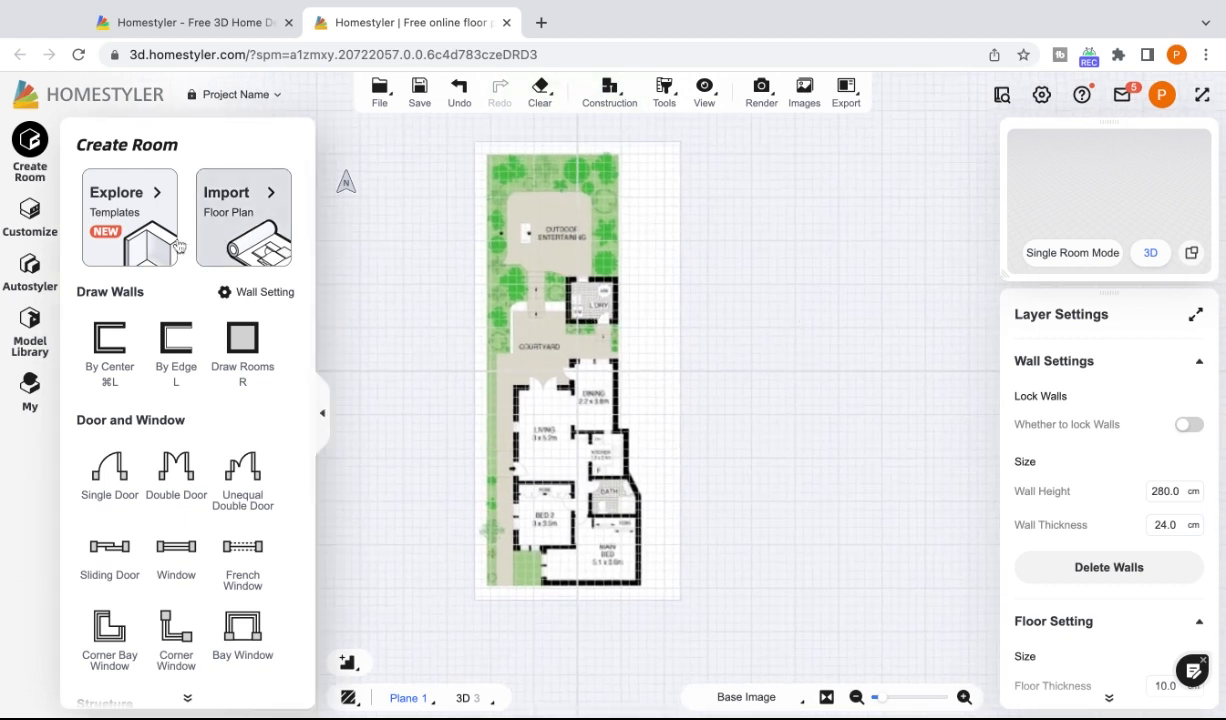
# - Draw walls along the plan outlines to enclose the bedrooms, living, kitchen and bath
pyautogui.click(176, 344)
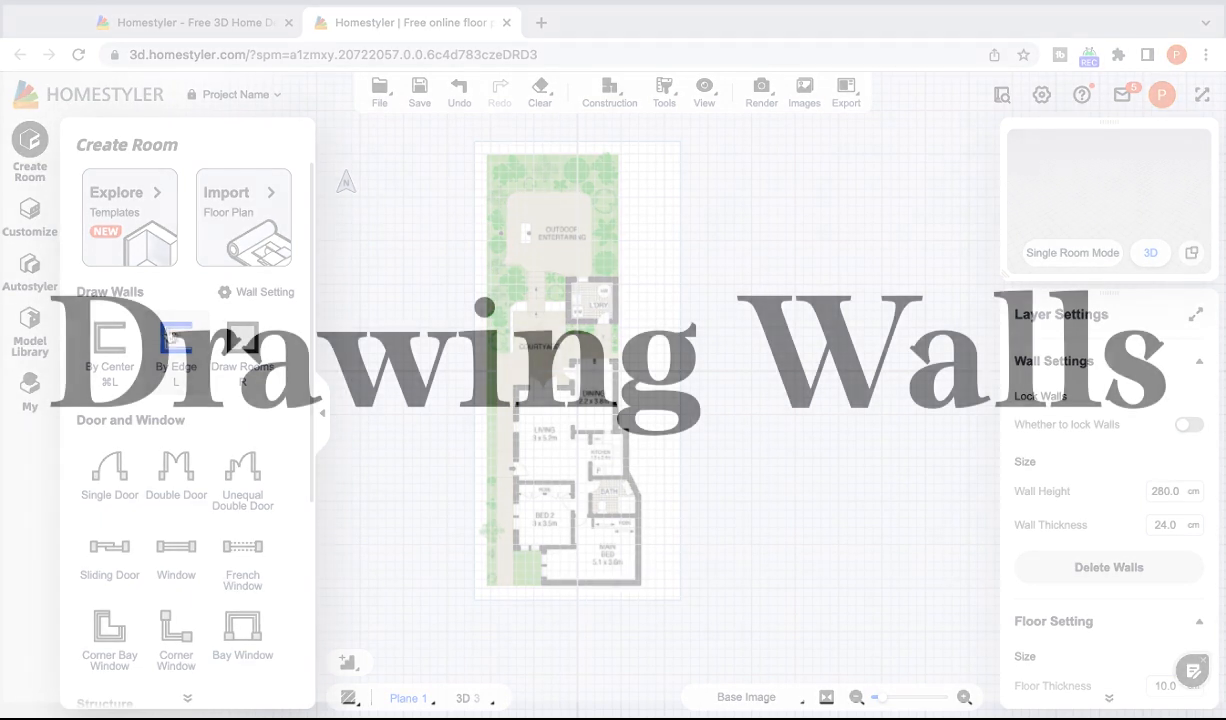
pyautogui.click(108, 344)
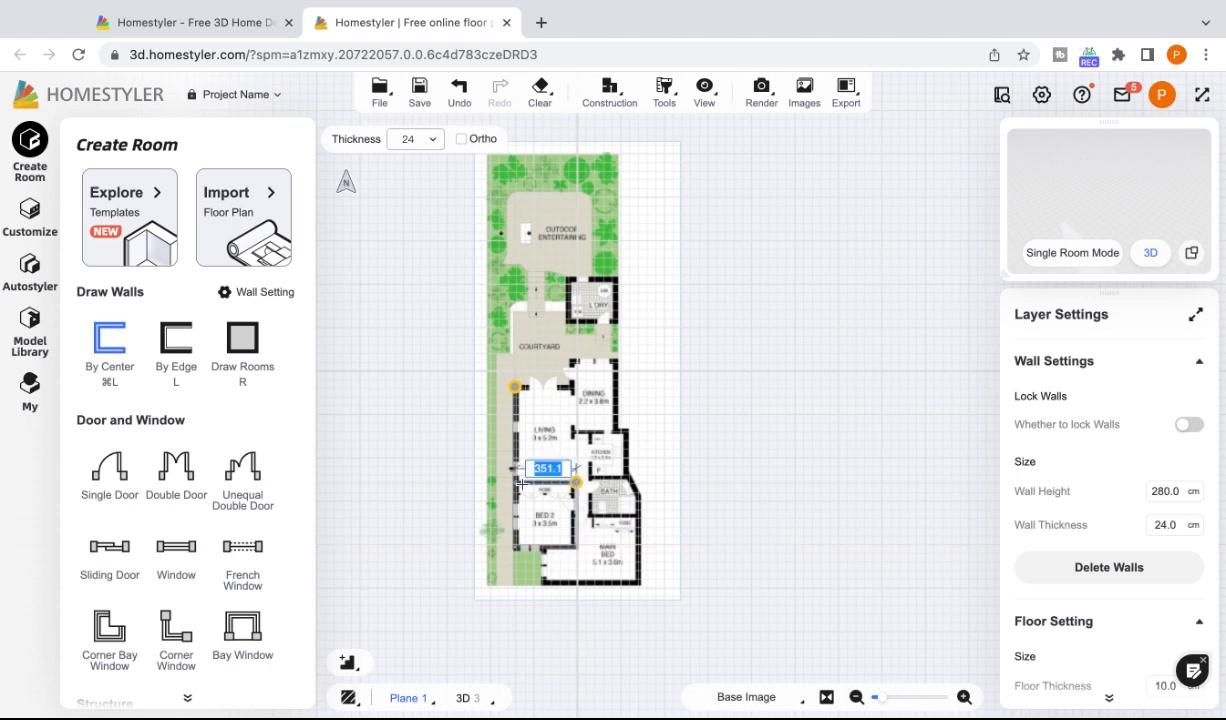
pyautogui.moveTo(548, 482); pyautogui.dragTo(548, 384)
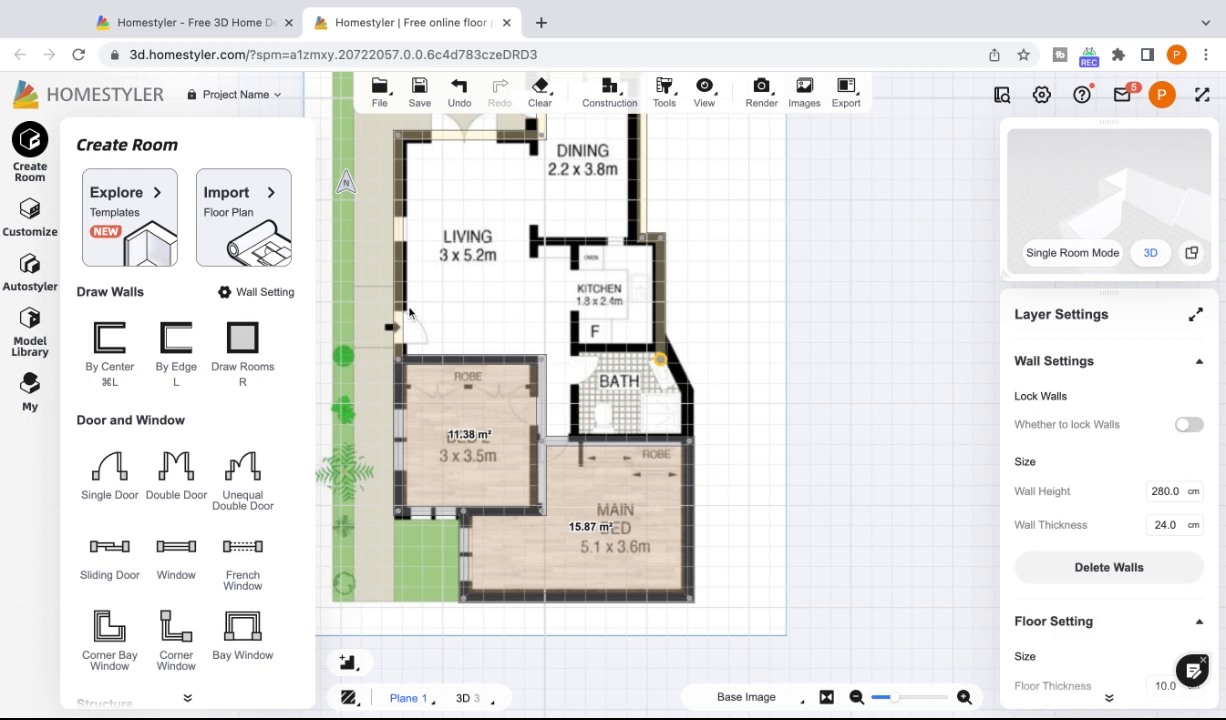
pyautogui.click(108, 344)
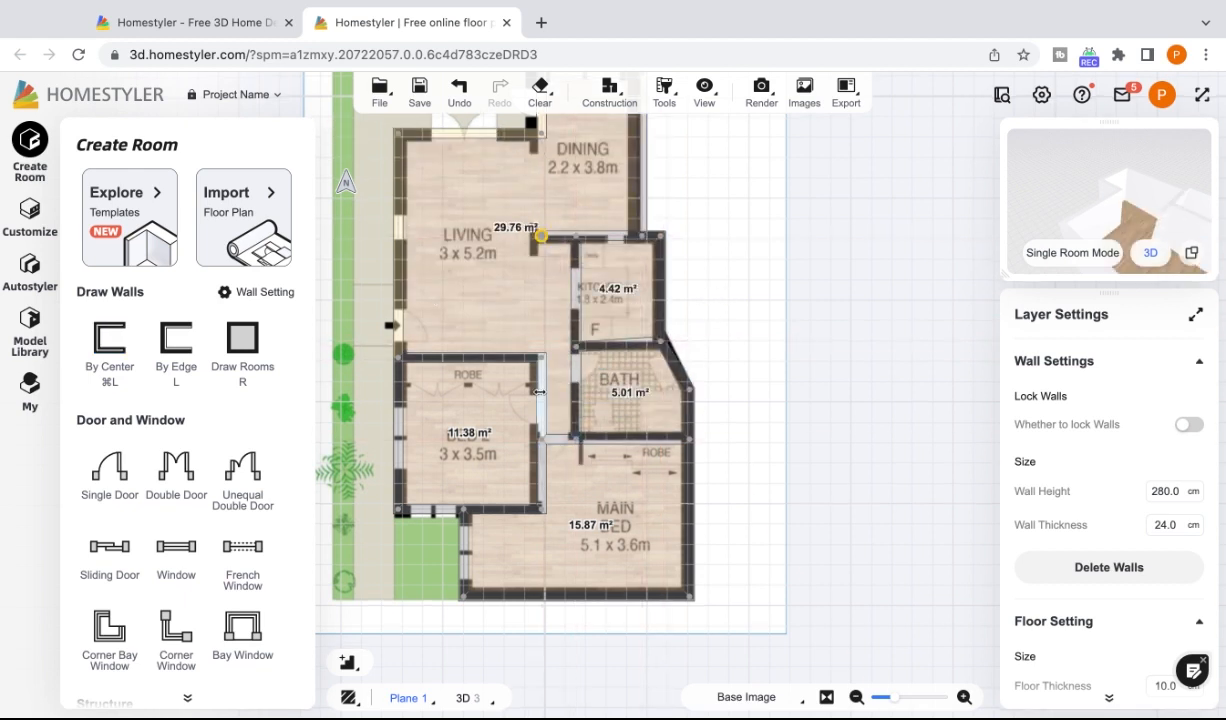
pyautogui.click(536, 390)
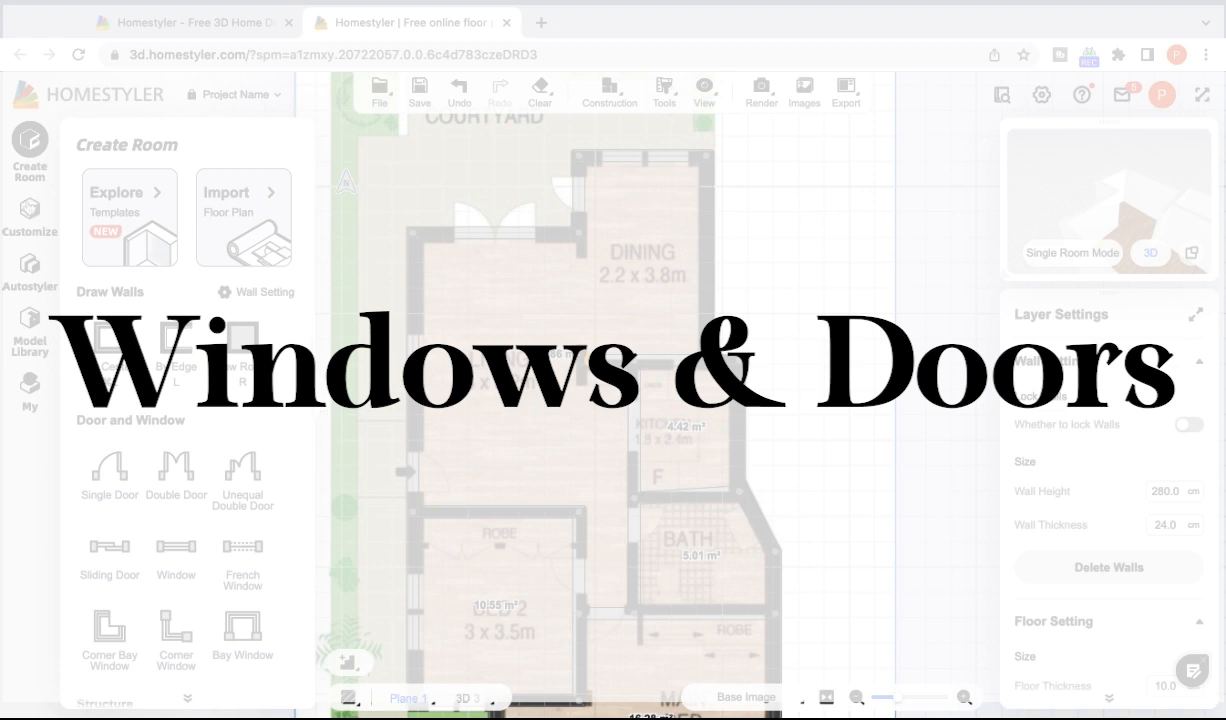
# - Browse the Model Library's Structure catalog down through the door models
pyautogui.click(30, 210)
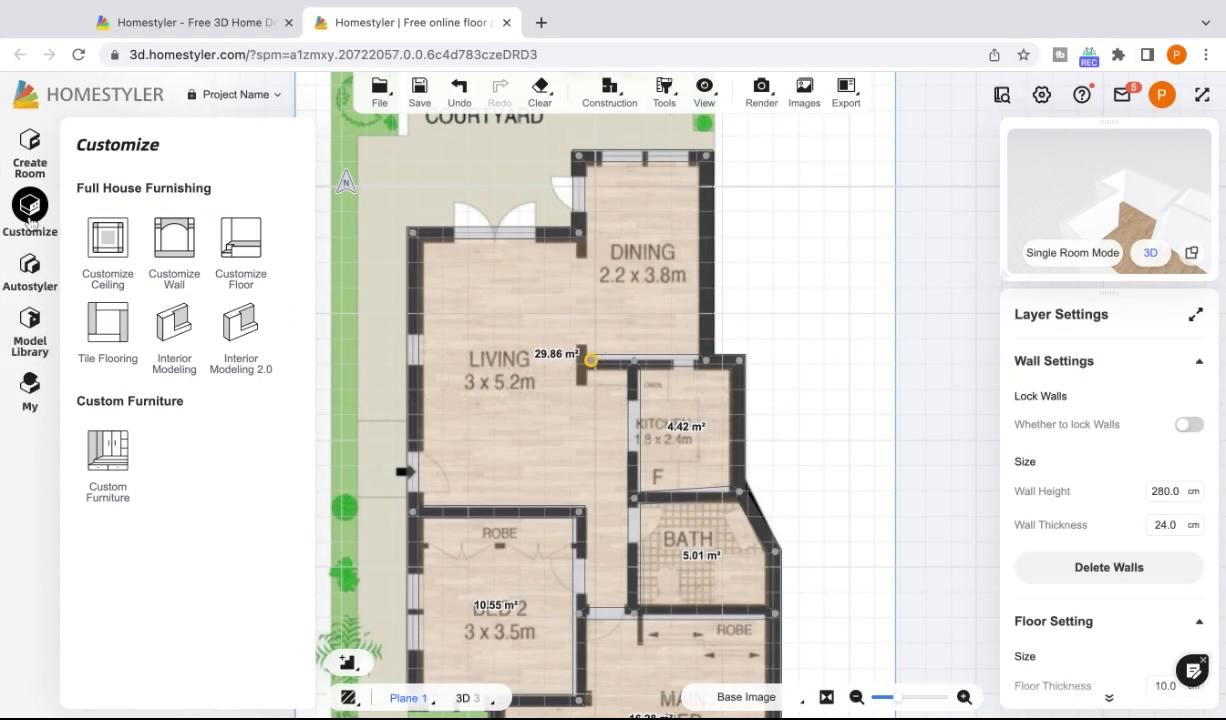
pyautogui.click(28, 324)
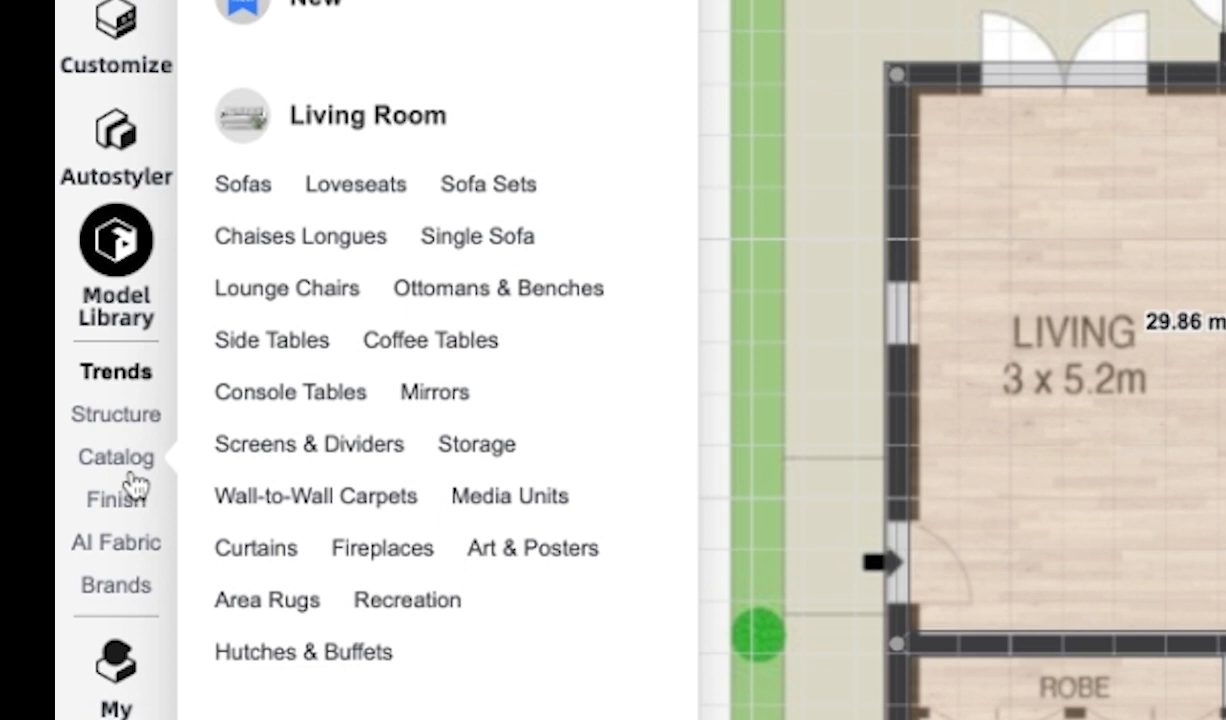
pyautogui.moveTo(132, 486)
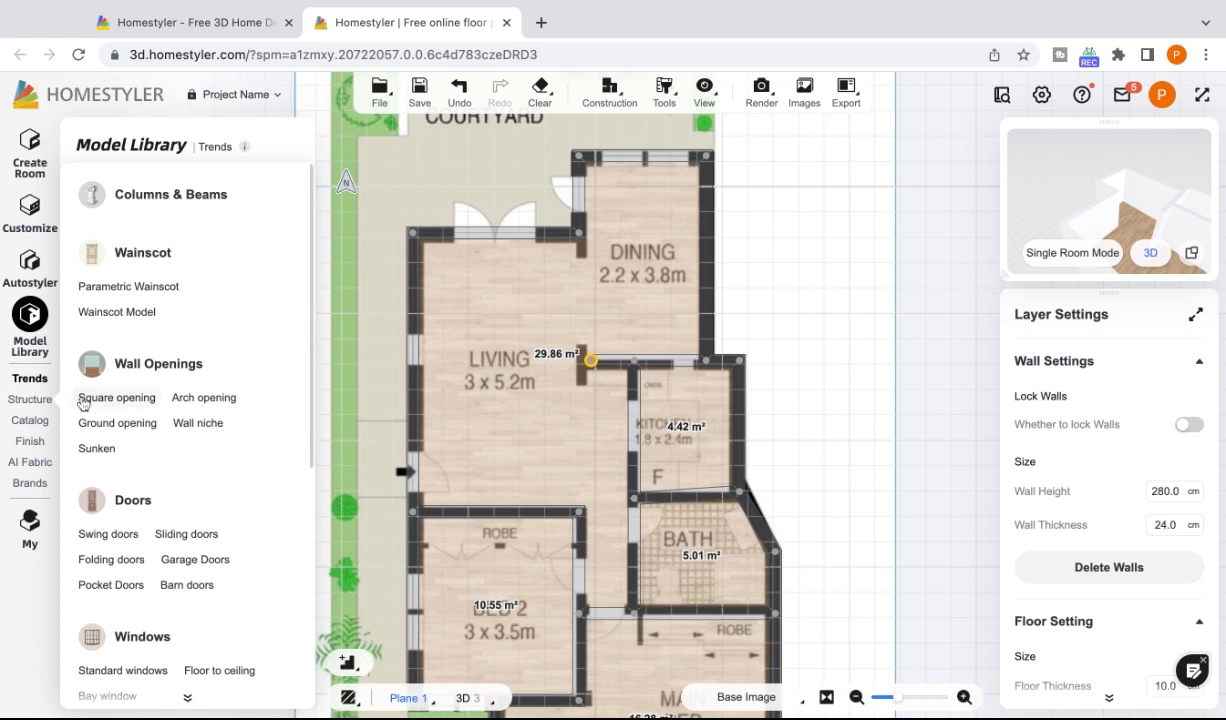
pyautogui.click(30, 400)
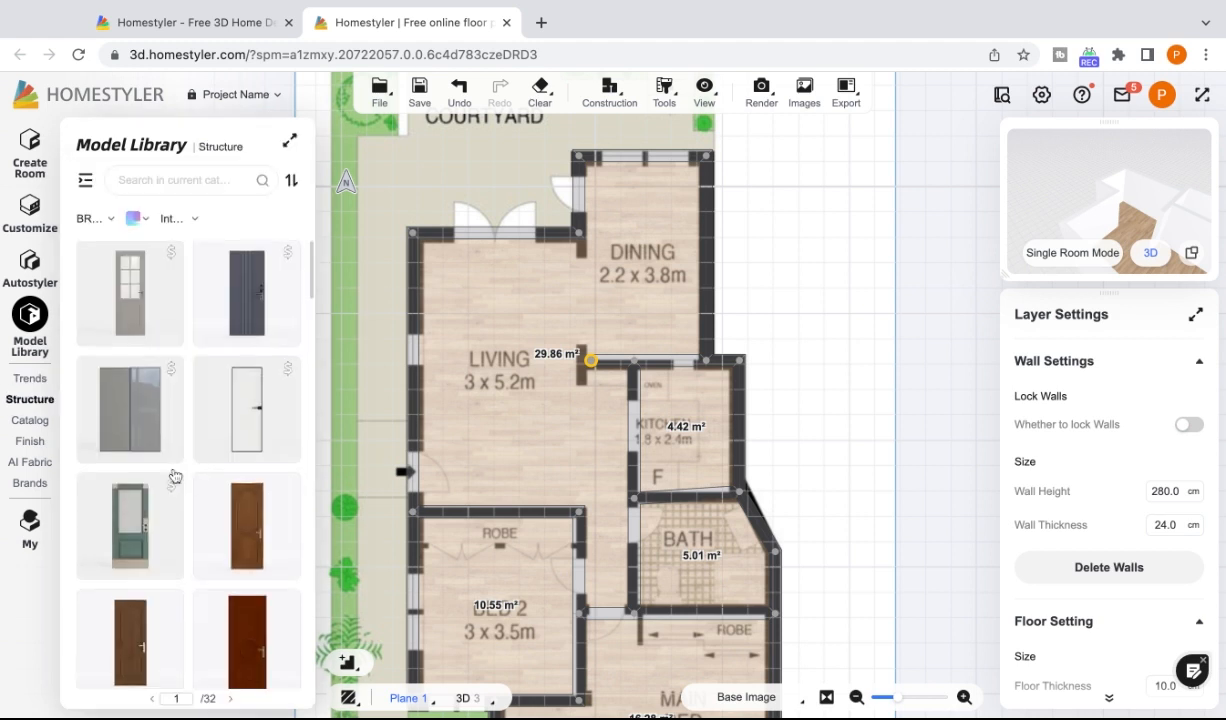
pyautogui.scroll(-3)
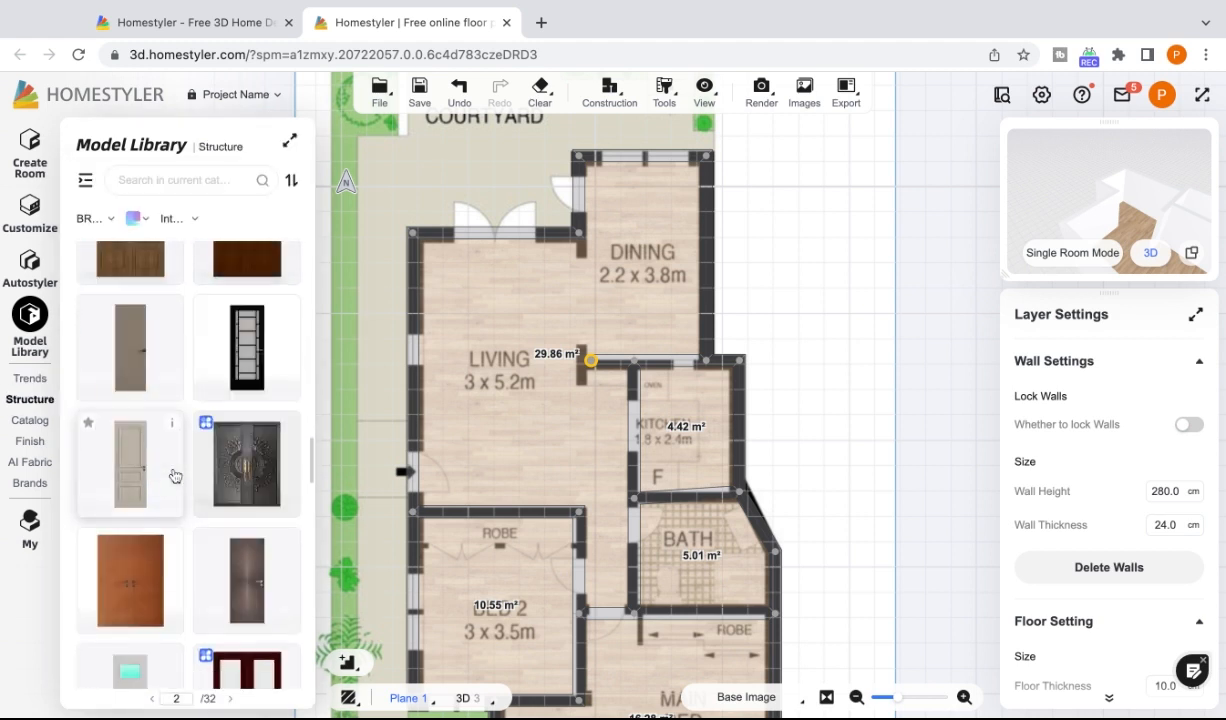
pyautogui.scroll(-3)
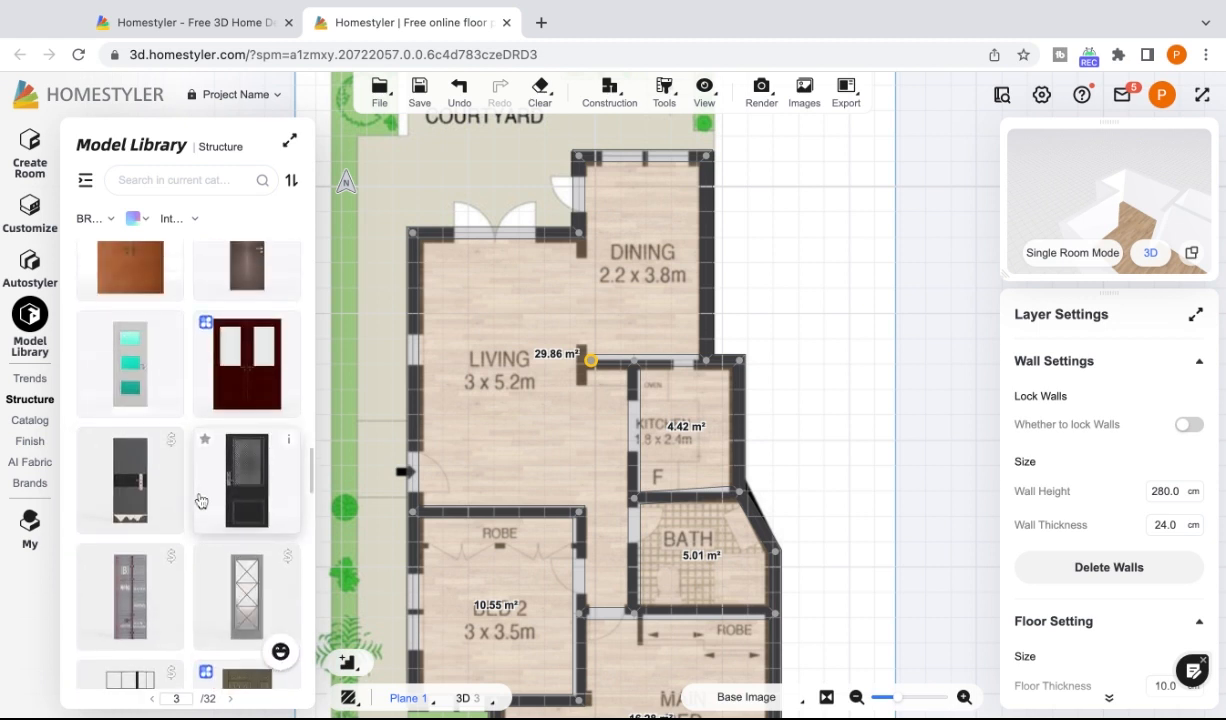
pyautogui.scroll(-3)
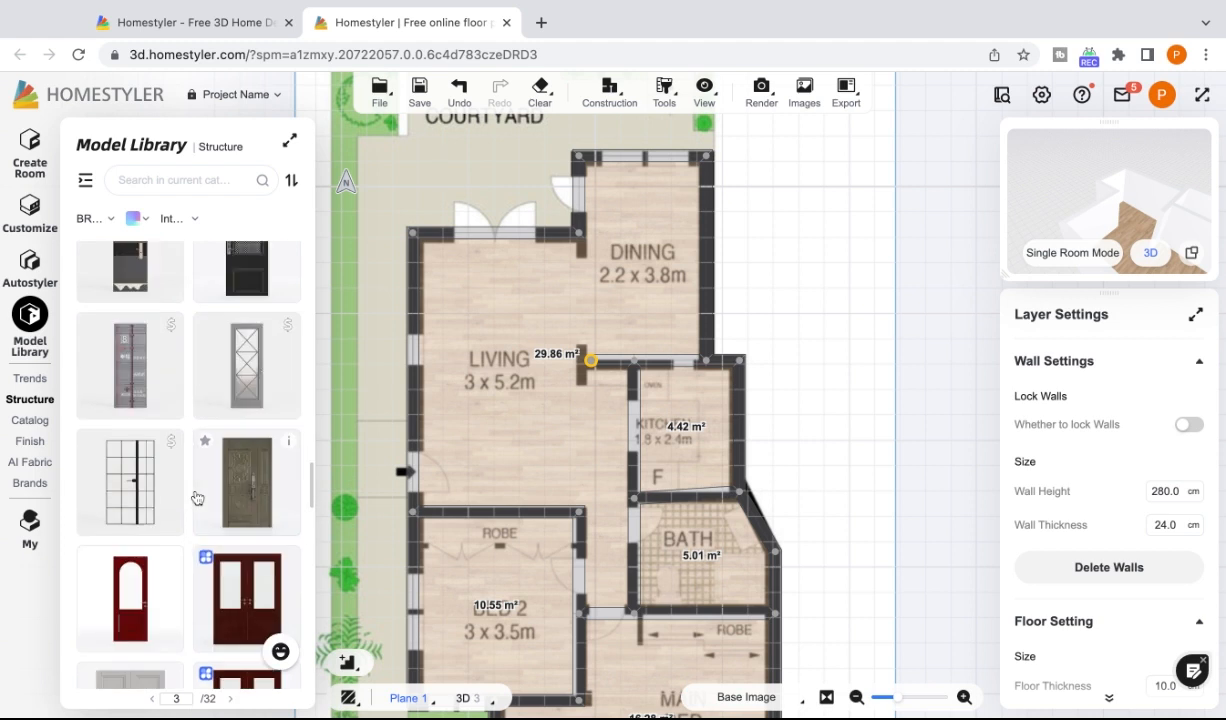
pyautogui.scroll(-3)
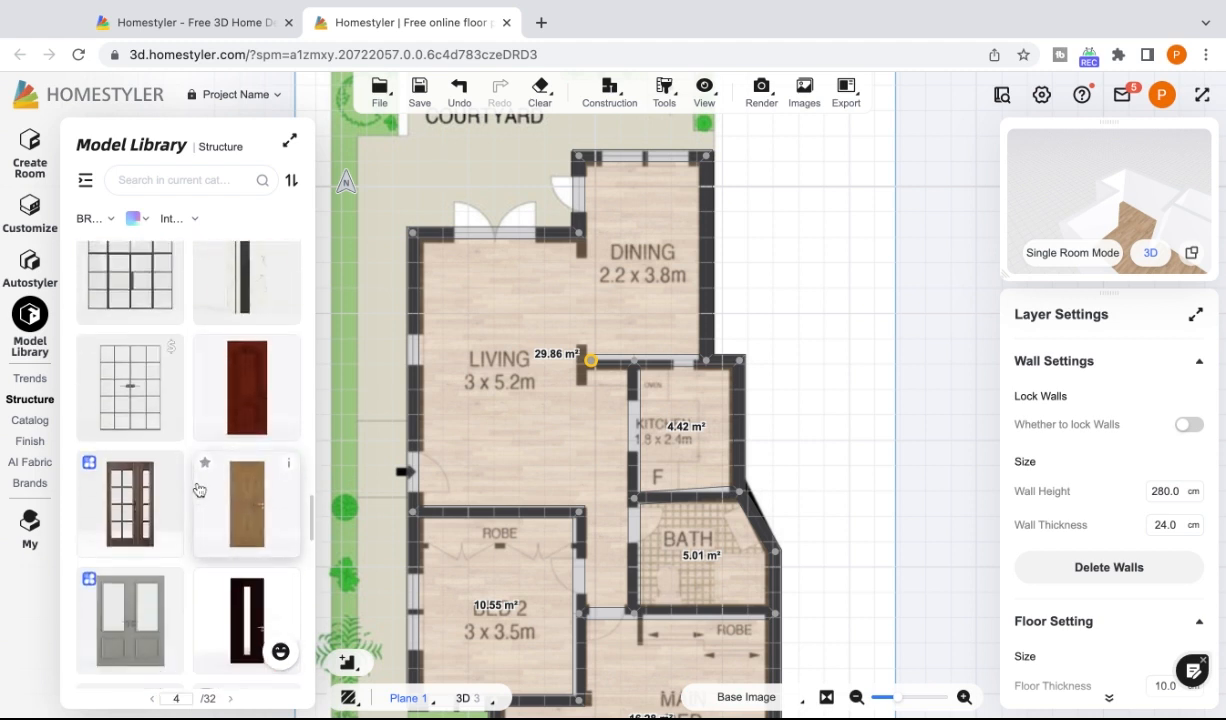
pyautogui.scroll(-3)
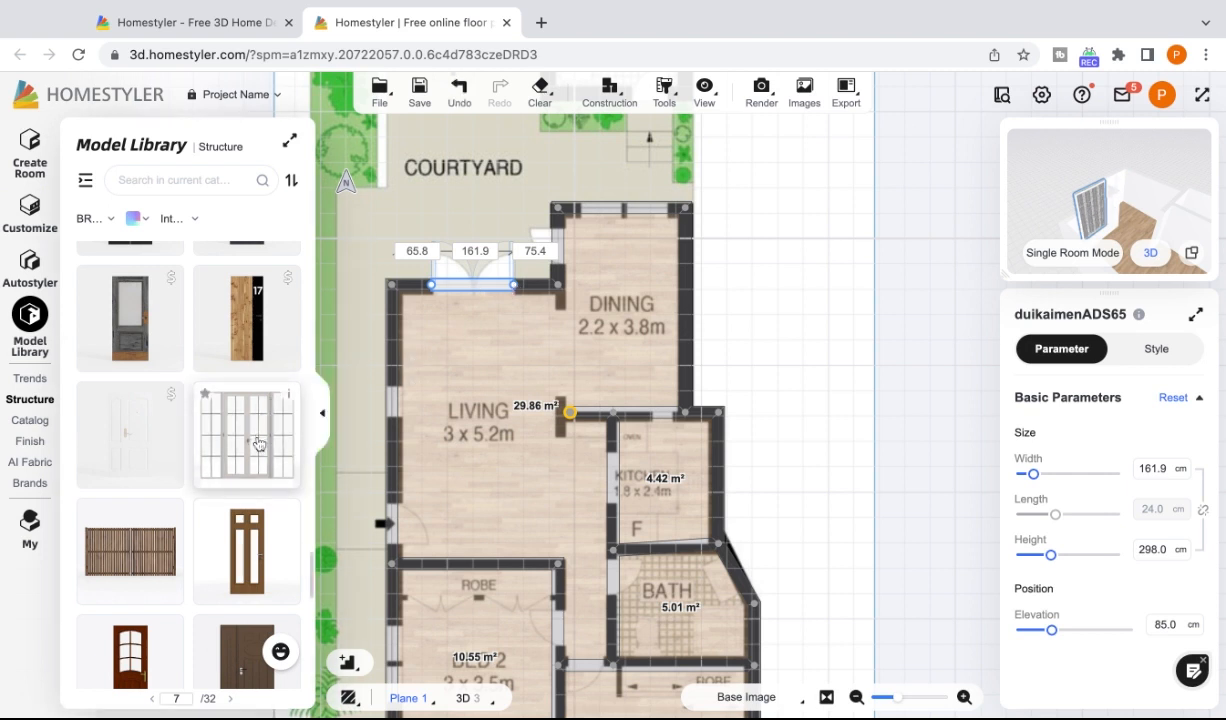
pyautogui.moveTo(260, 444)
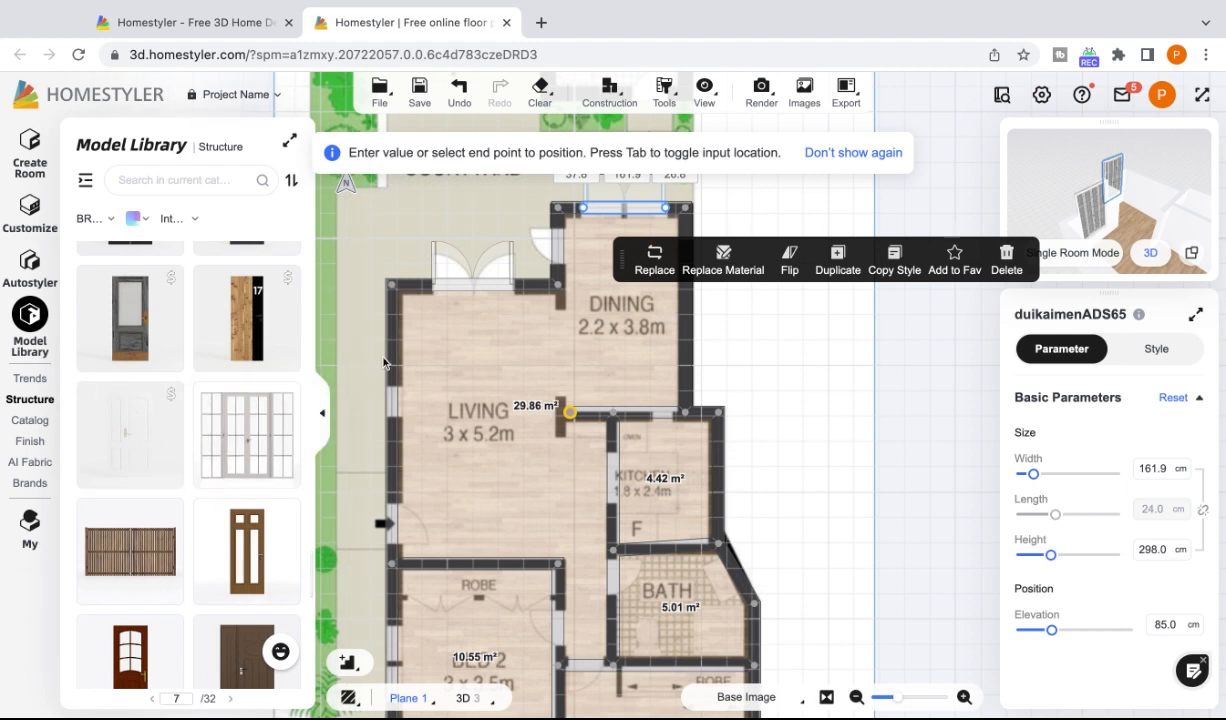
pyautogui.moveTo(480, 330)
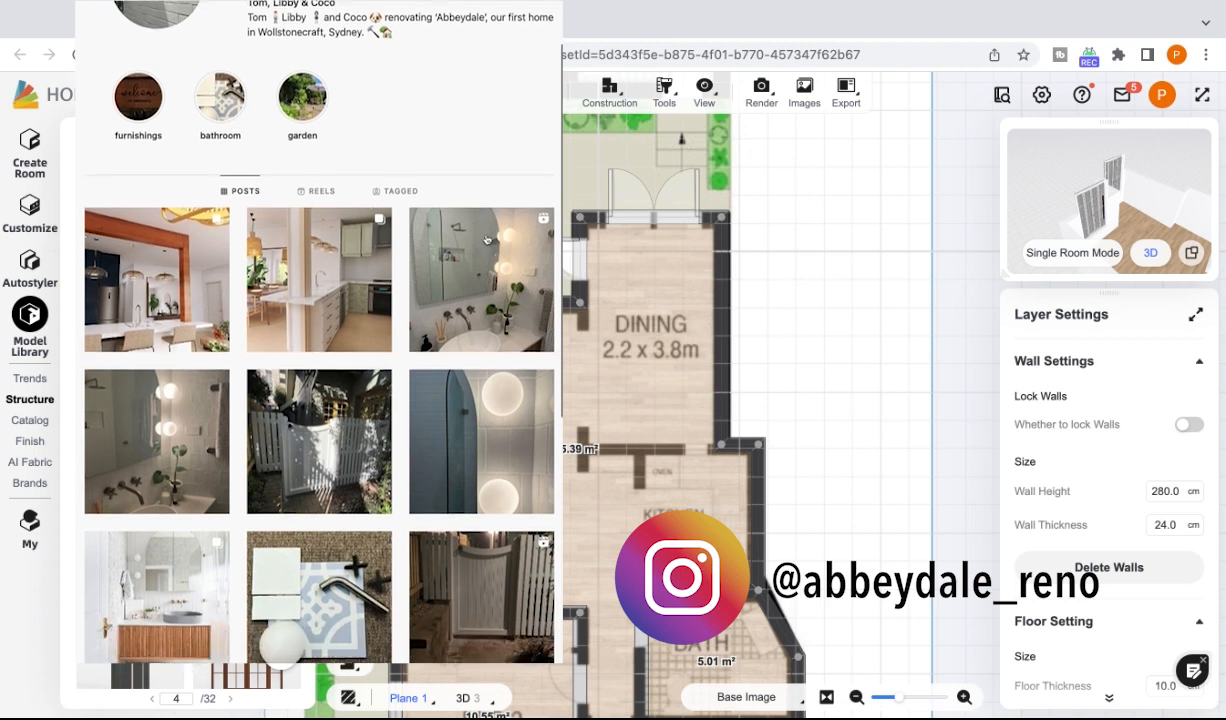
# - Select the door on the living room's left wall and flip its swing
pyautogui.scroll(-3)
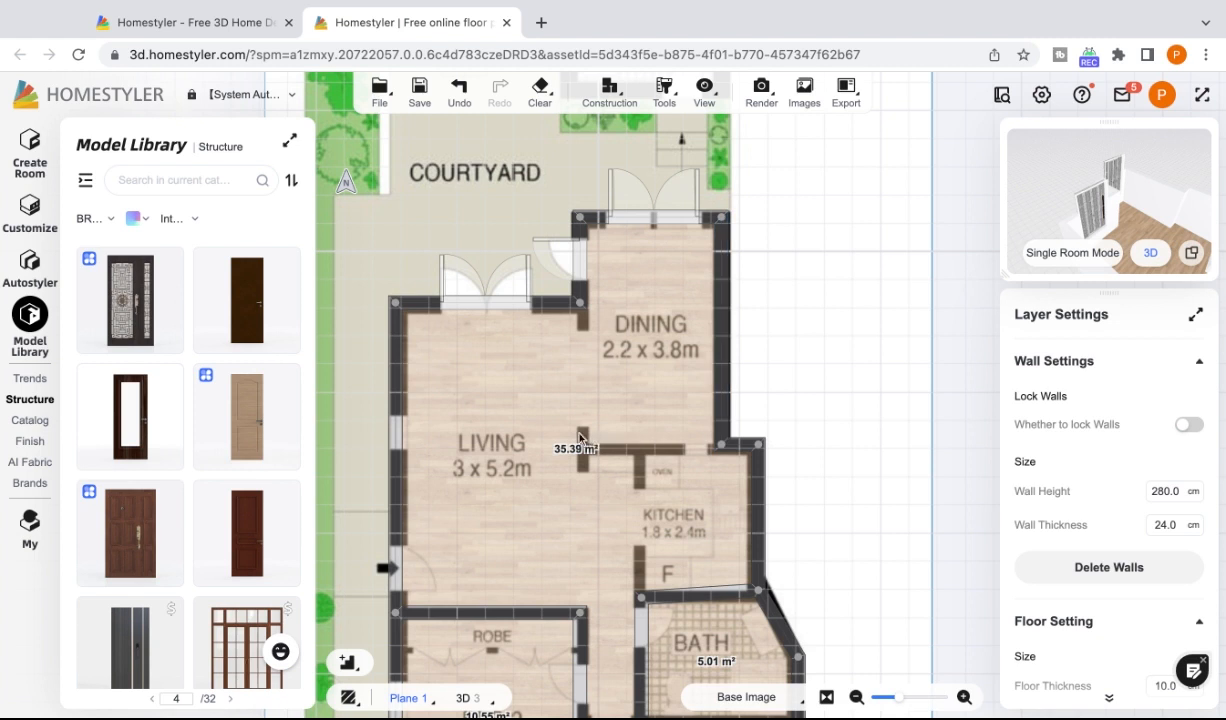
pyautogui.moveTo(672, 510)
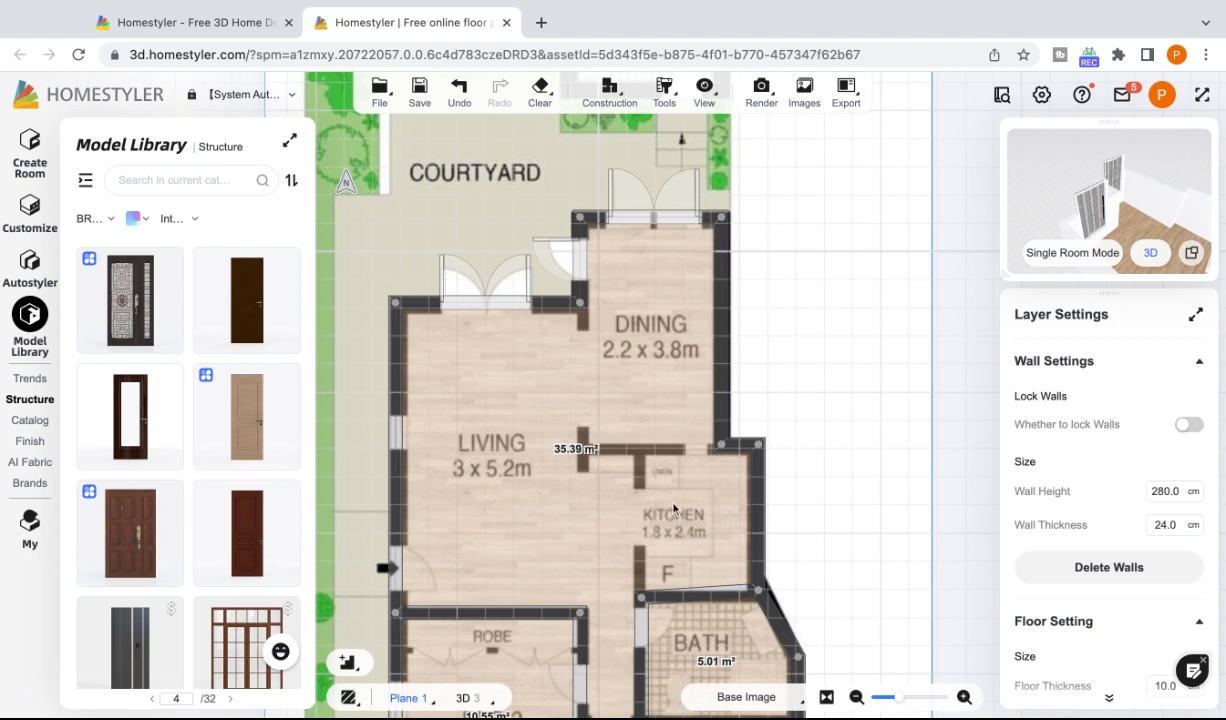
pyautogui.moveTo(128, 416)
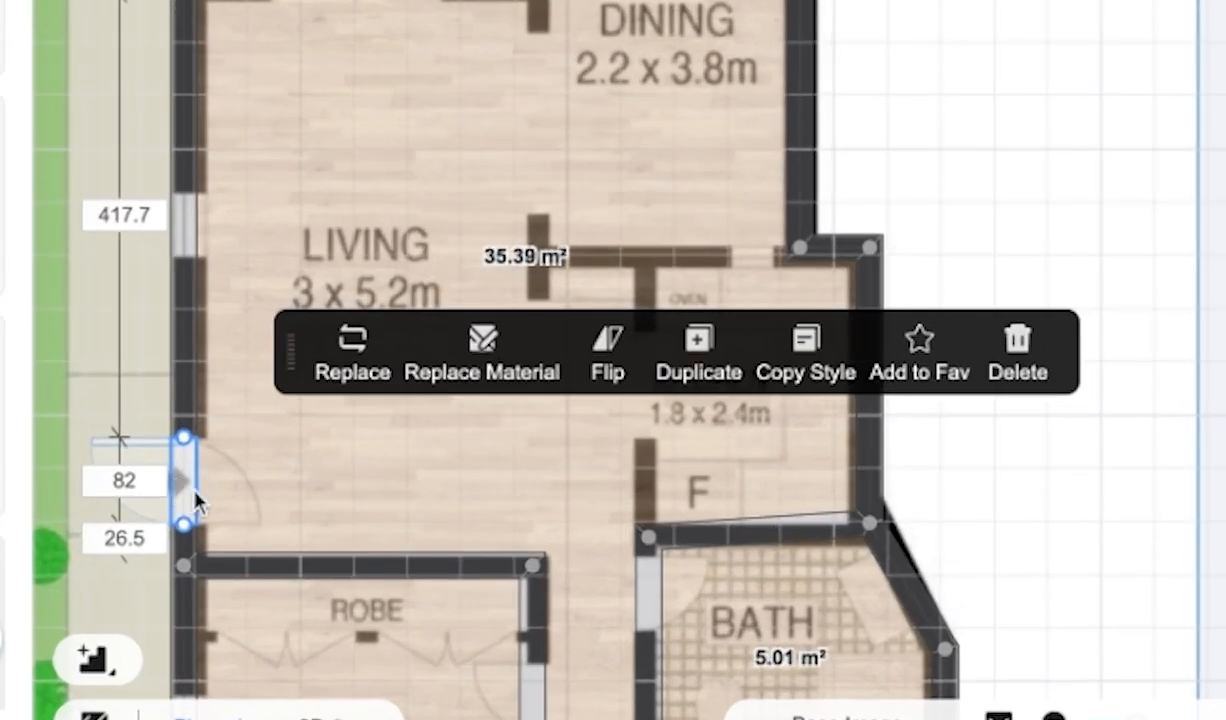
pyautogui.click(124, 480)
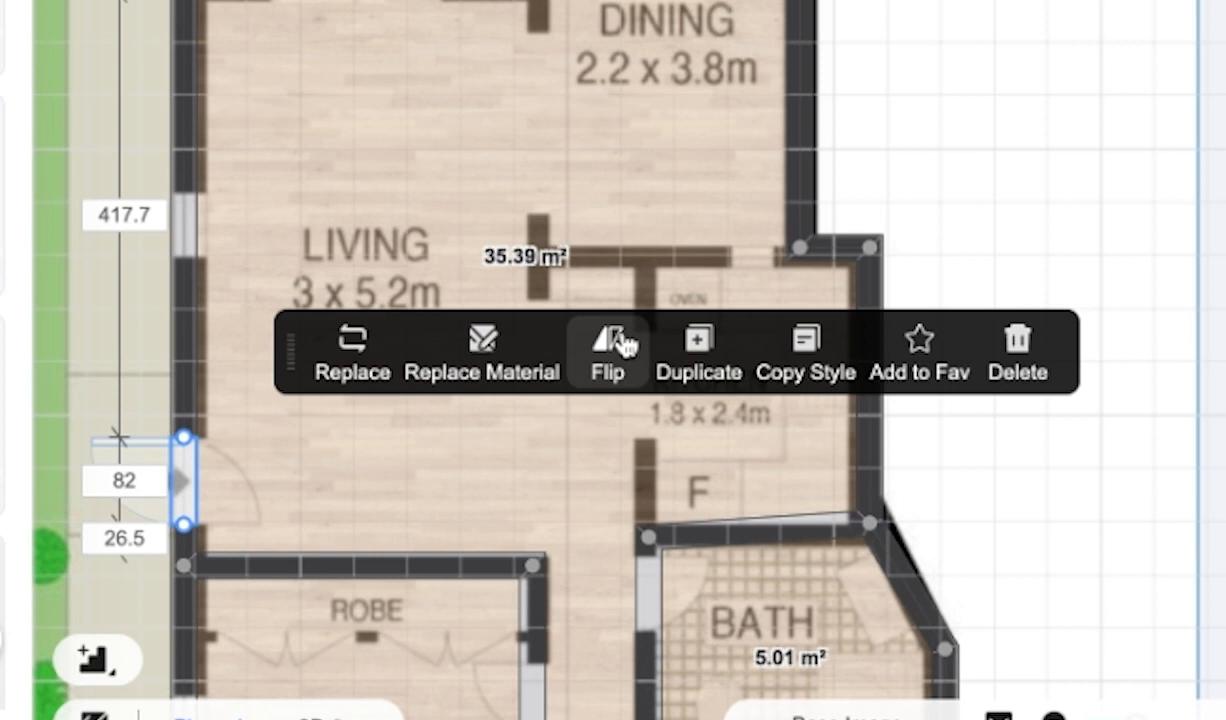
pyautogui.click(608, 350)
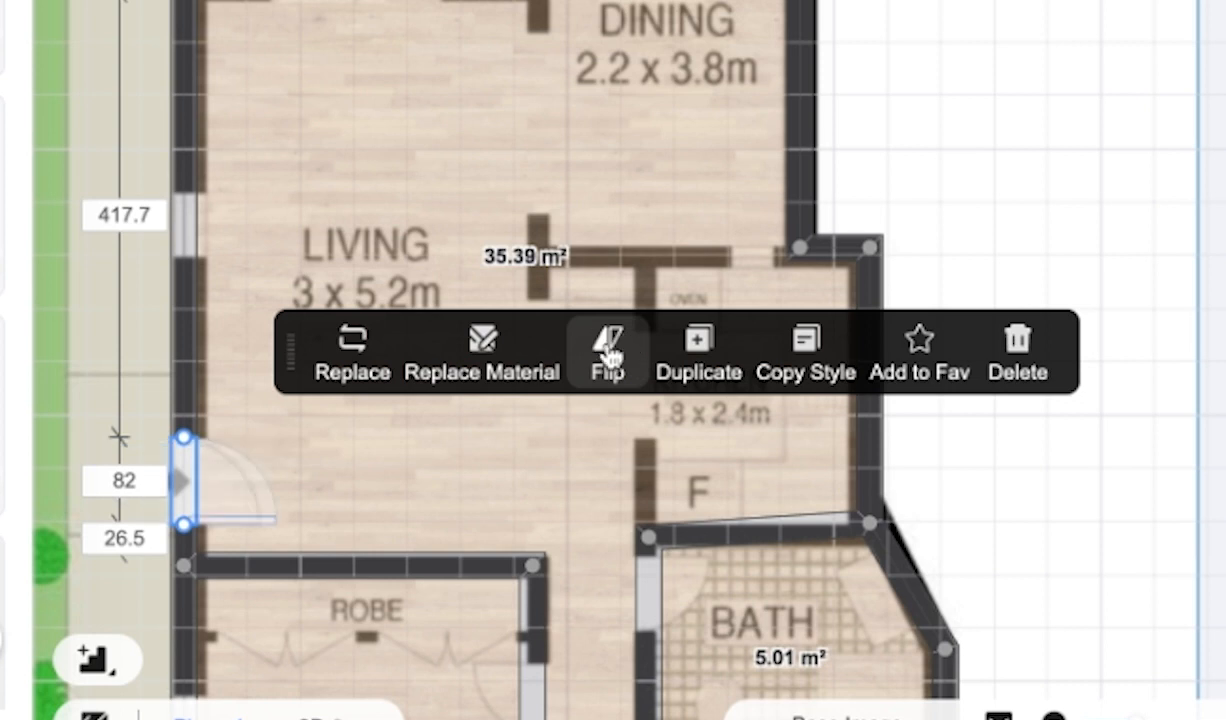
pyautogui.moveTo(560, 352)
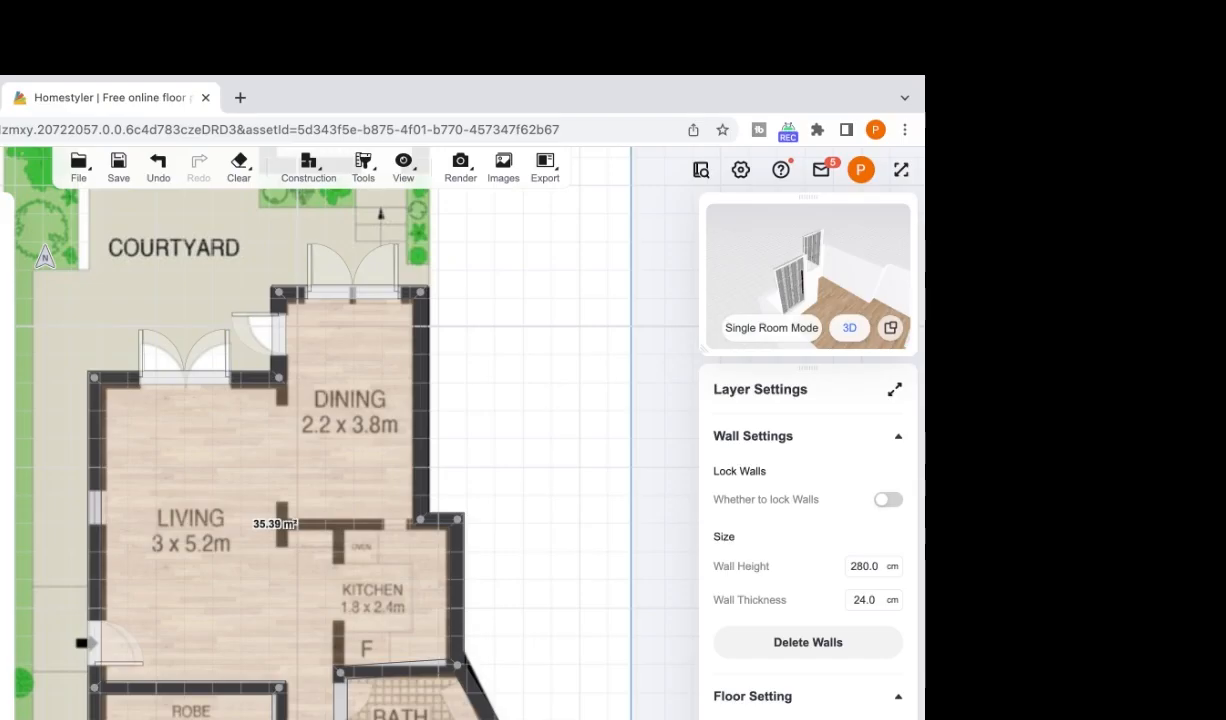
# - In 3D, raise the double door to 298 cm and copy its style to the other double door
pyautogui.click(848, 328)
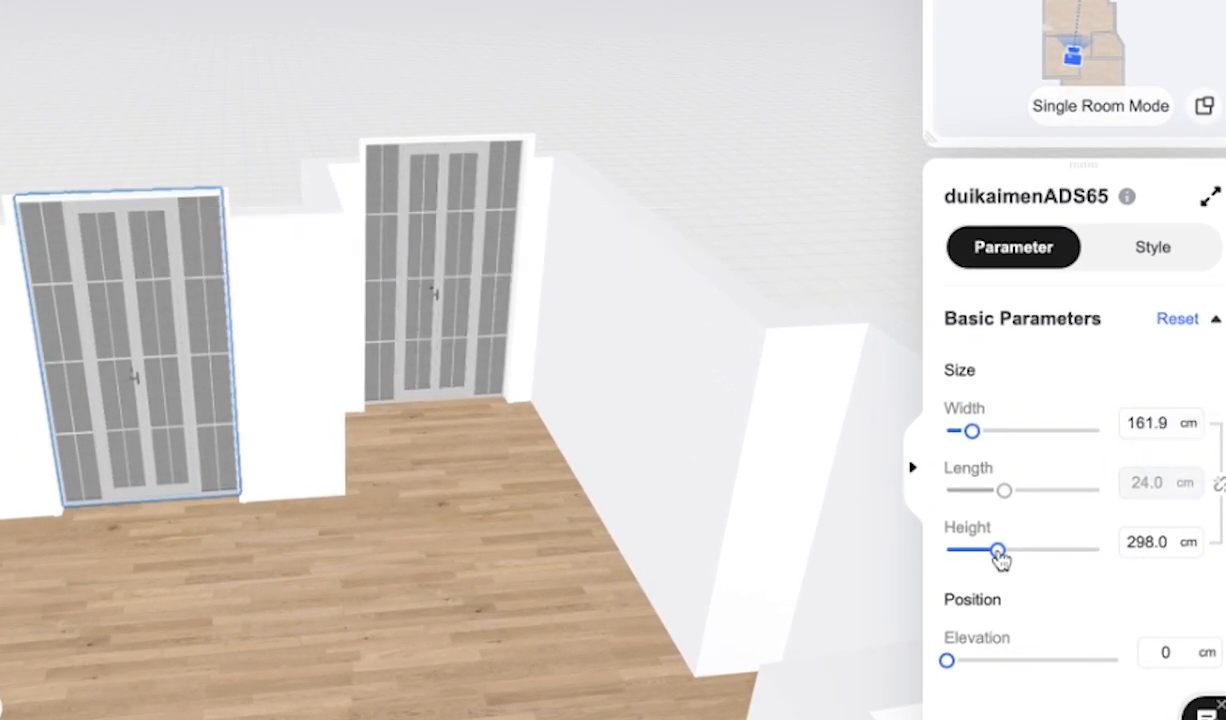
pyautogui.moveTo(996, 548); pyautogui.dragTo(992, 548)
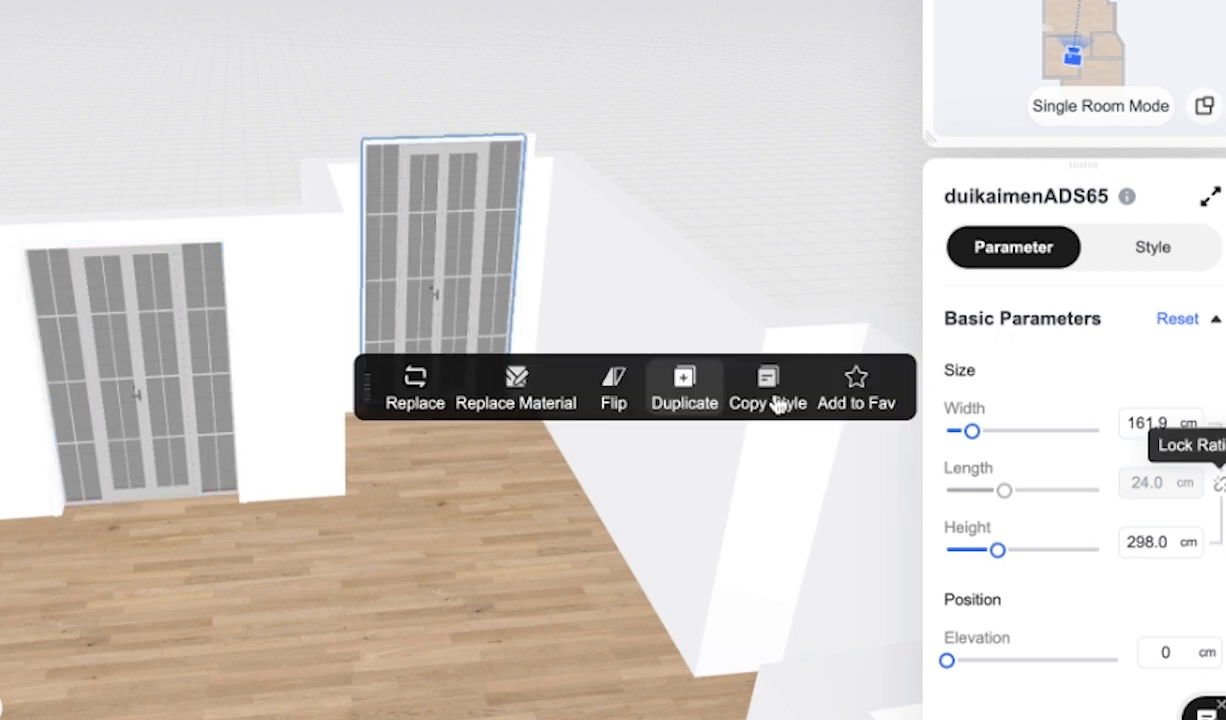
pyautogui.click(1150, 542)
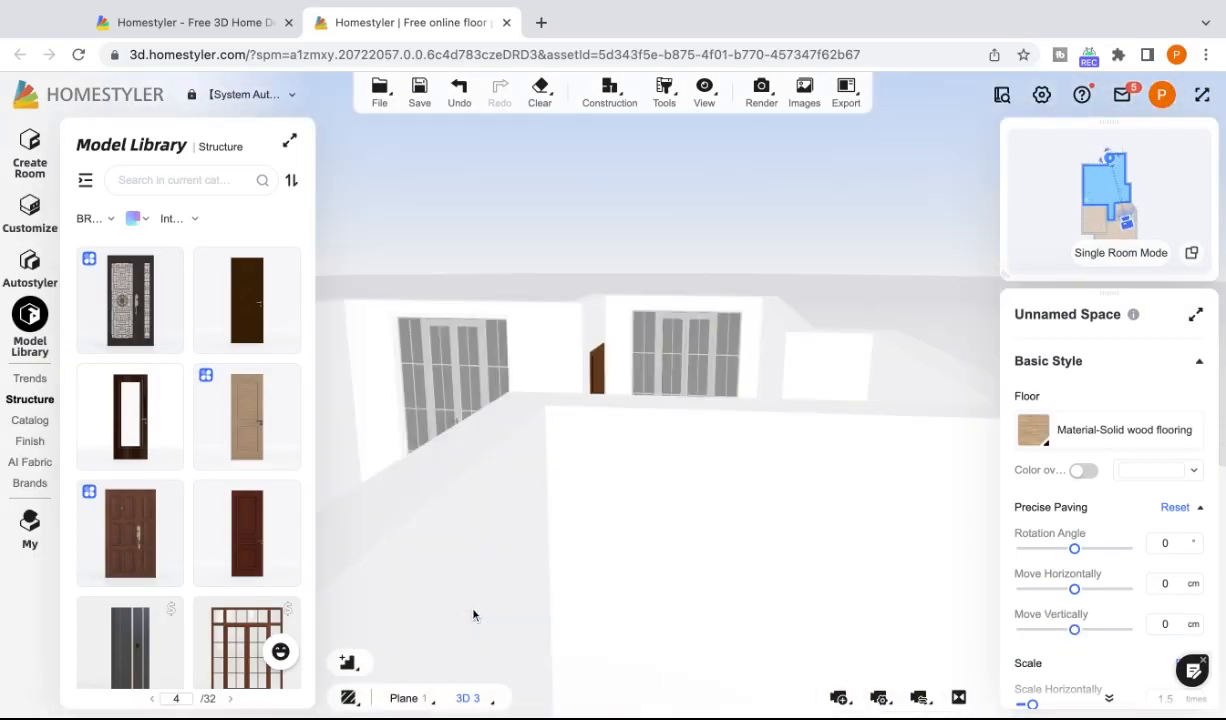
pyautogui.click(474, 616)
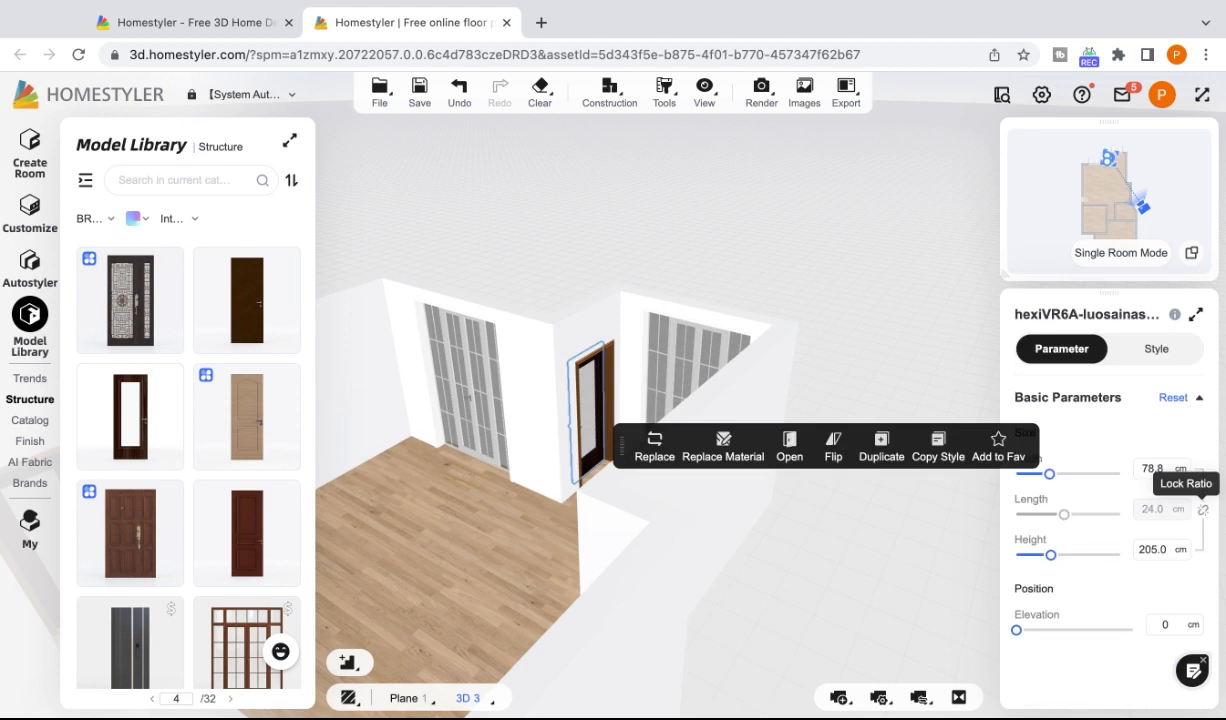
pyautogui.moveTo(592, 398)
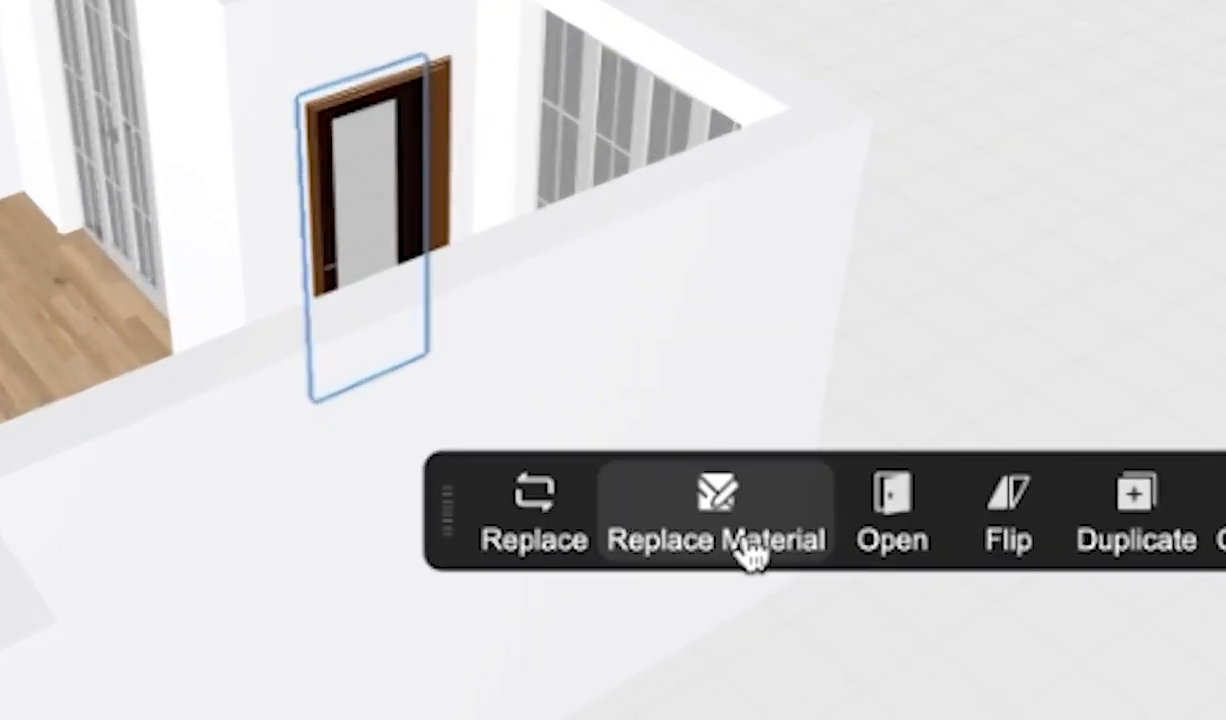
# - Replace the single door's materials with a light wood-grain frame and clear glass panel
pyautogui.click(716, 512)
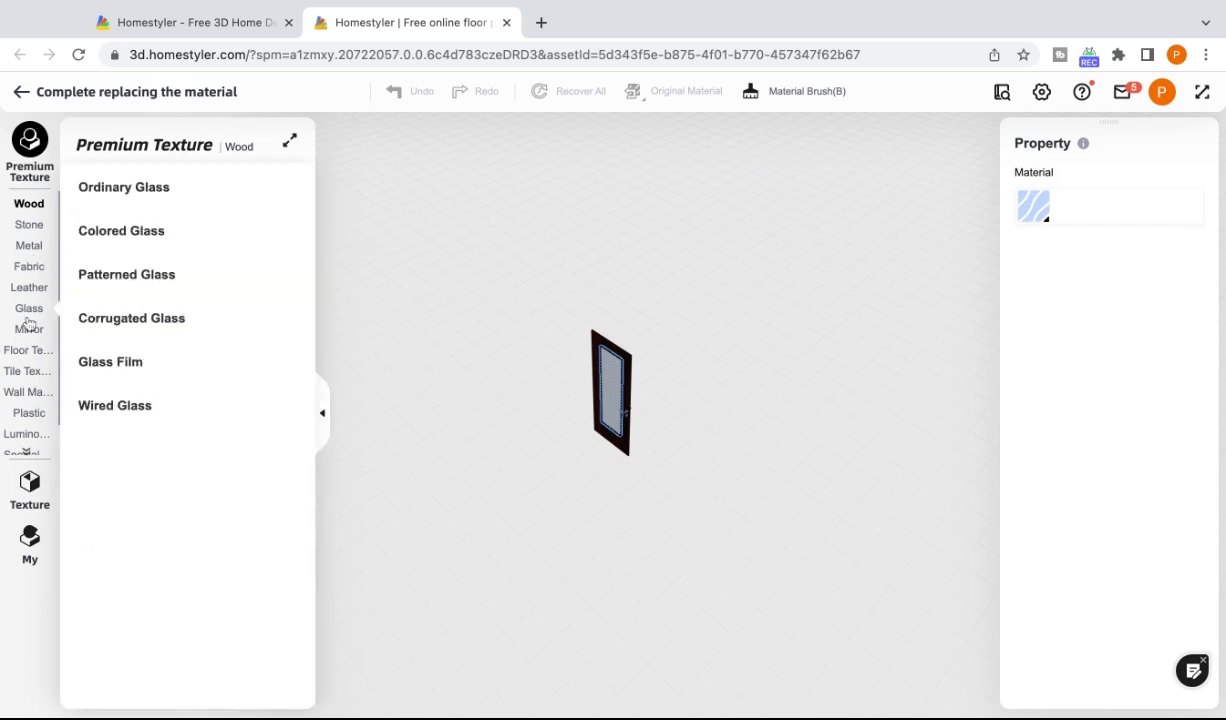
pyautogui.click(28, 370)
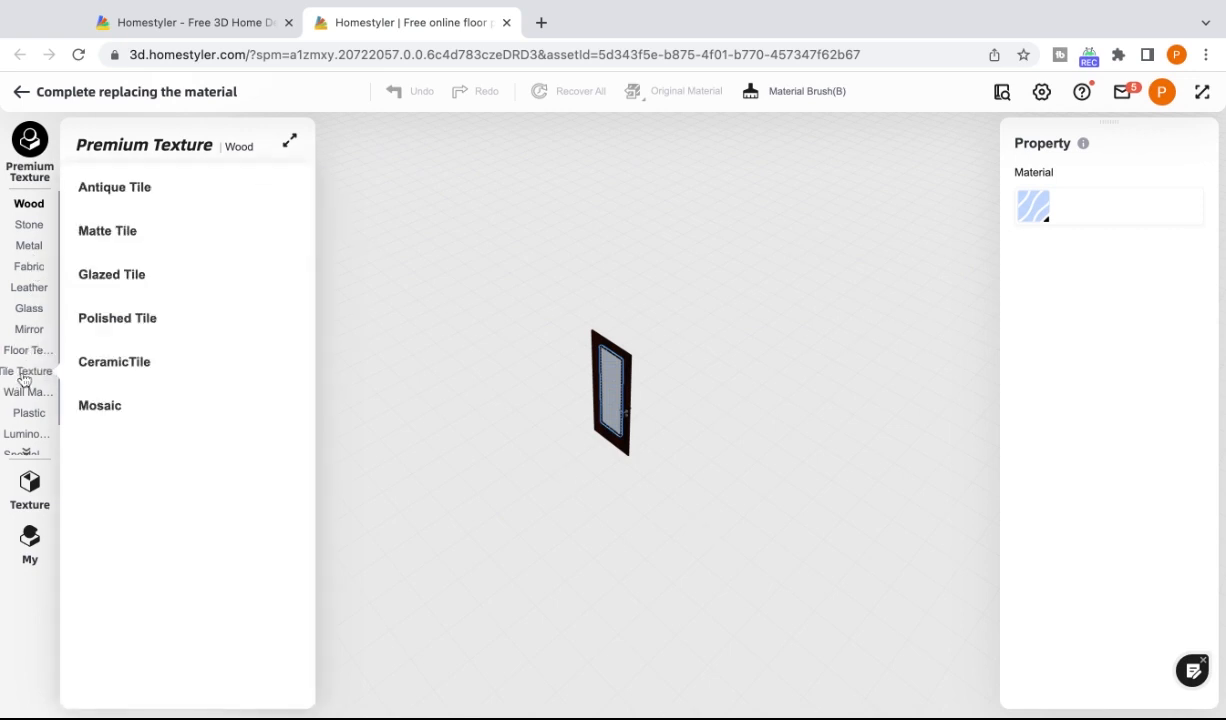
pyautogui.click(28, 288)
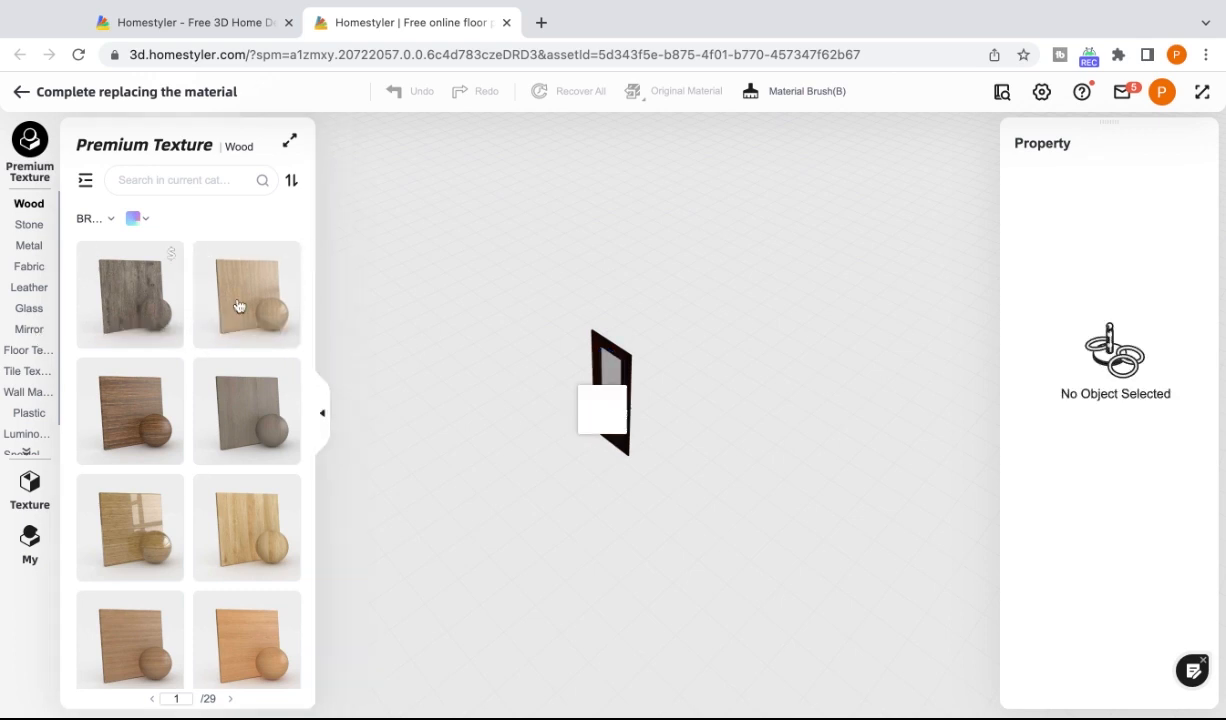
pyautogui.click(246, 296)
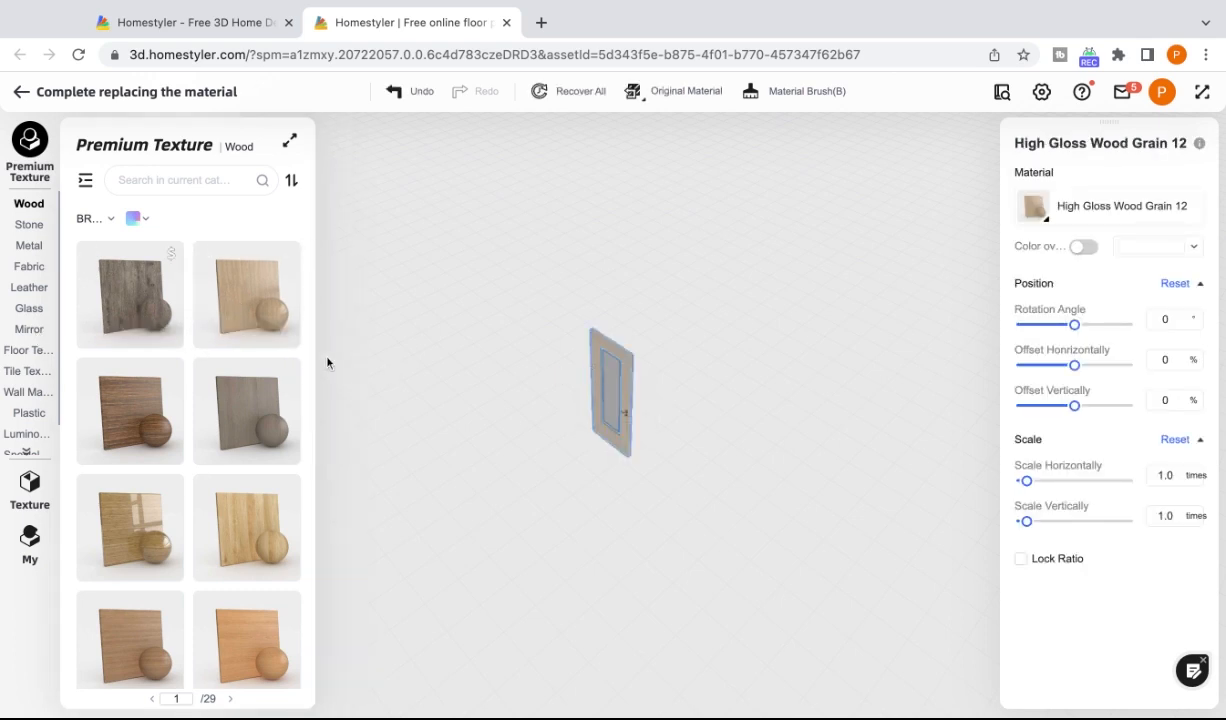
pyautogui.click(28, 308)
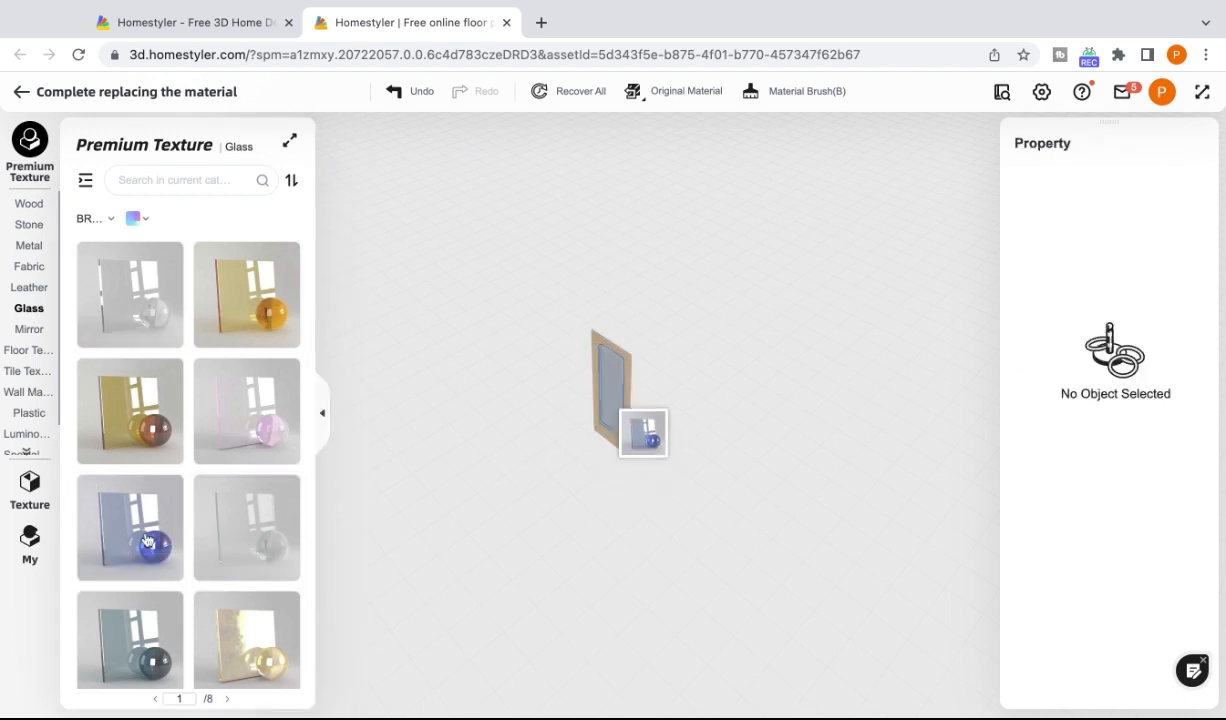
pyautogui.click(130, 528)
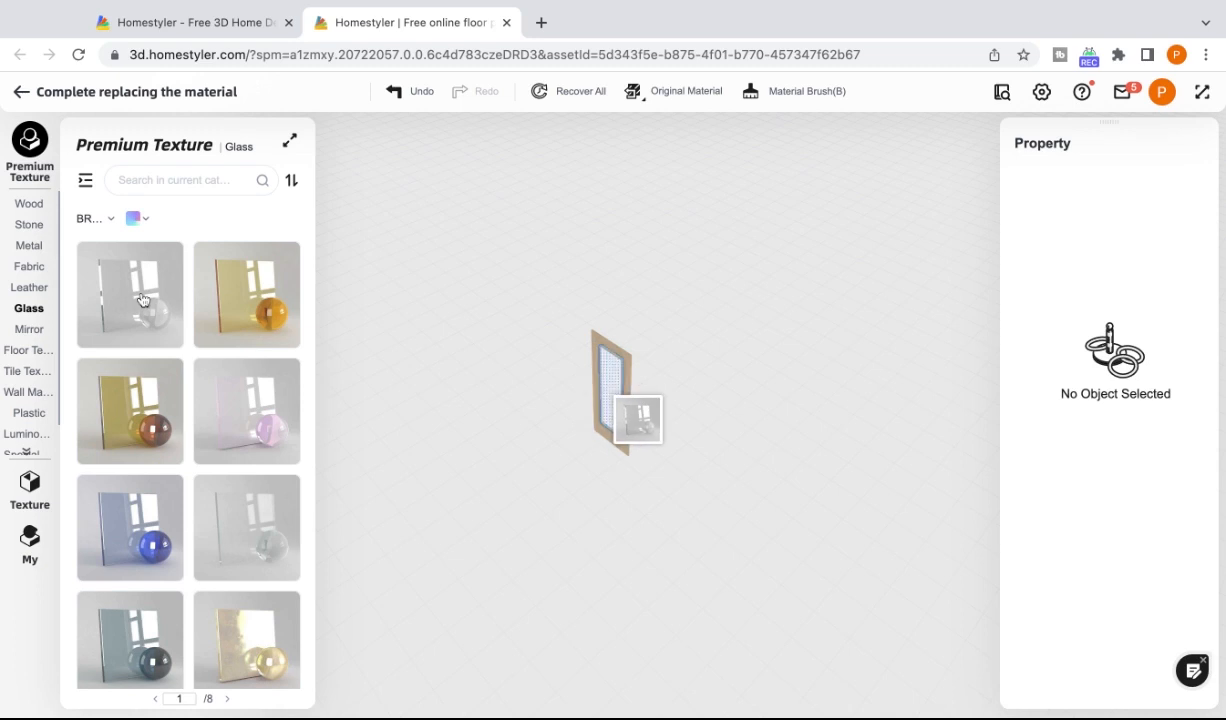
pyautogui.click(128, 296)
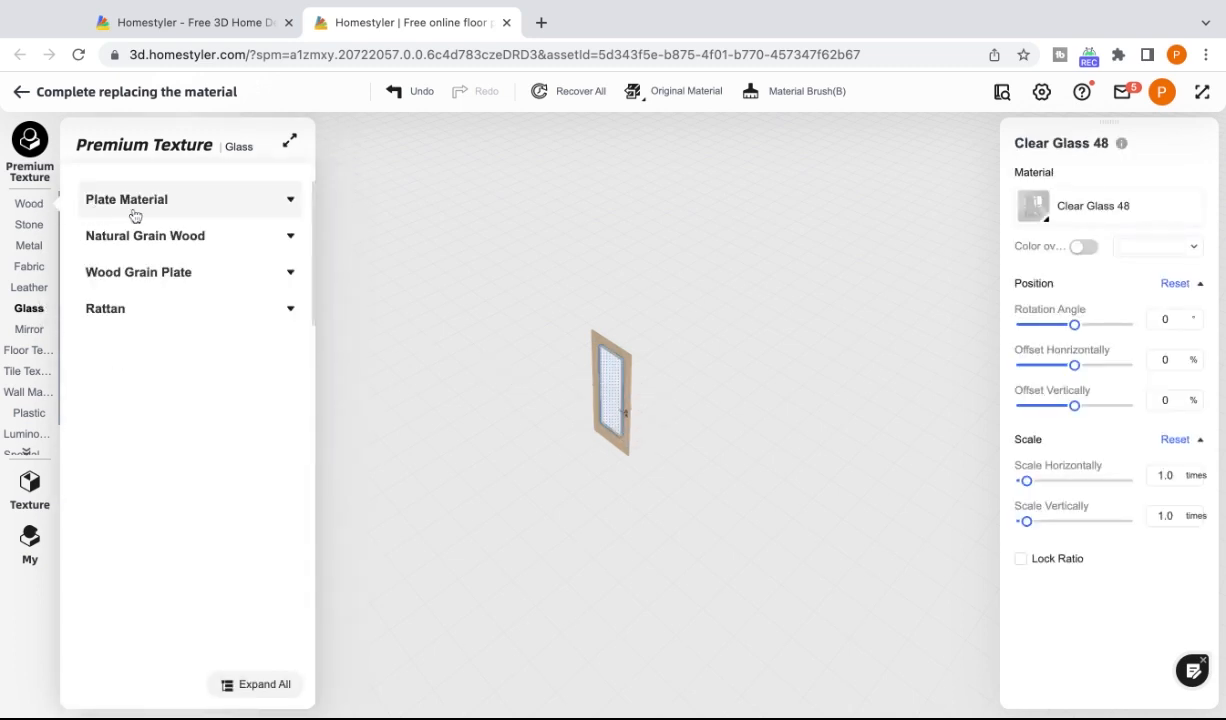
# - Finish the replacement, include the pocket material and apply it to all identical doors
pyautogui.click(28, 206)
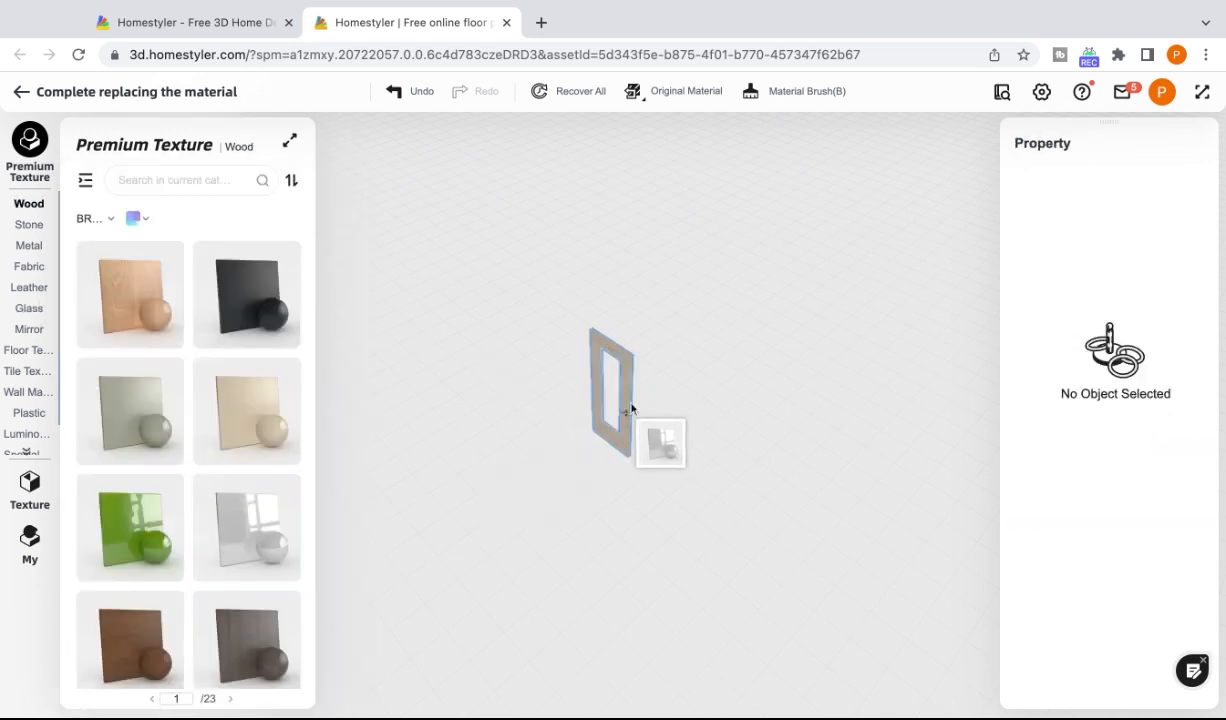
pyautogui.click(612, 390)
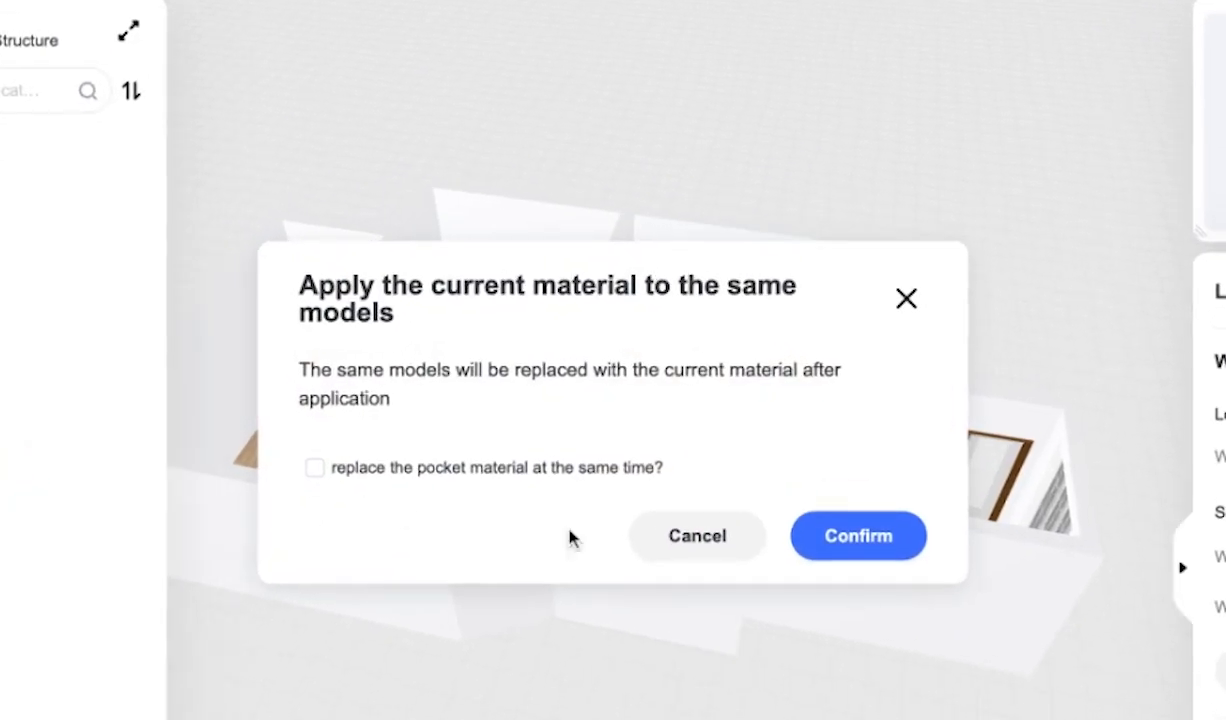
pyautogui.click(314, 468)
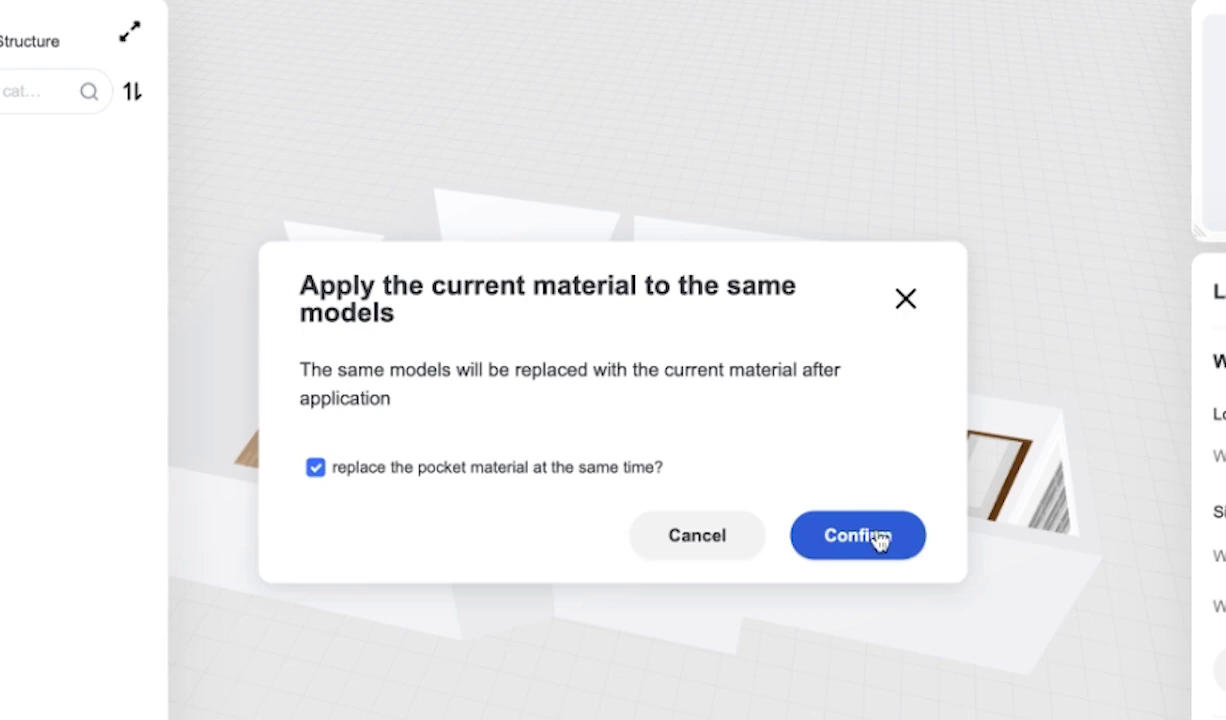
pyautogui.click(856, 536)
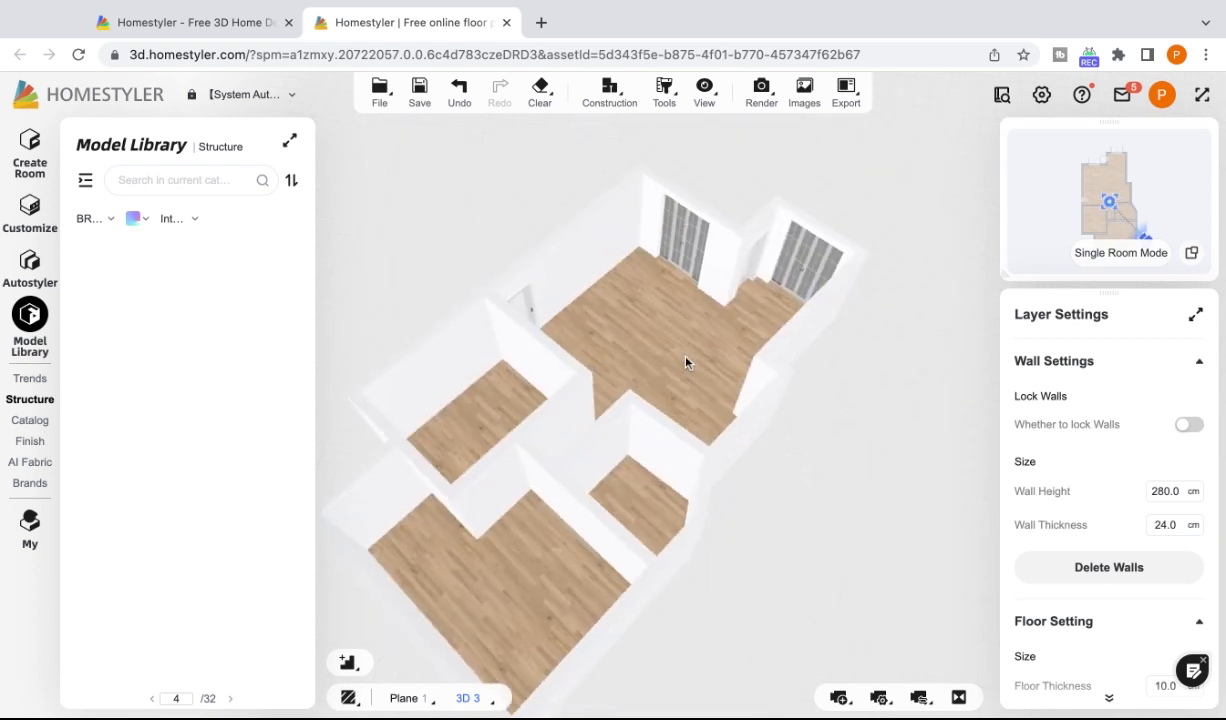
# - Make the main room floor Quartz 14 red quartz, then show Wood Grain Plate options
pyautogui.moveTo(686, 364); pyautogui.dragTo(756, 414)
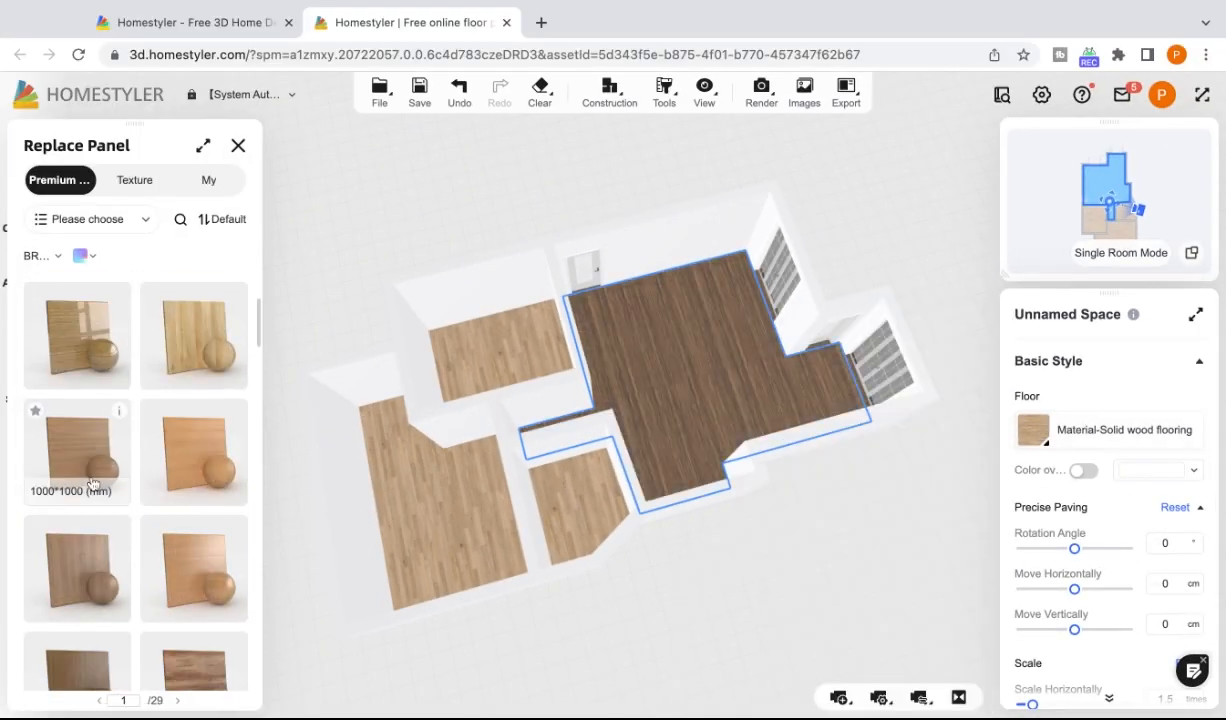
pyautogui.click(90, 218)
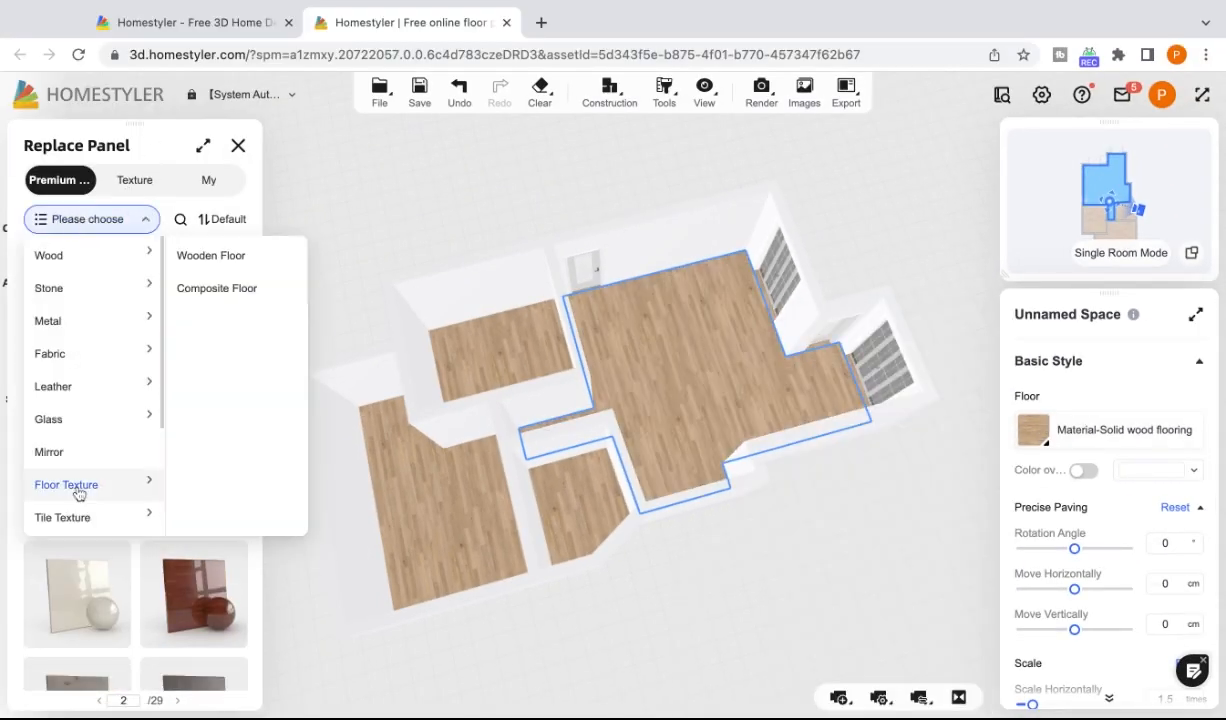
pyautogui.click(210, 256)
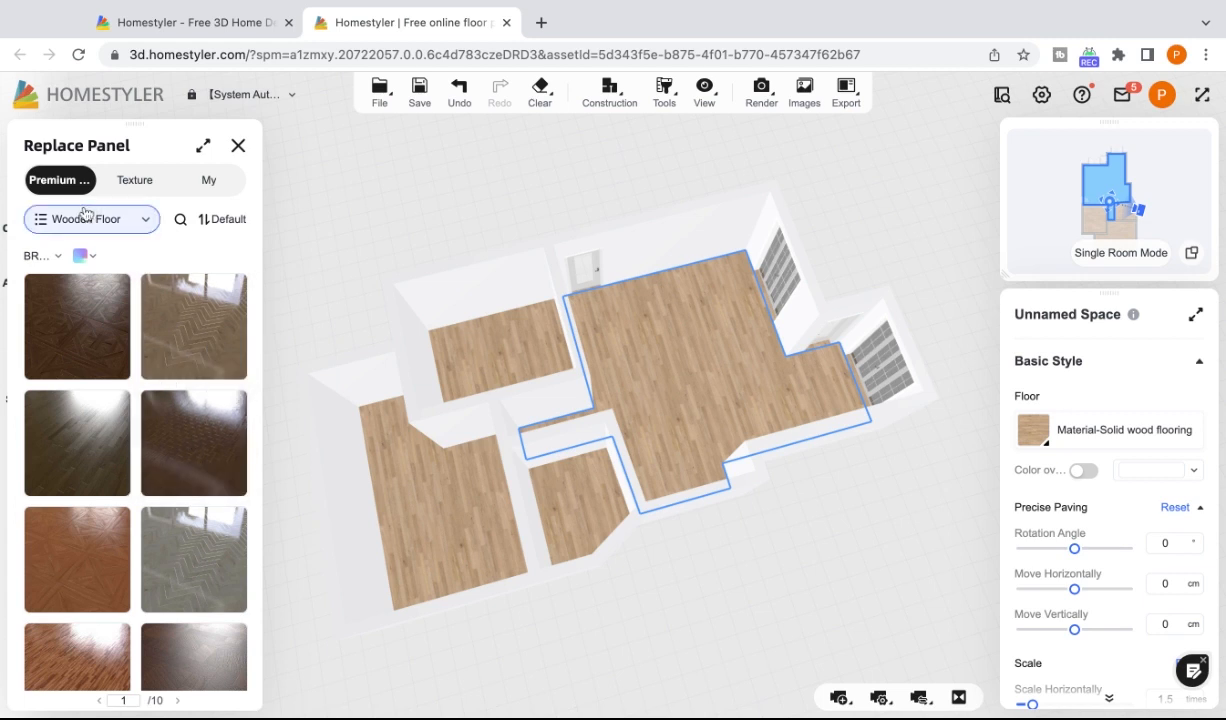
pyautogui.click(84, 218)
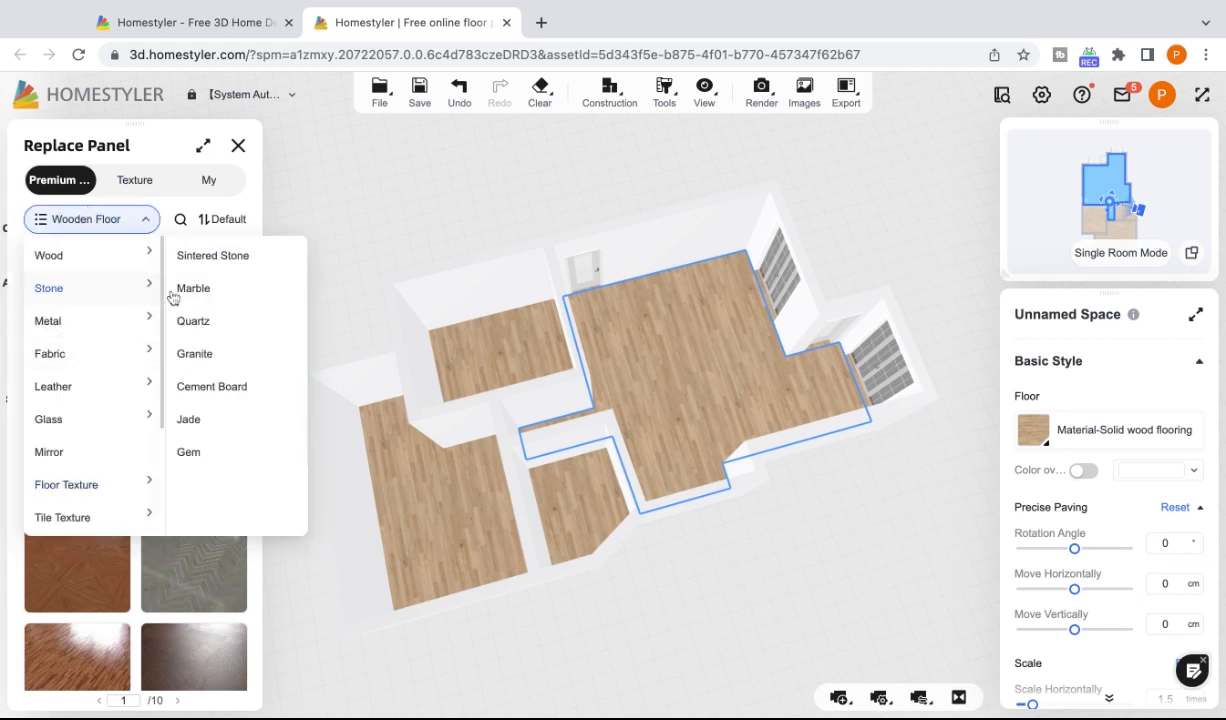
pyautogui.click(192, 320)
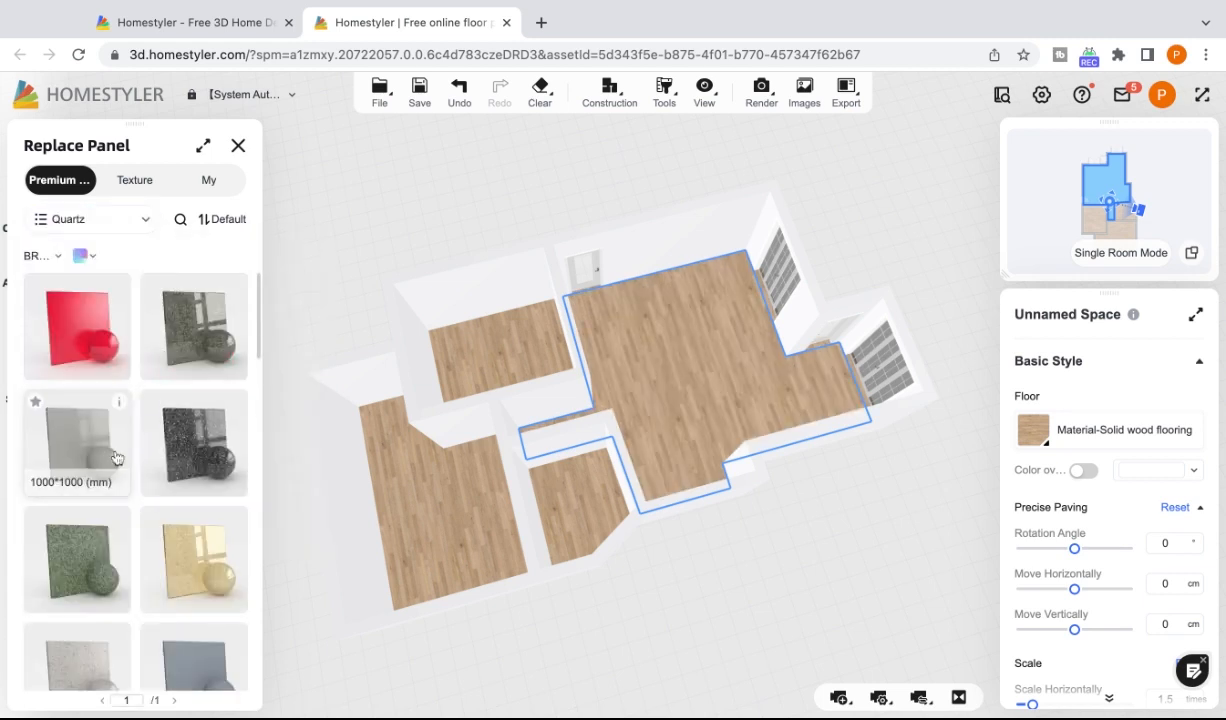
pyautogui.click(76, 326)
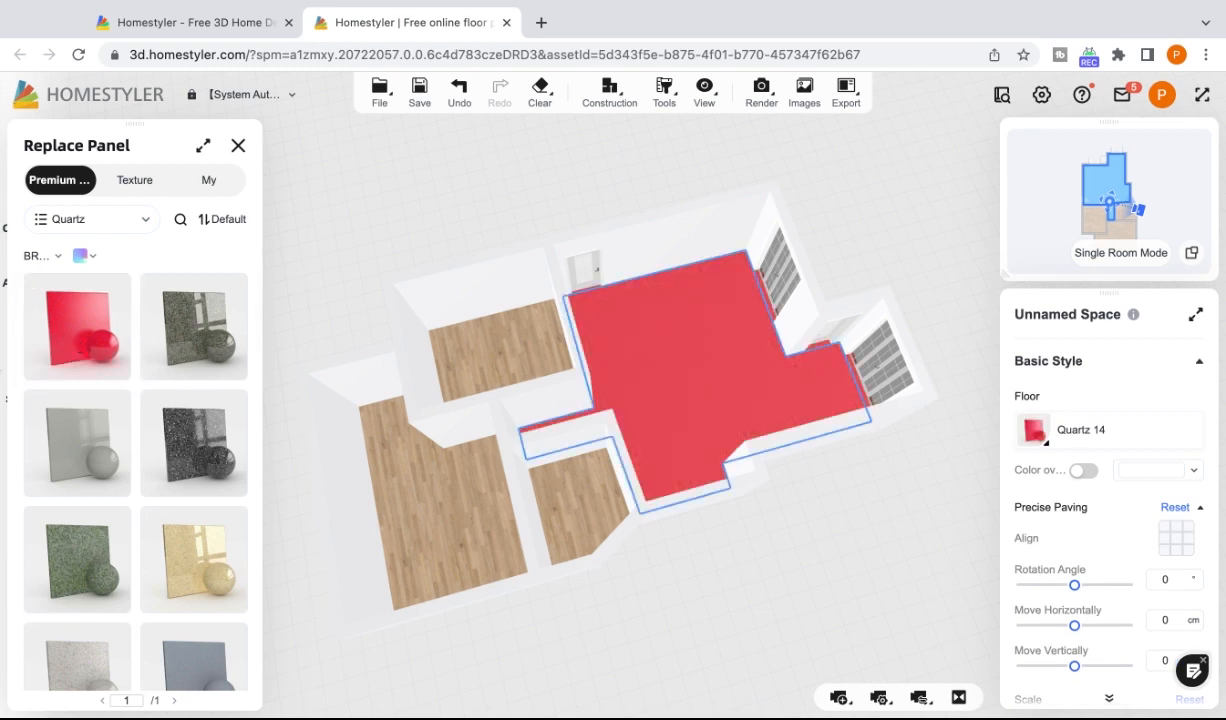
pyautogui.click(90, 218)
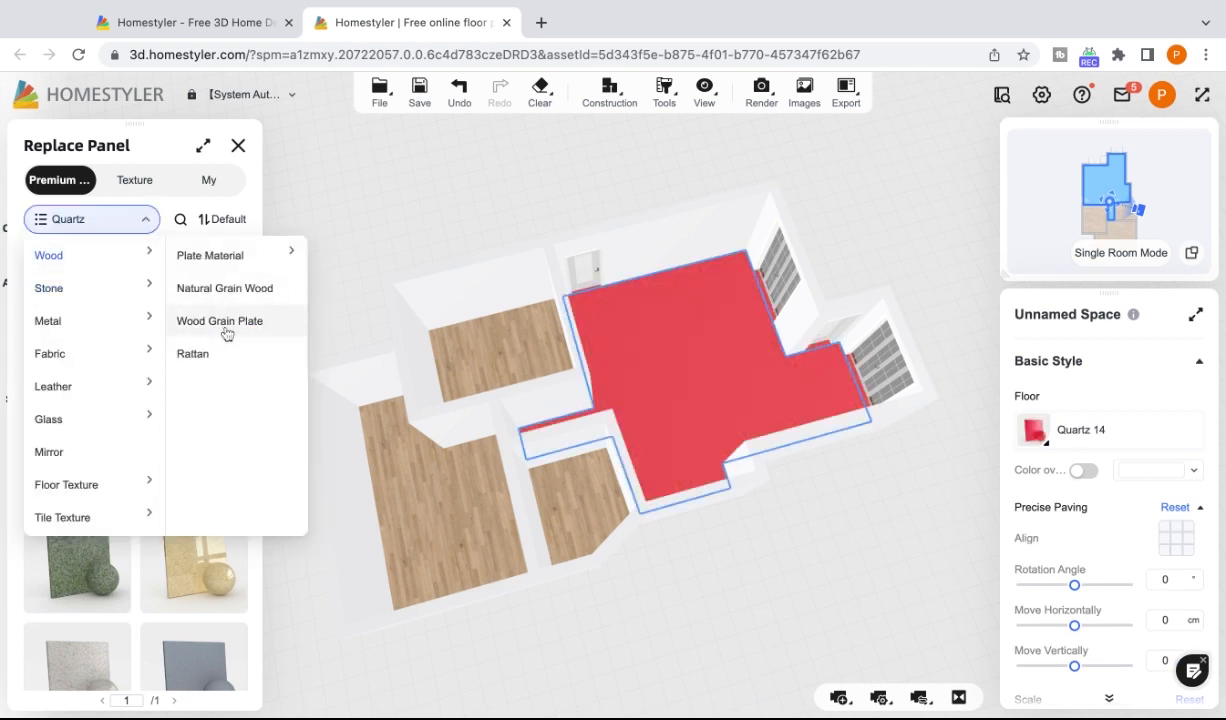
pyautogui.click(224, 288)
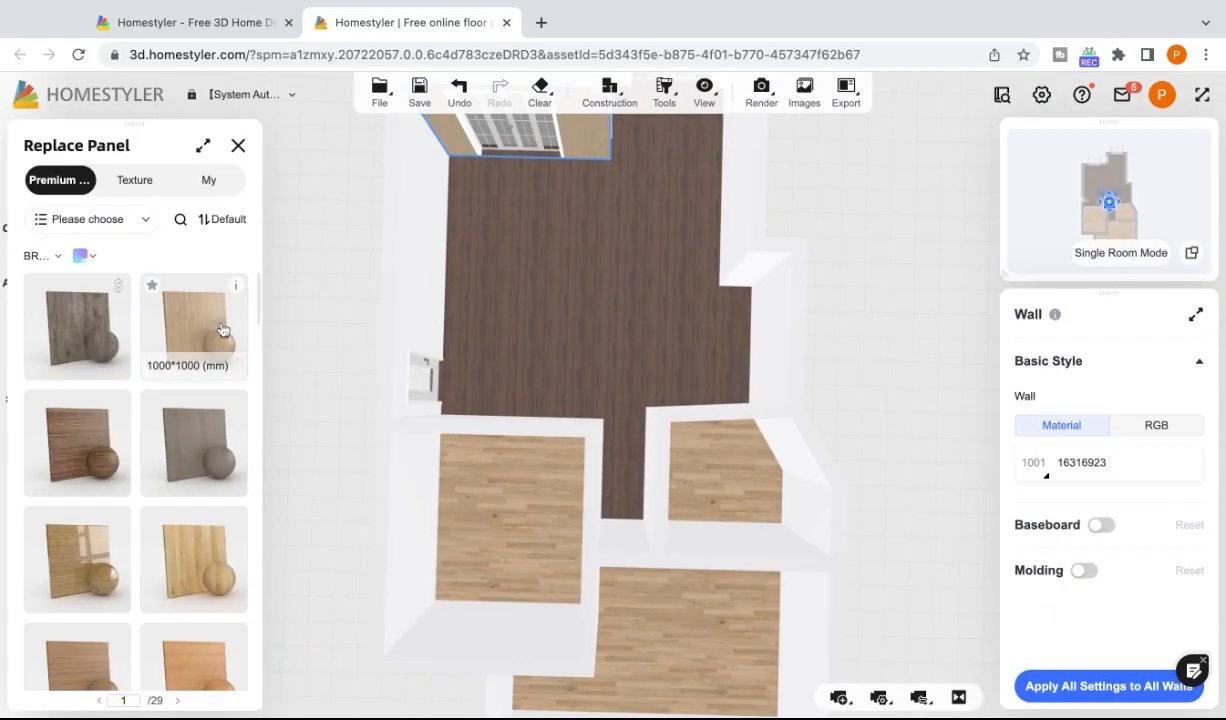
# - Apply a pale colour from the wall paint swatches to the selected wall
pyautogui.click(90, 218)
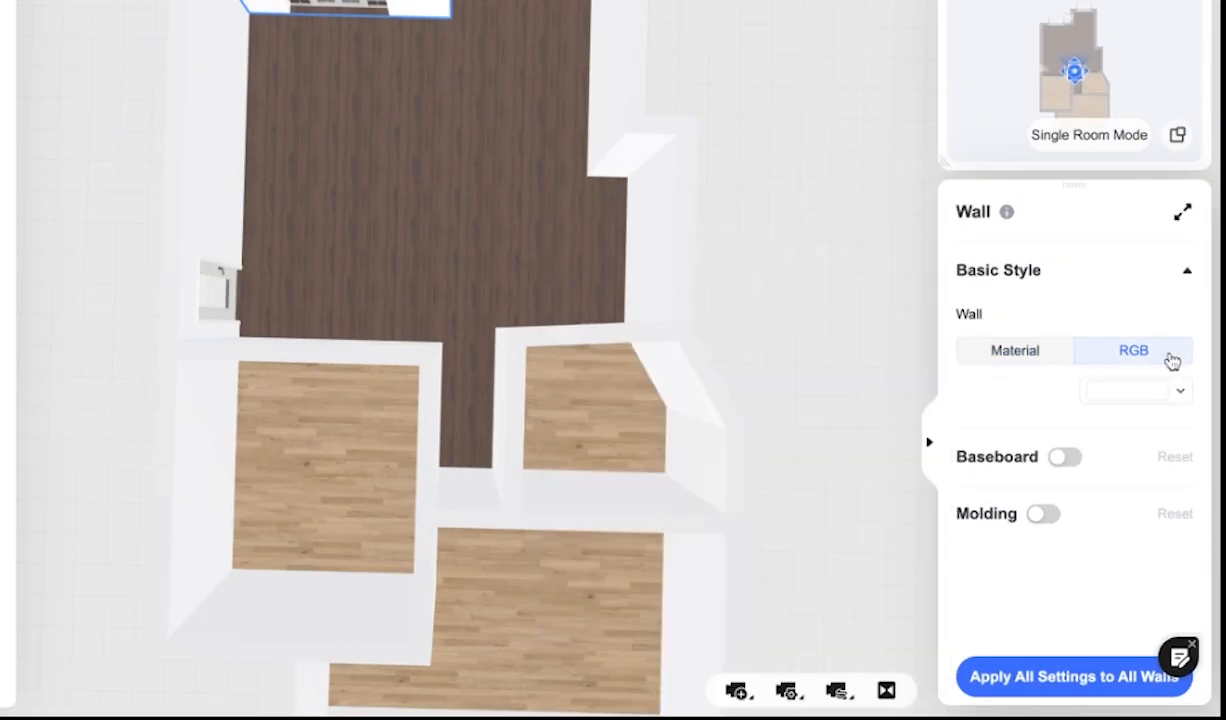
pyautogui.click(1136, 390)
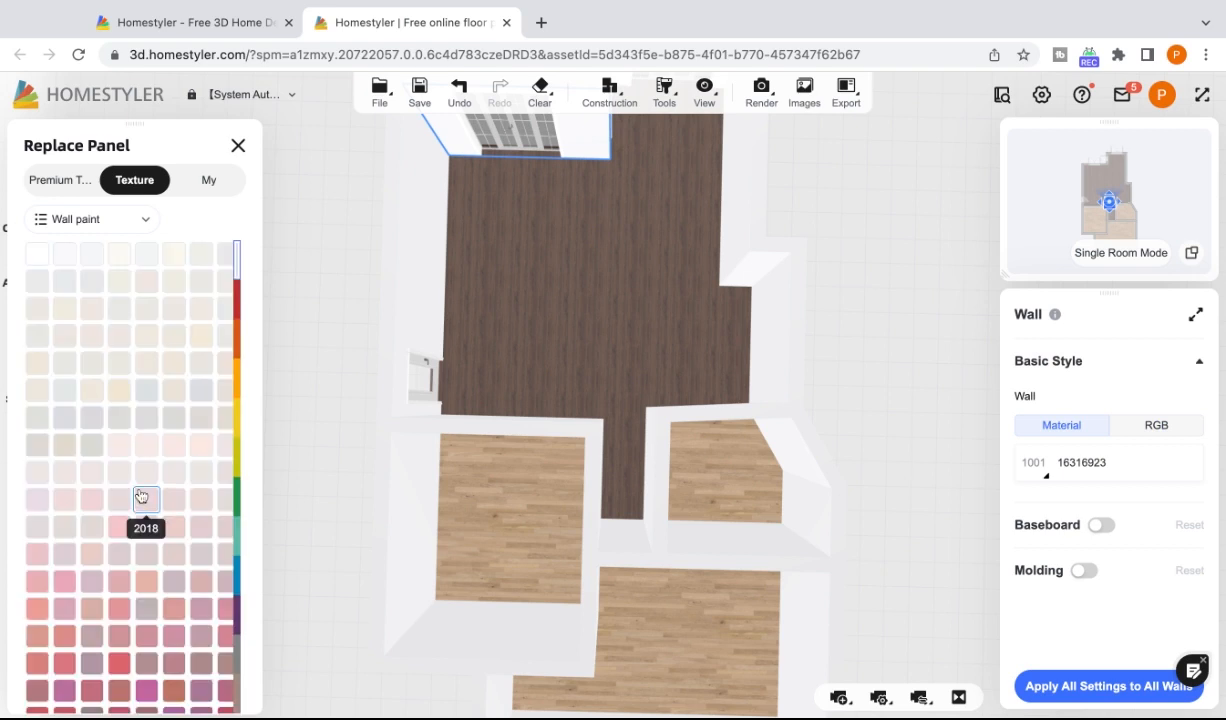
pyautogui.moveTo(144, 336)
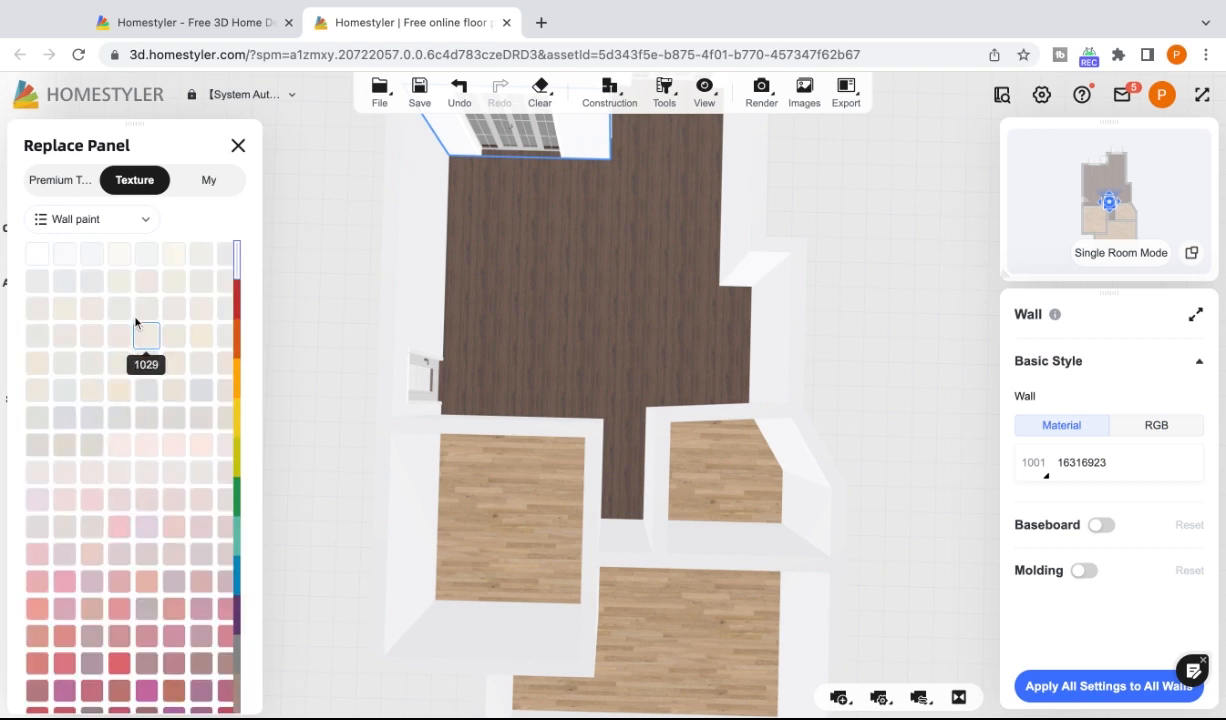
pyautogui.moveTo(92, 418)
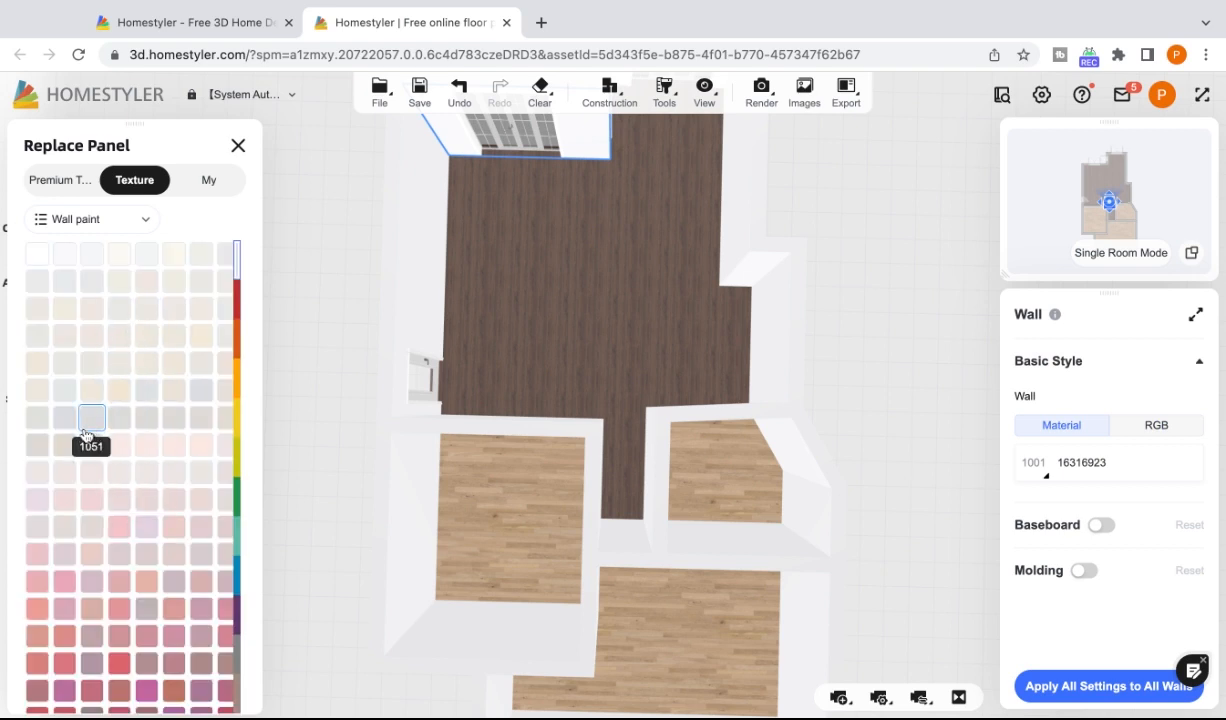
pyautogui.click(92, 418)
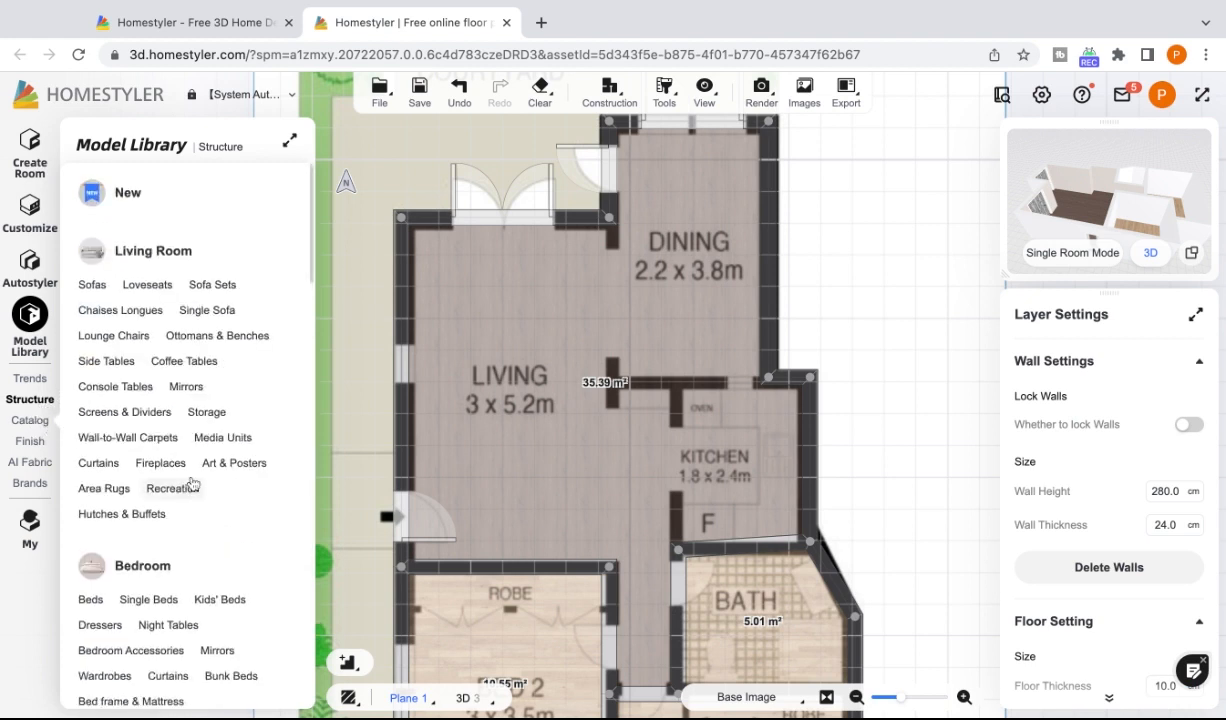
# - Place a wooden dining table from the Dining Room catalog
pyautogui.scroll(-3)
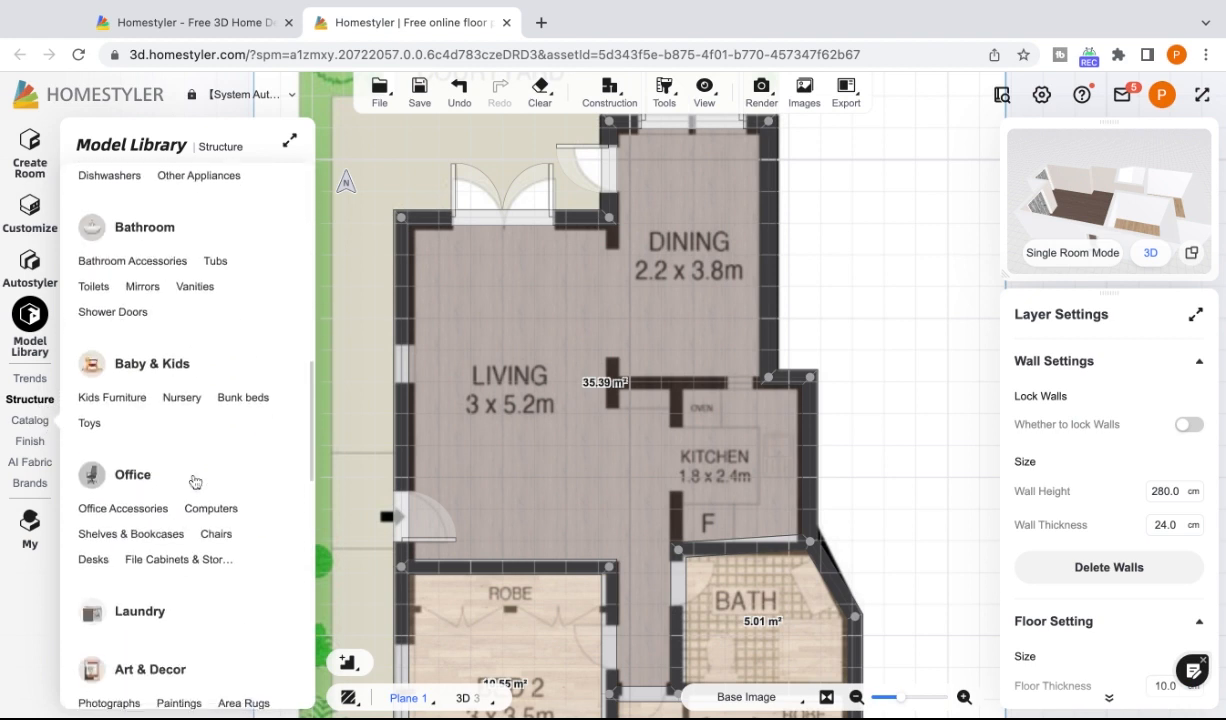
pyautogui.scroll(-3)
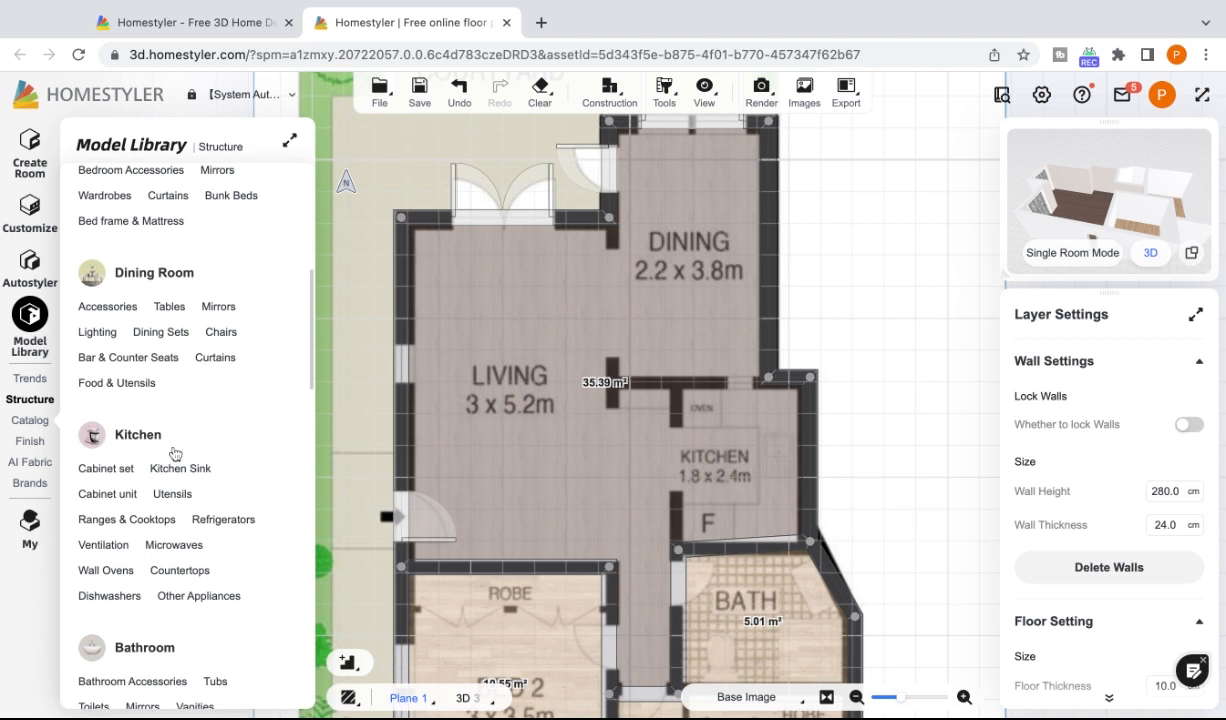
pyautogui.moveTo(180, 412)
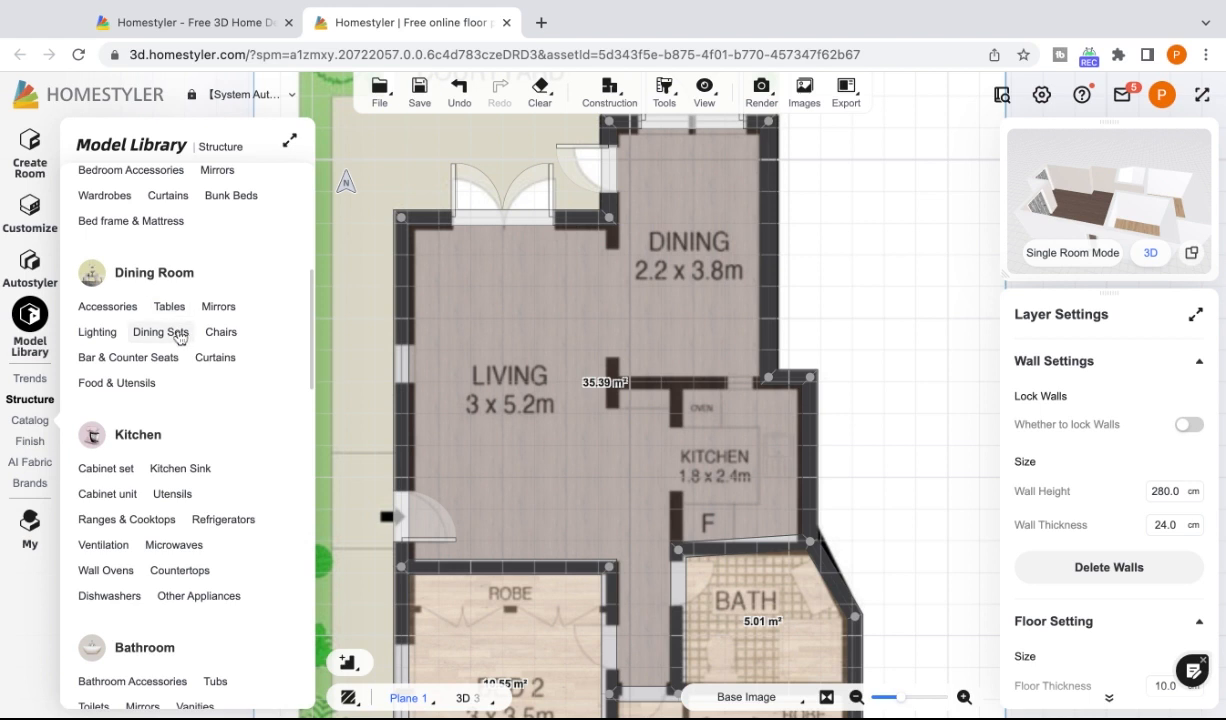
pyautogui.click(160, 332)
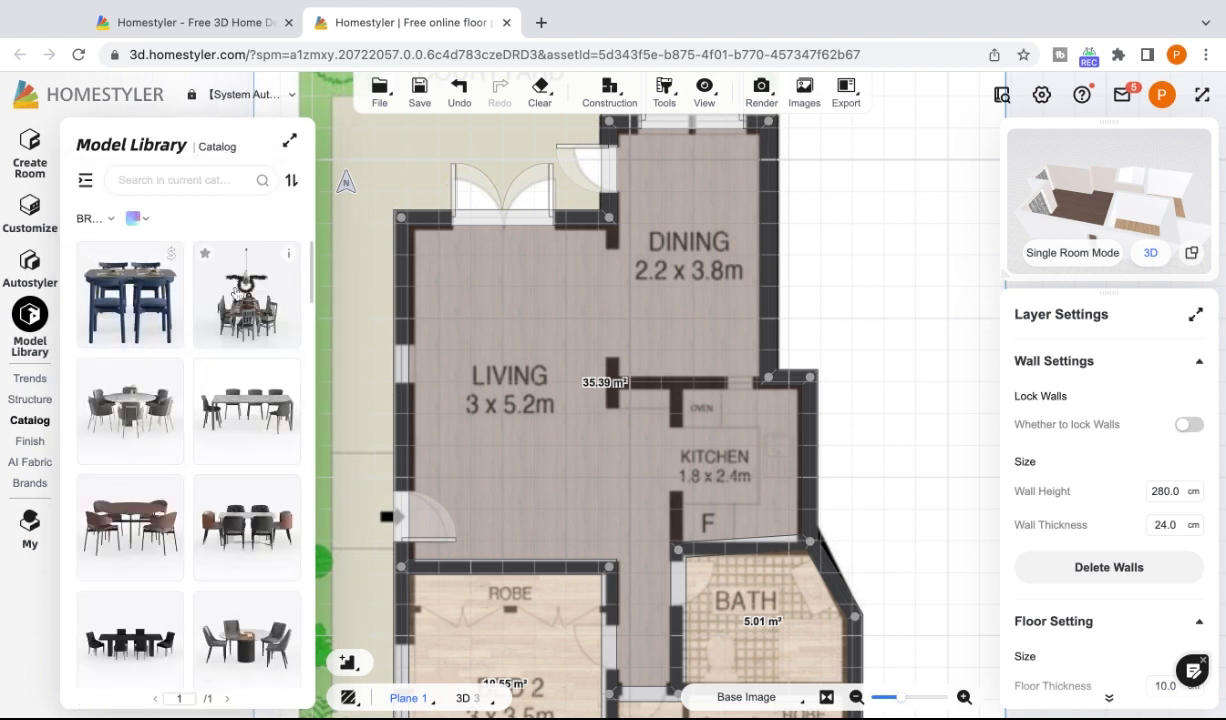
pyautogui.scroll(-3)
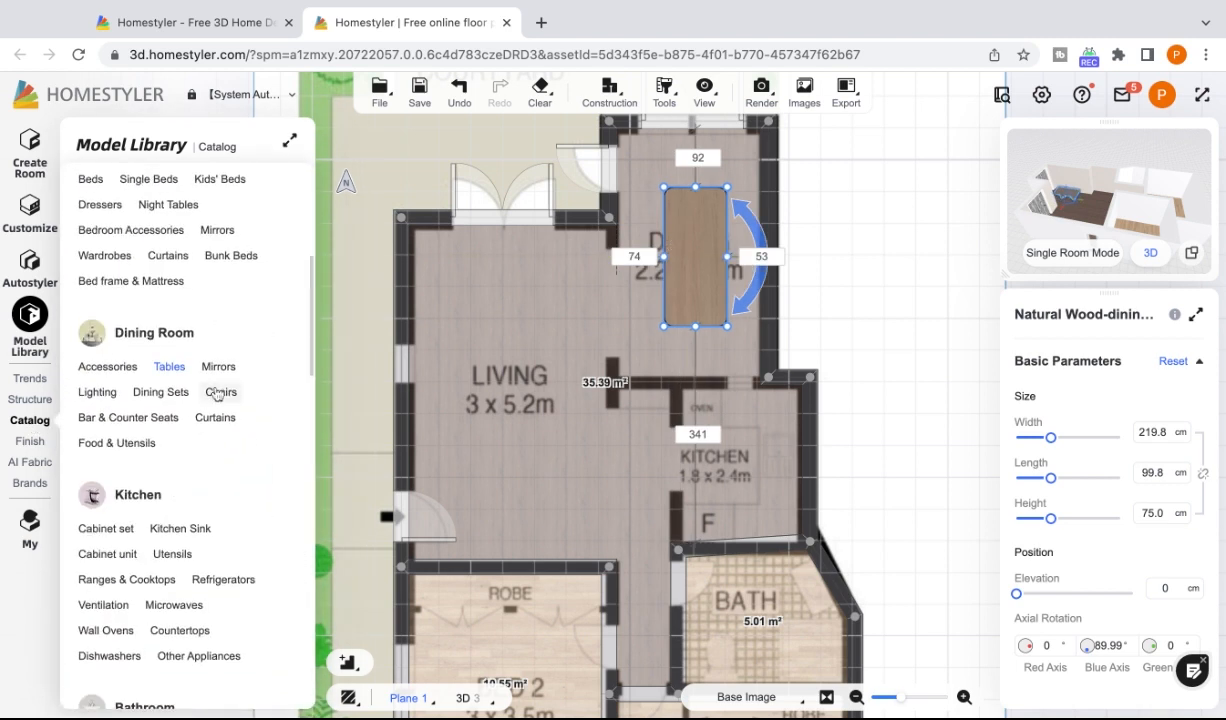
# - Add chairs from the Chairs catalog around the table and view the dining room in 3D
pyautogui.click(220, 392)
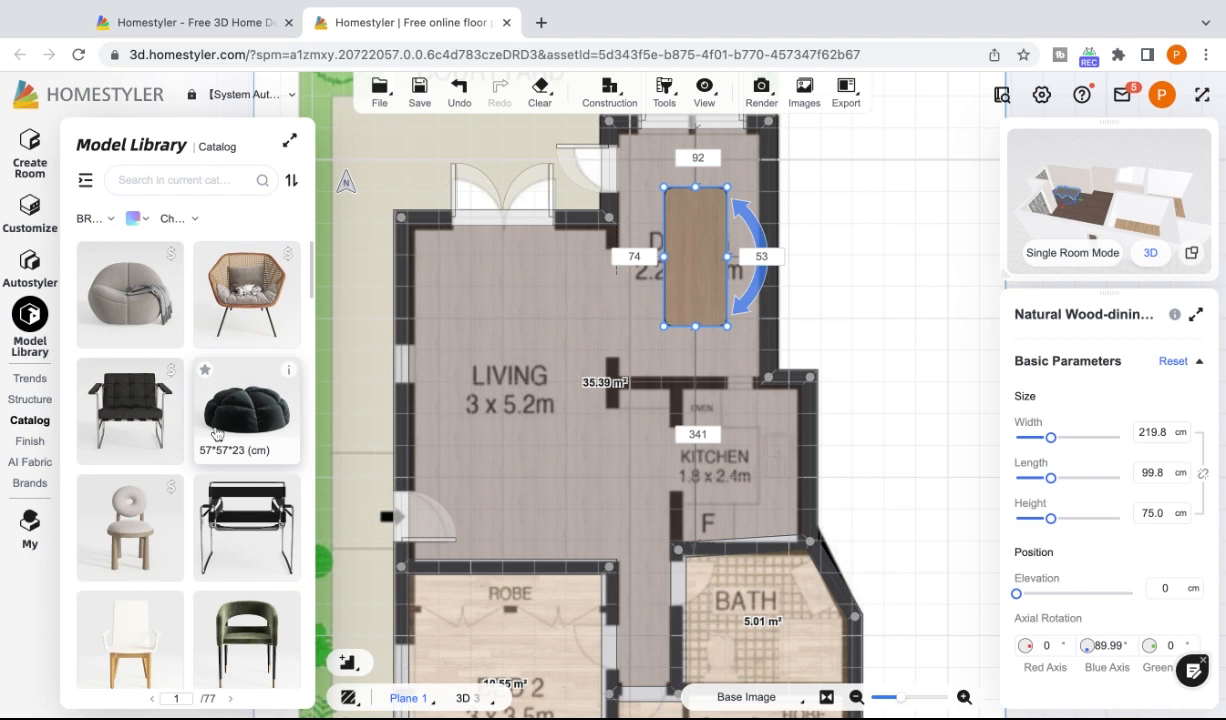
pyautogui.scroll(-3)
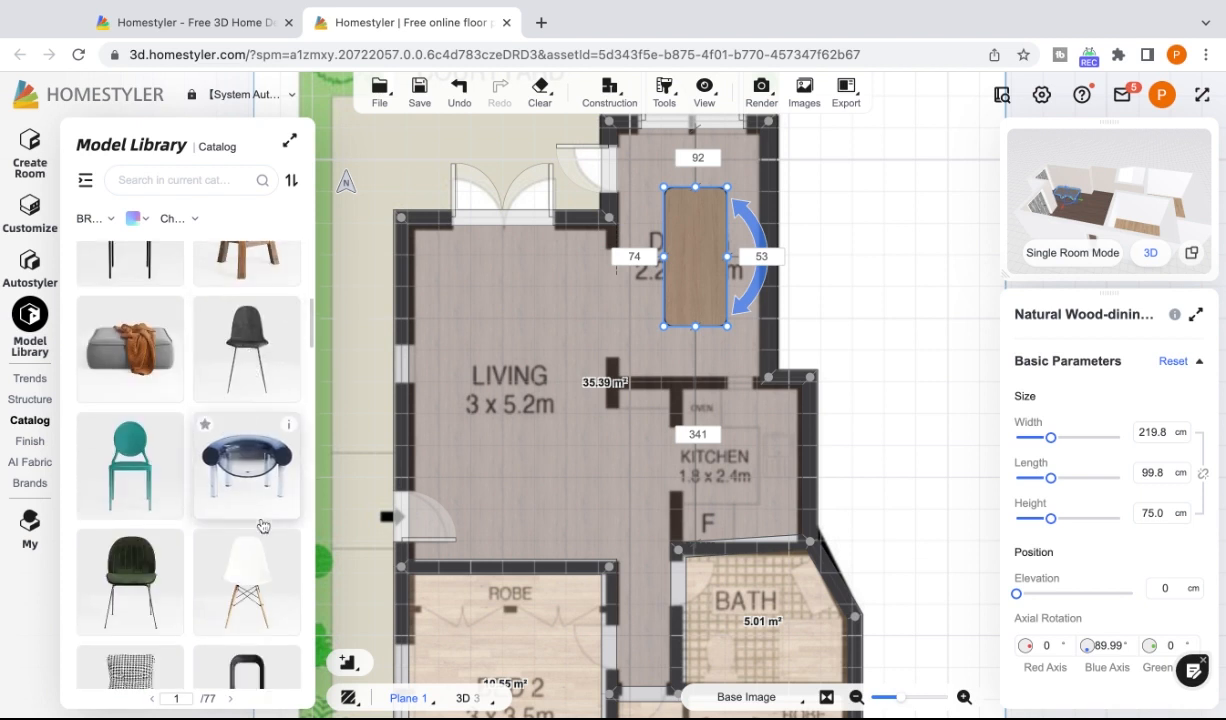
pyautogui.scroll(-3)
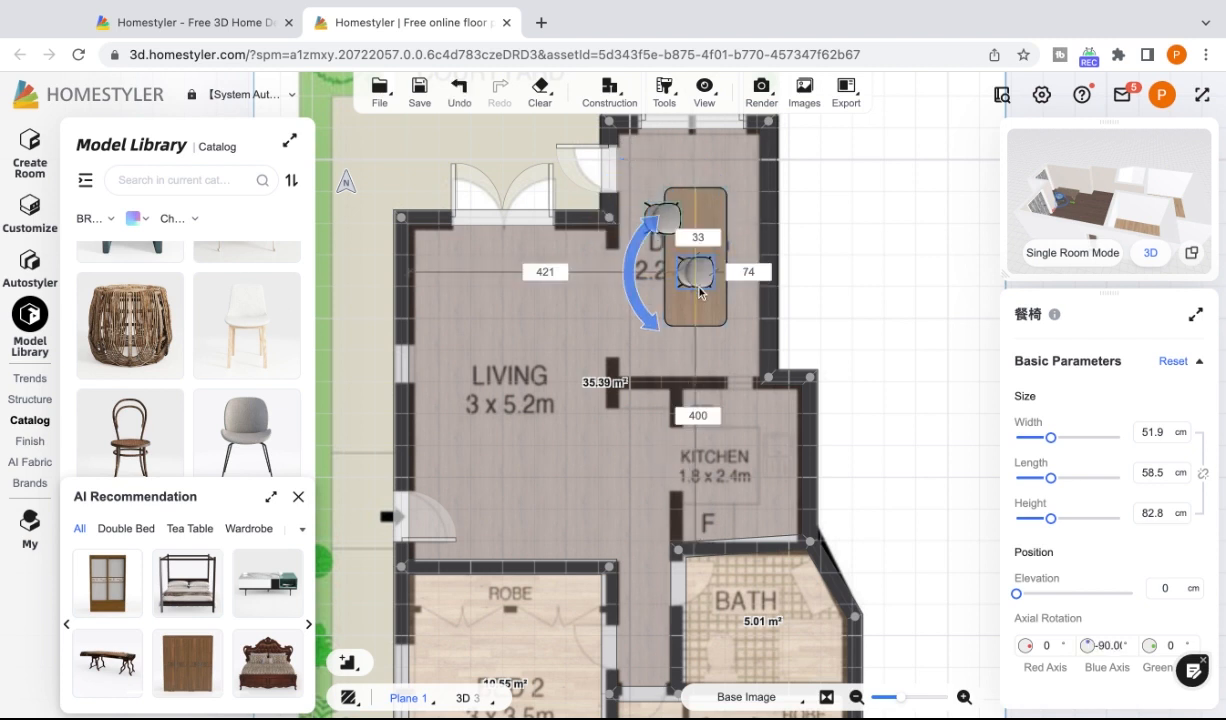
pyautogui.click(696, 284)
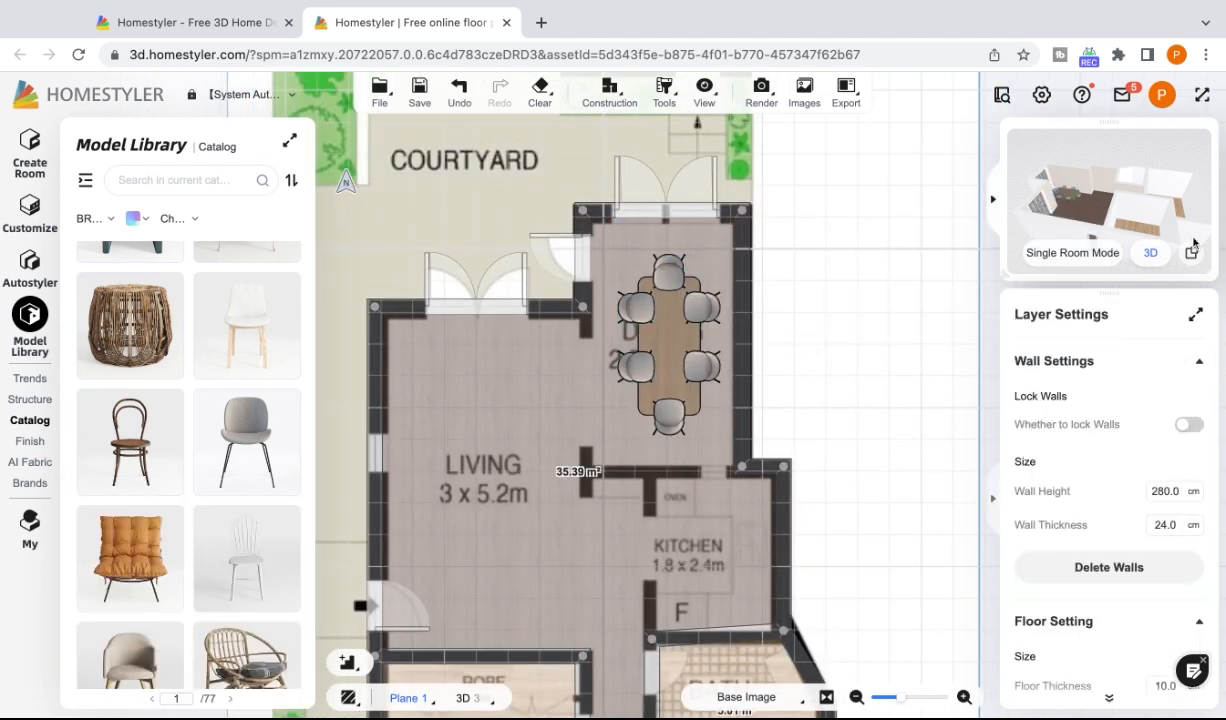
pyautogui.click(468, 696)
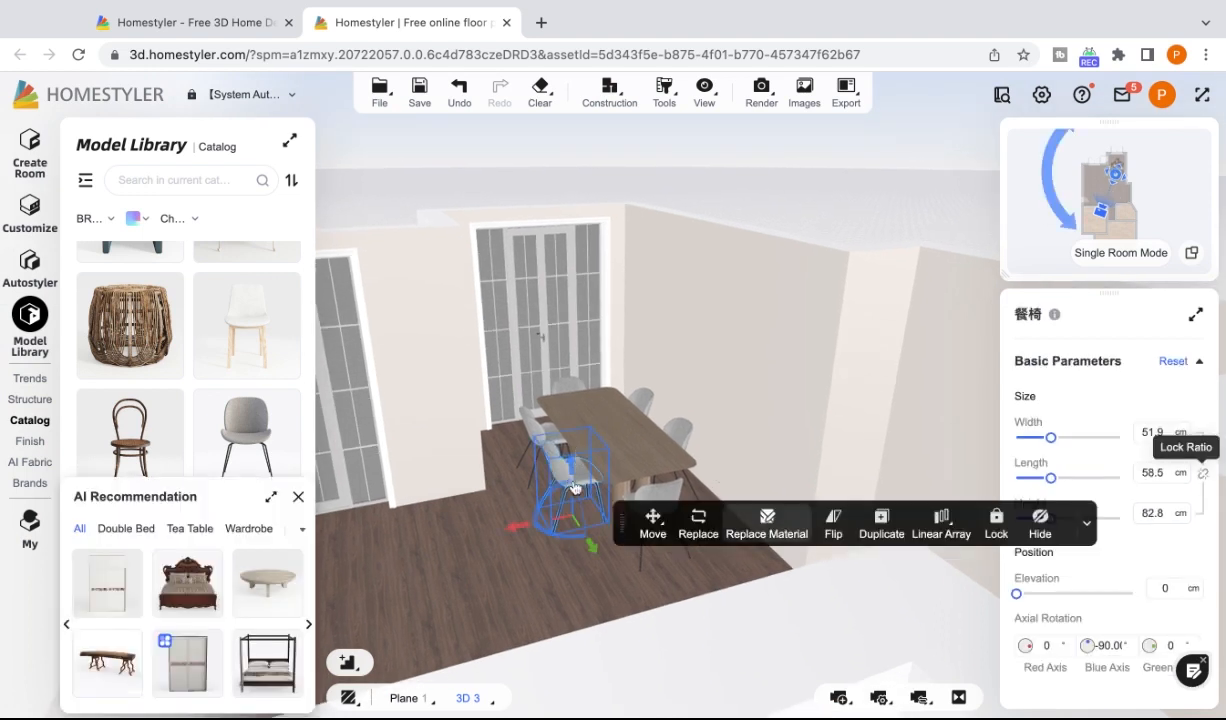
# - Start Replace Material on the chair and browse the Fabric texture category
pyautogui.click(768, 524)
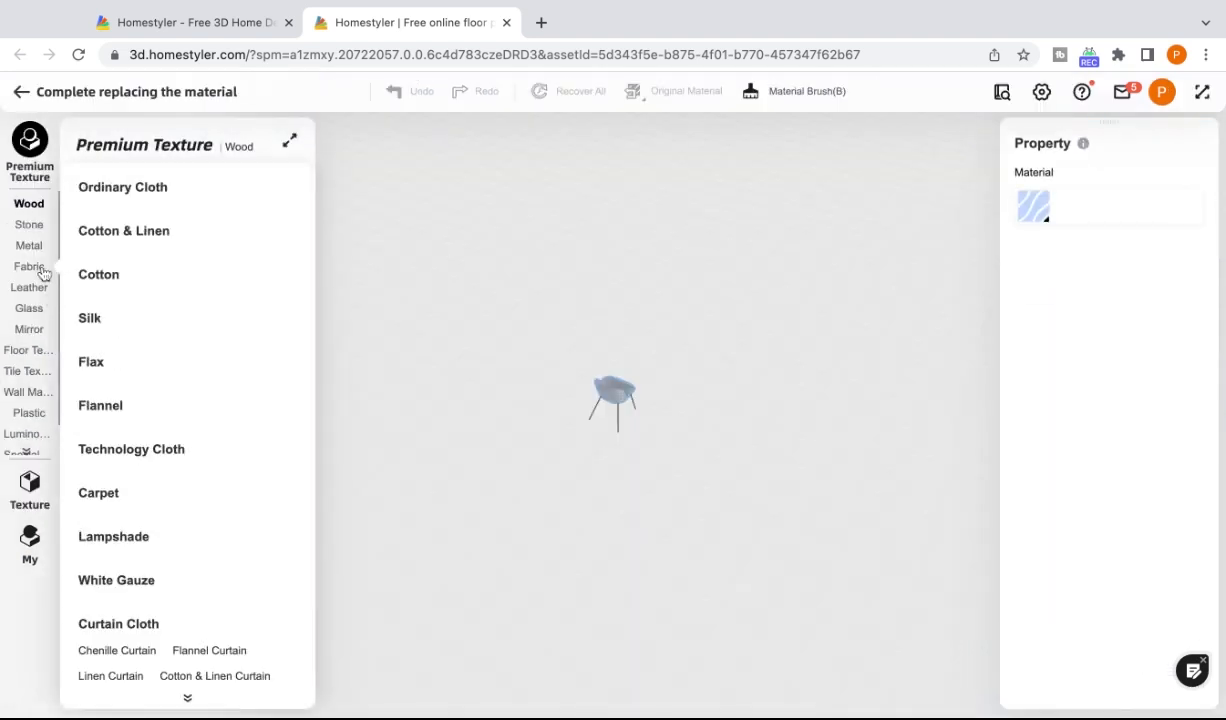
pyautogui.click(28, 266)
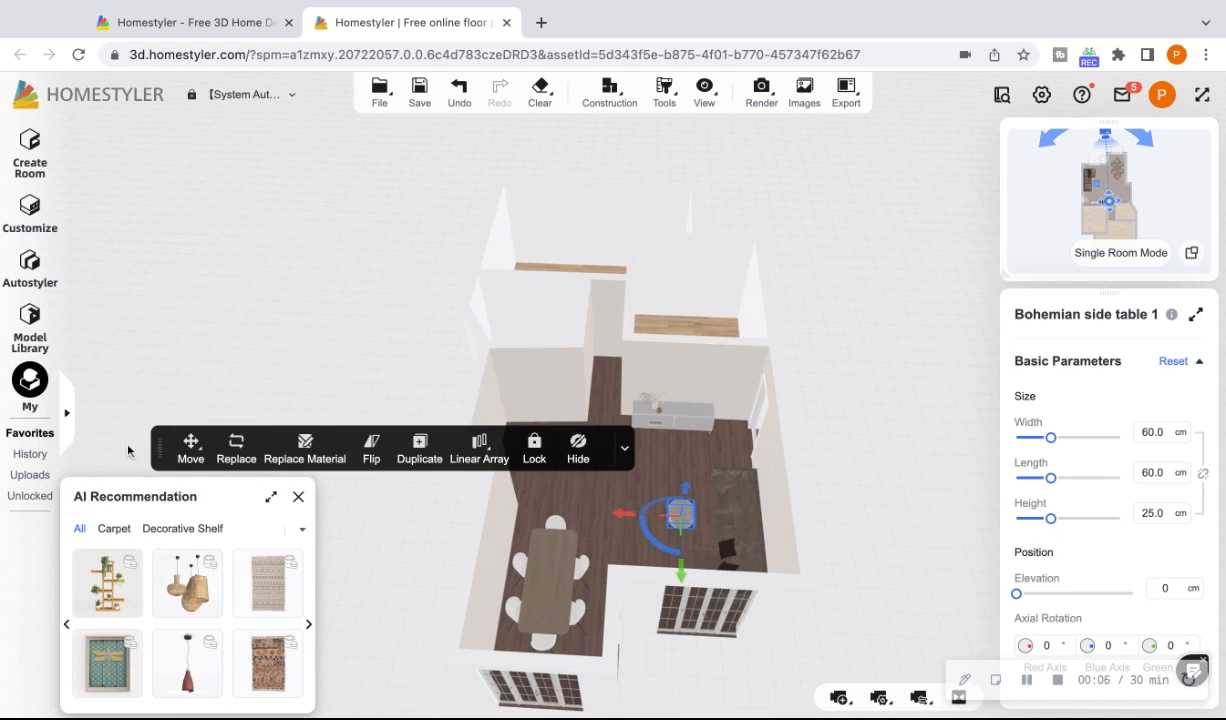
pyautogui.moveTo(836, 212)
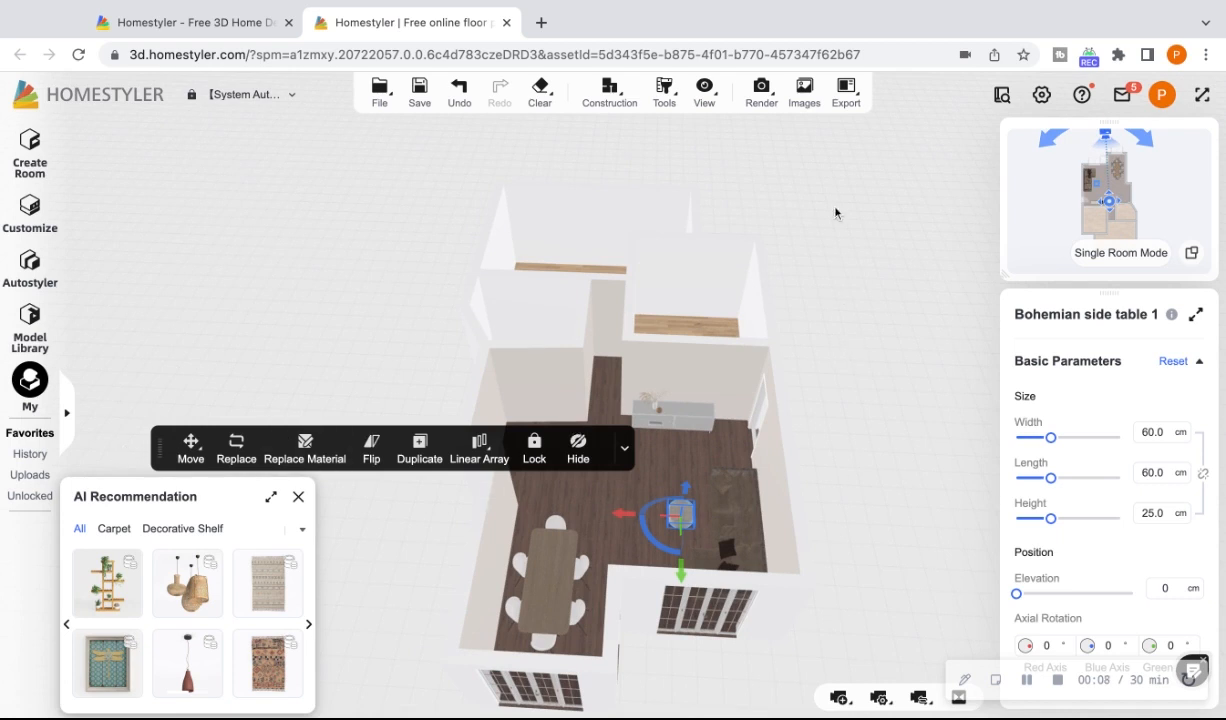
# - Deselect the side table and browse Ceiling Lights for a Bohemian lamp over the dining table
pyautogui.click(28, 322)
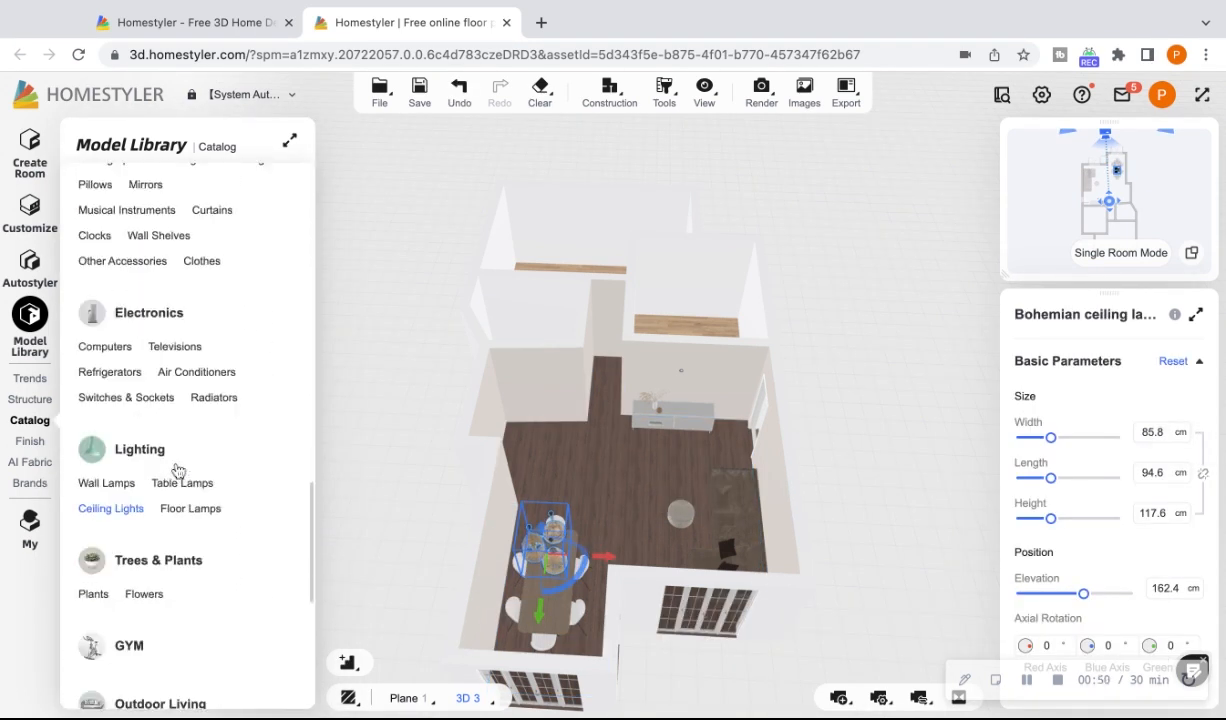
pyautogui.click(112, 508)
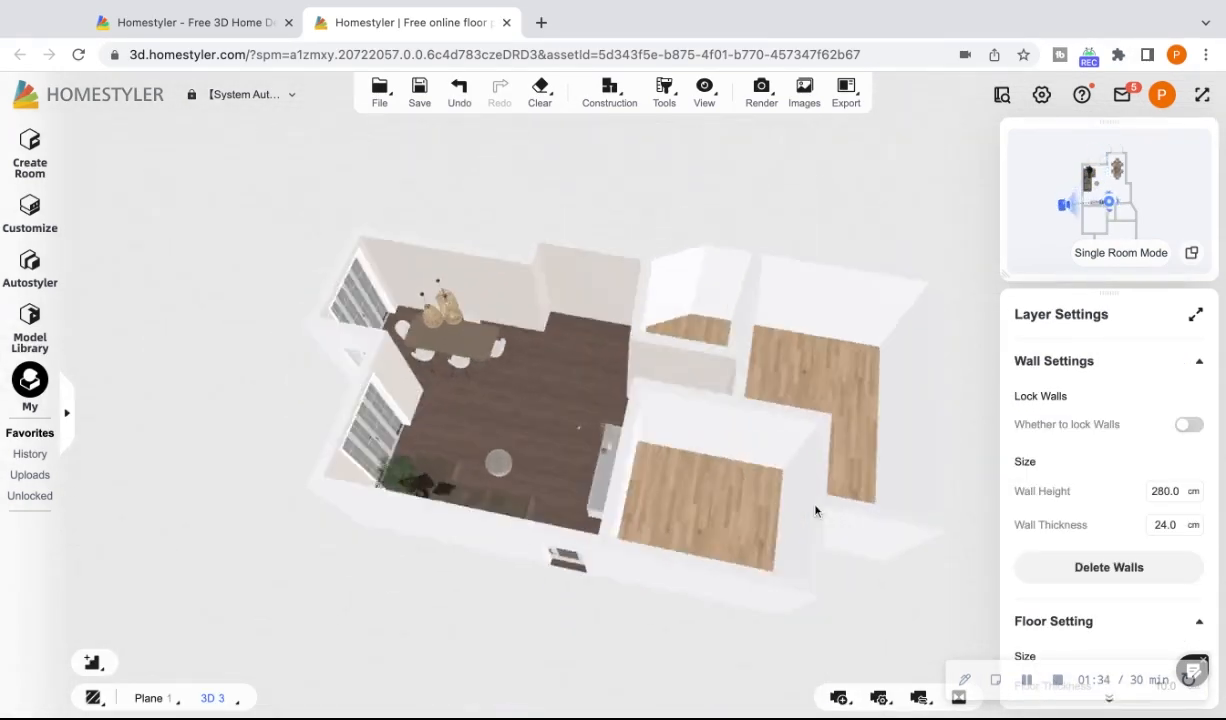
# - Drag the Green plant D-40 beside the window near the dining table
pyautogui.click(490, 284)
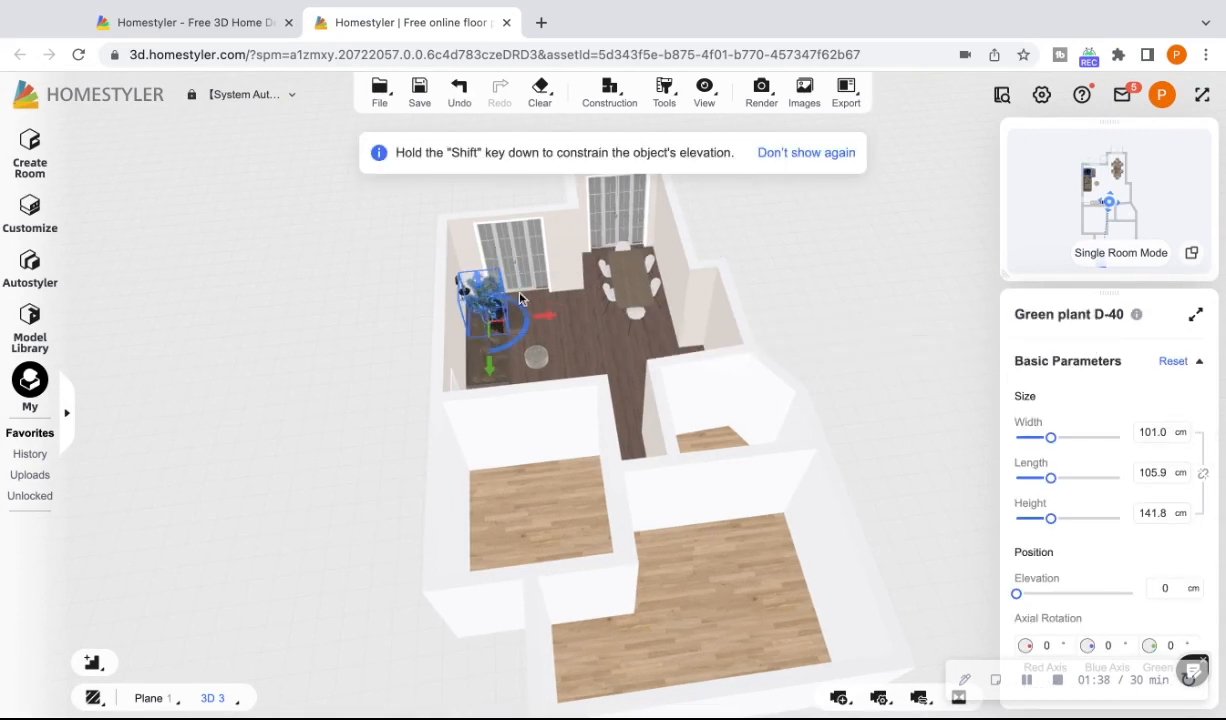
pyautogui.moveTo(490, 300); pyautogui.dragTo(570, 280)
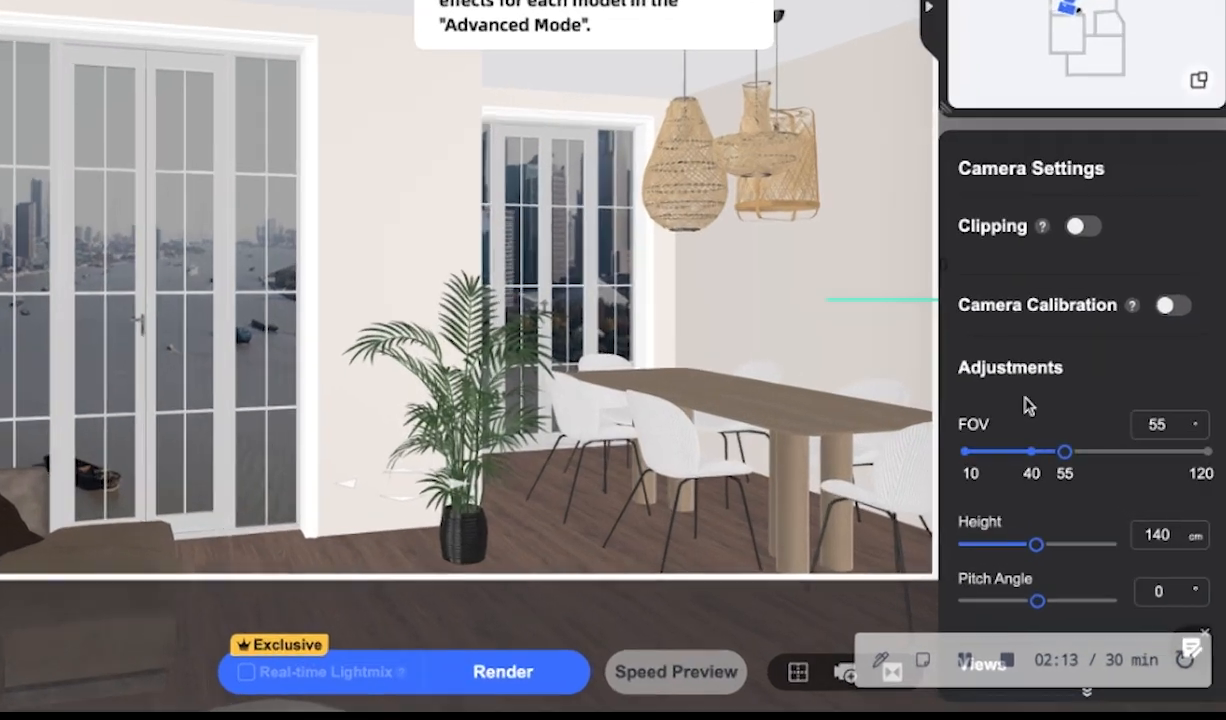
# - Widen the render camera's field of view to frame the sofa, ottoman and dining area
pyautogui.moveTo(1064, 452); pyautogui.dragTo(1076, 452)
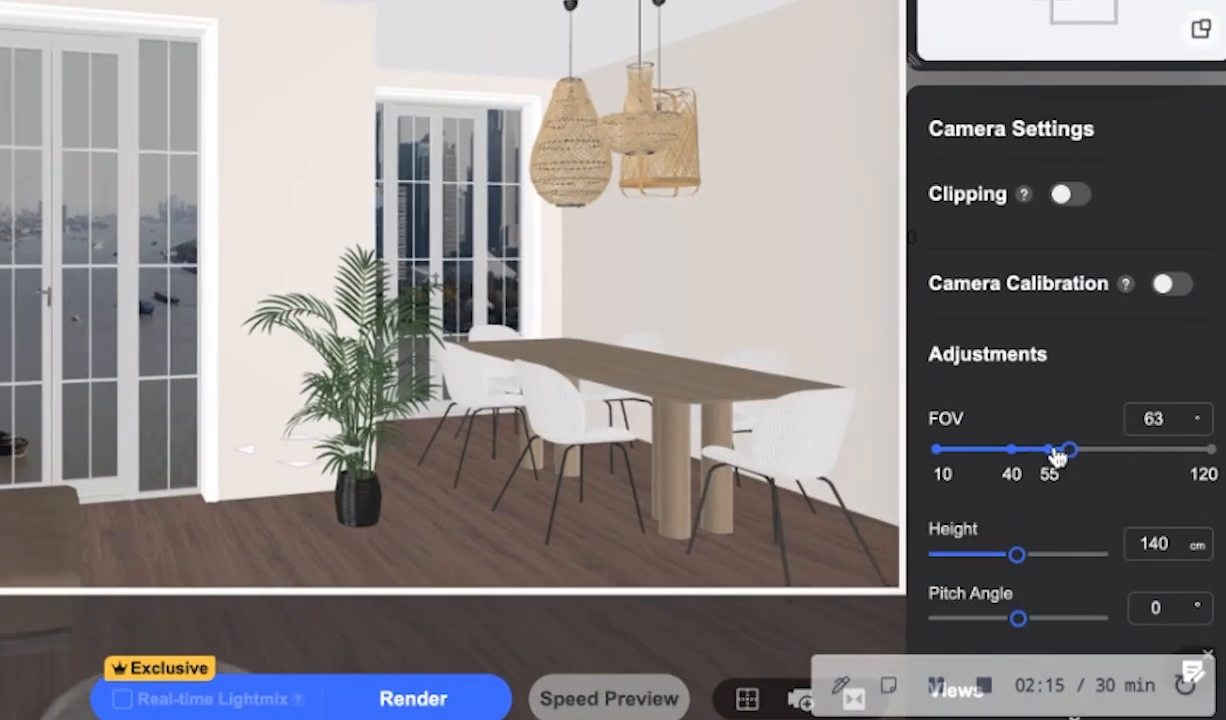
pyautogui.moveTo(1068, 450); pyautogui.dragTo(1132, 450)
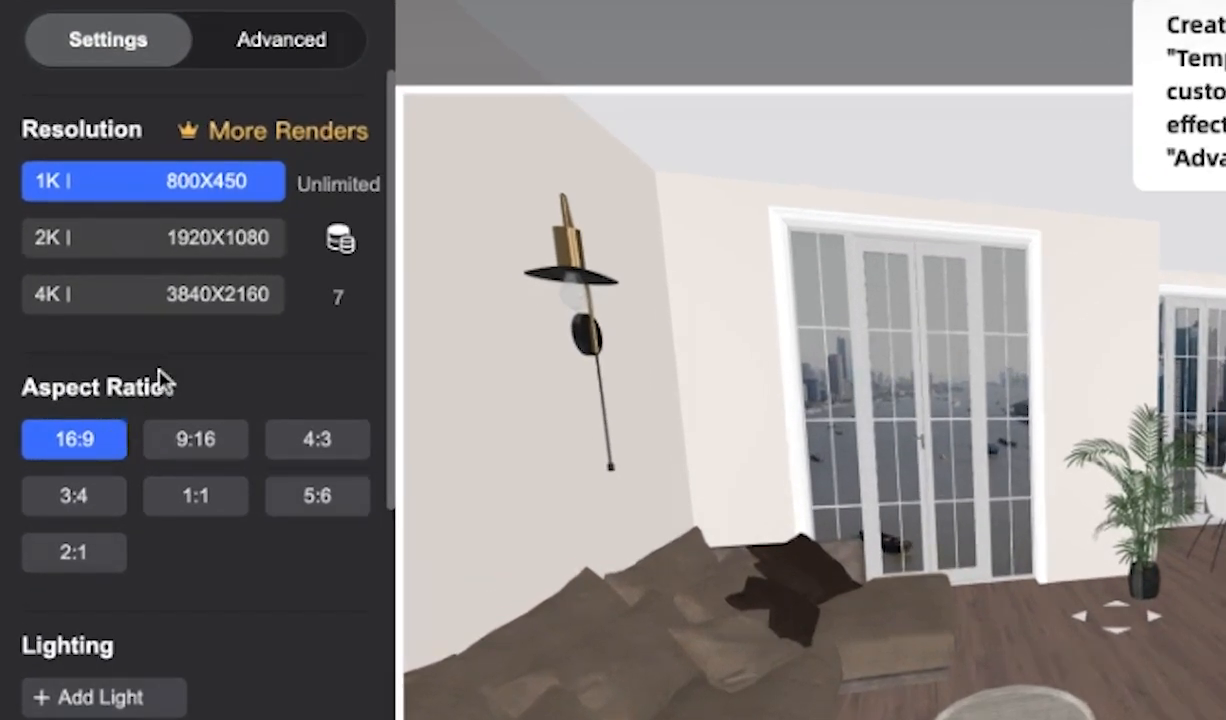
pyautogui.click(152, 238)
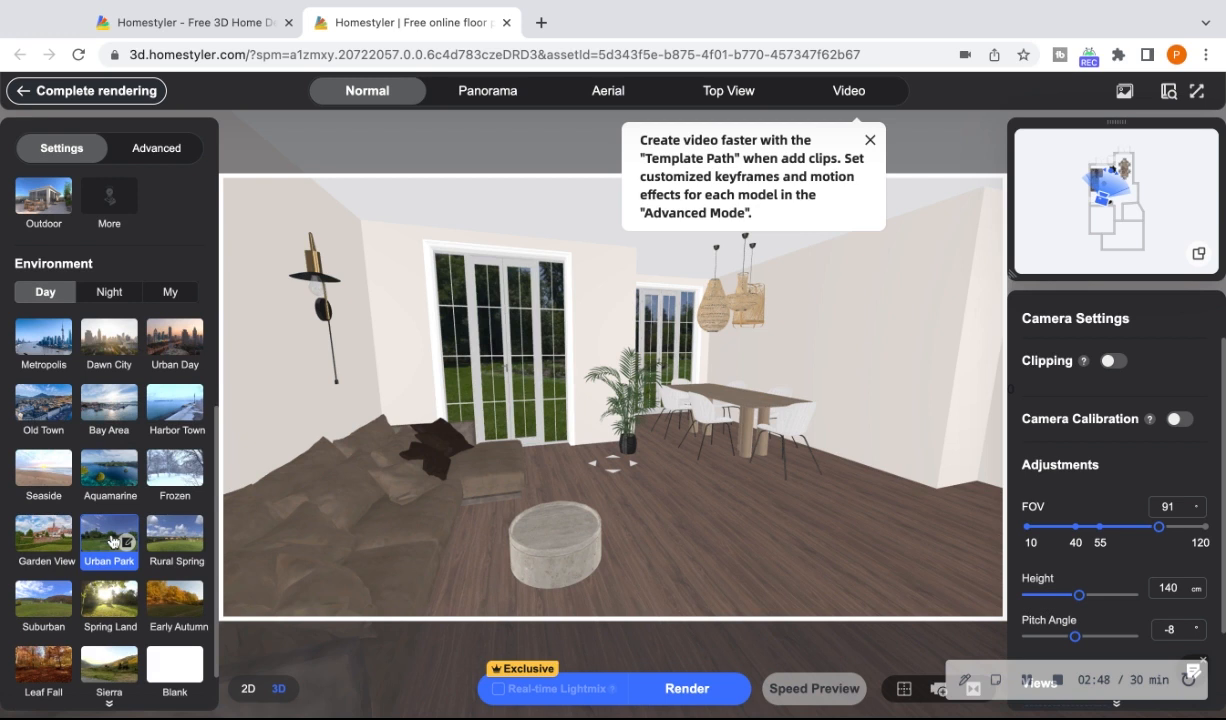
# - Switch the outdoor scenery behind the windows to an autumn daytime backdrop
pyautogui.click(108, 604)
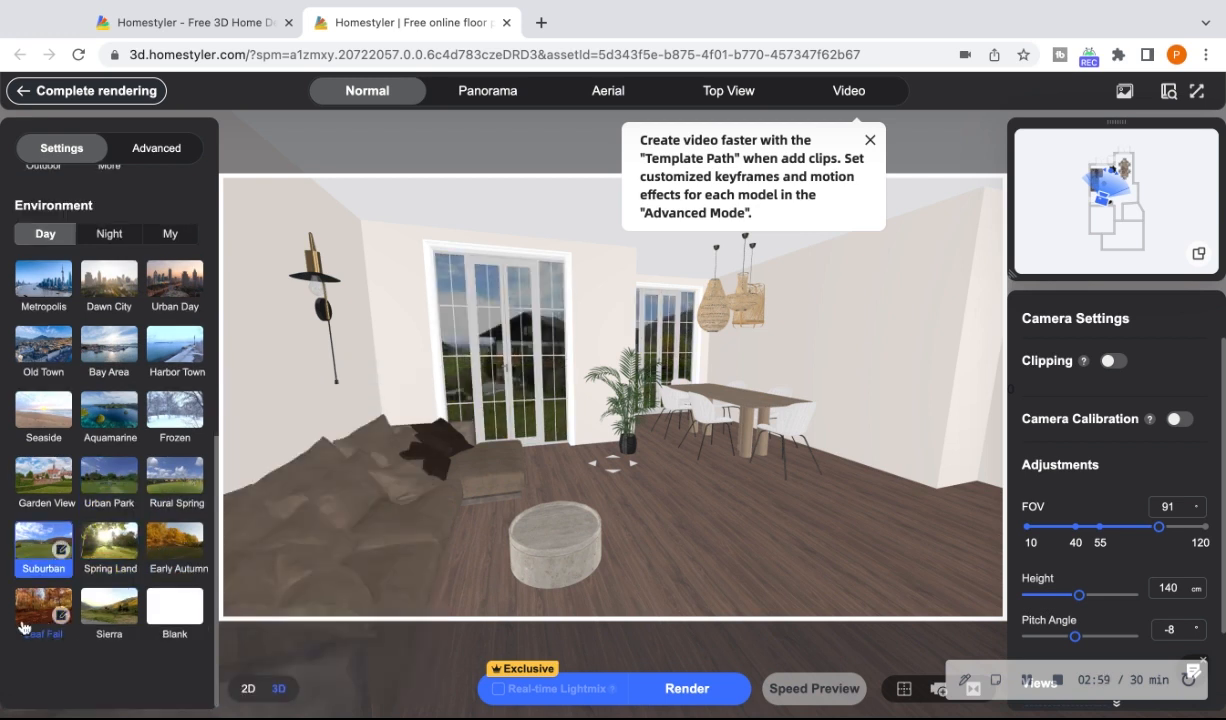
pyautogui.click(176, 540)
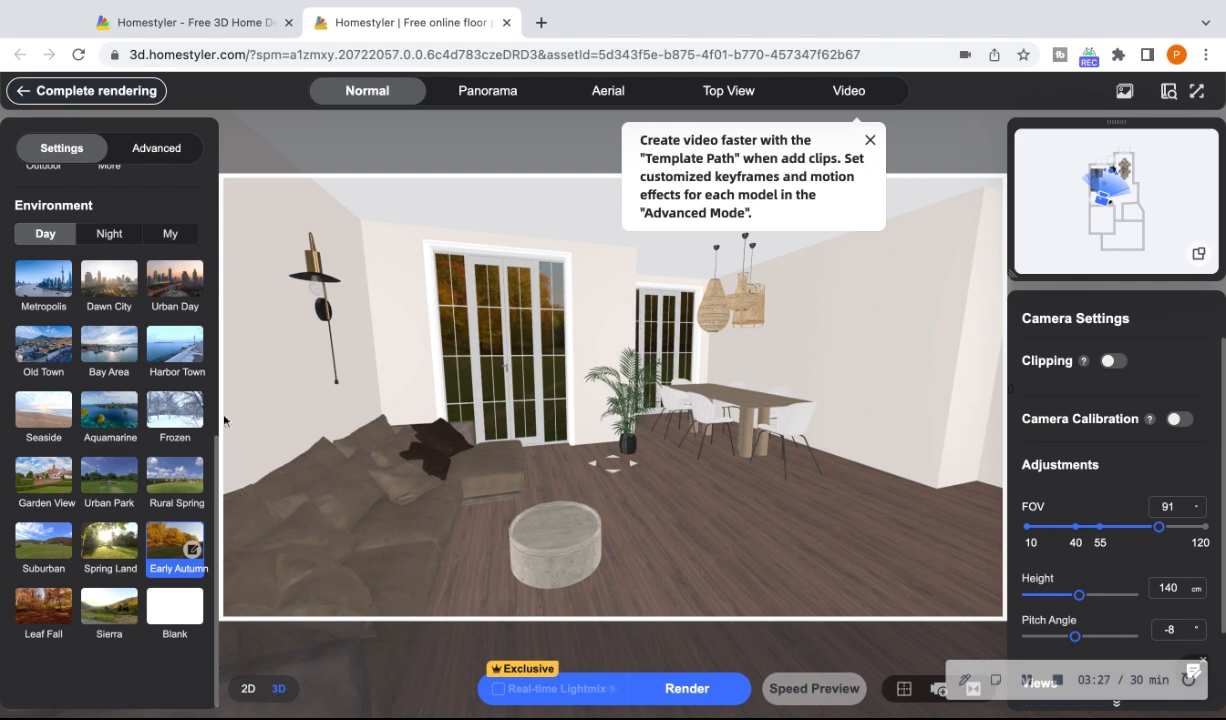
pyautogui.moveTo(798, 690)
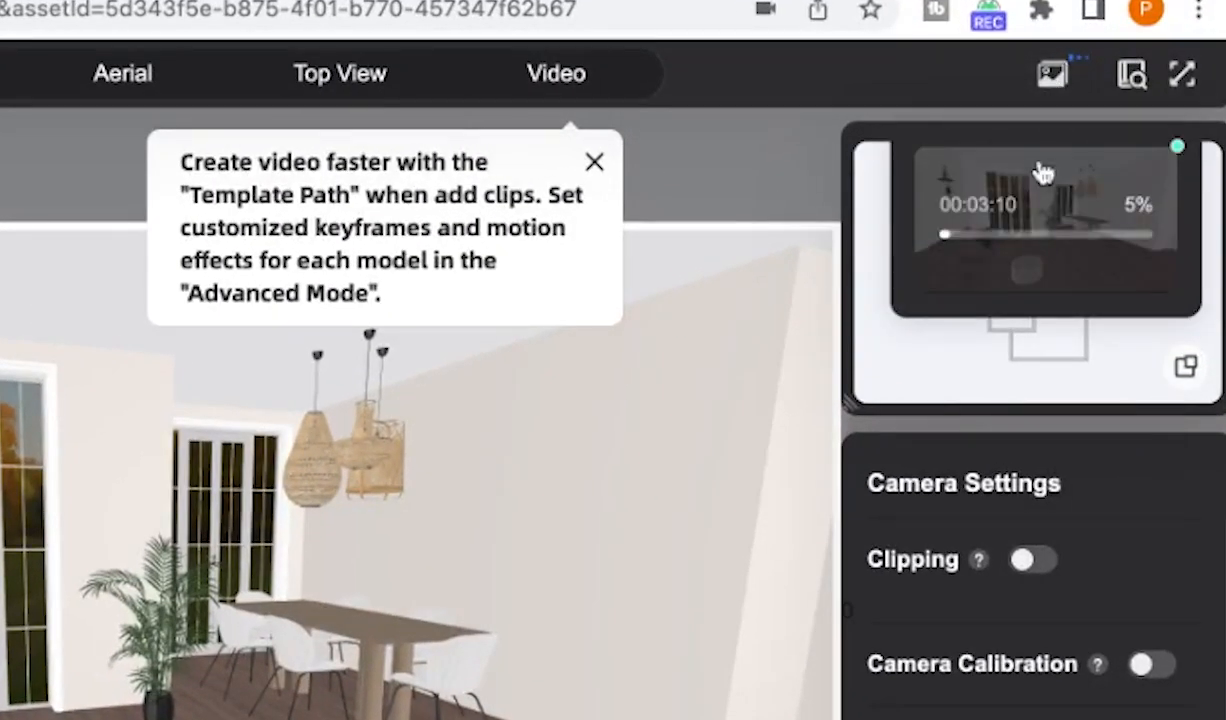
pyautogui.moveTo(984, 216)
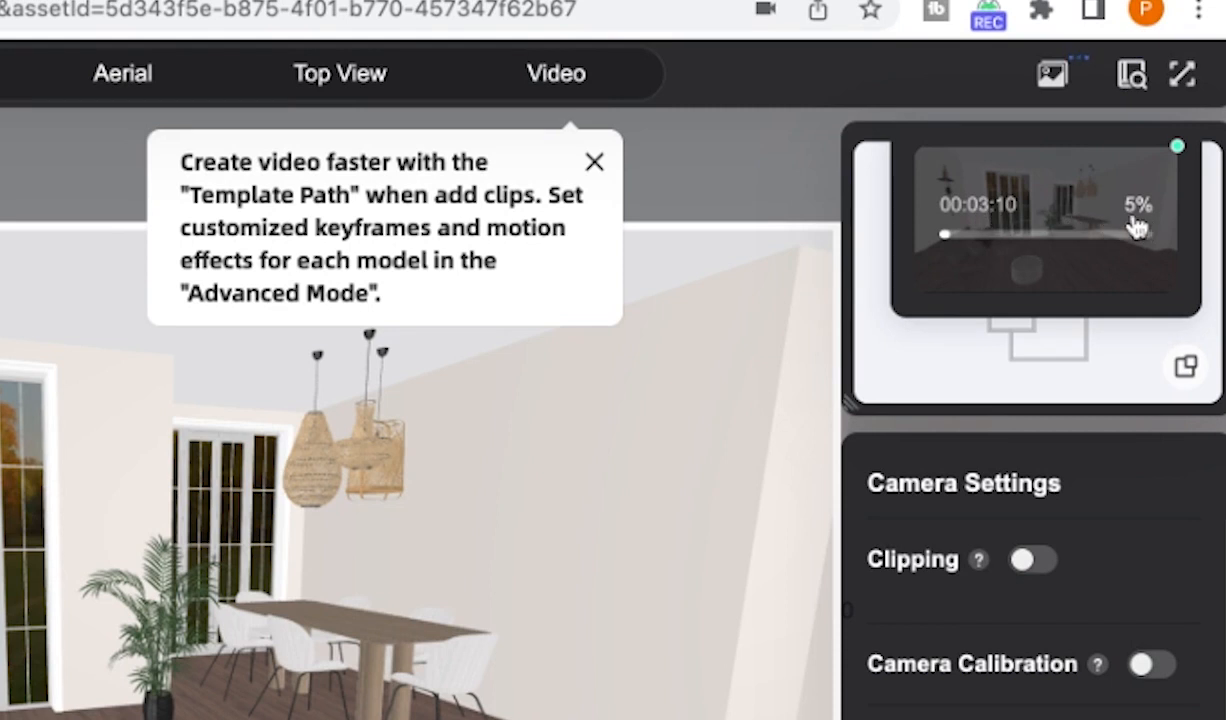
pyautogui.moveTo(1098, 254)
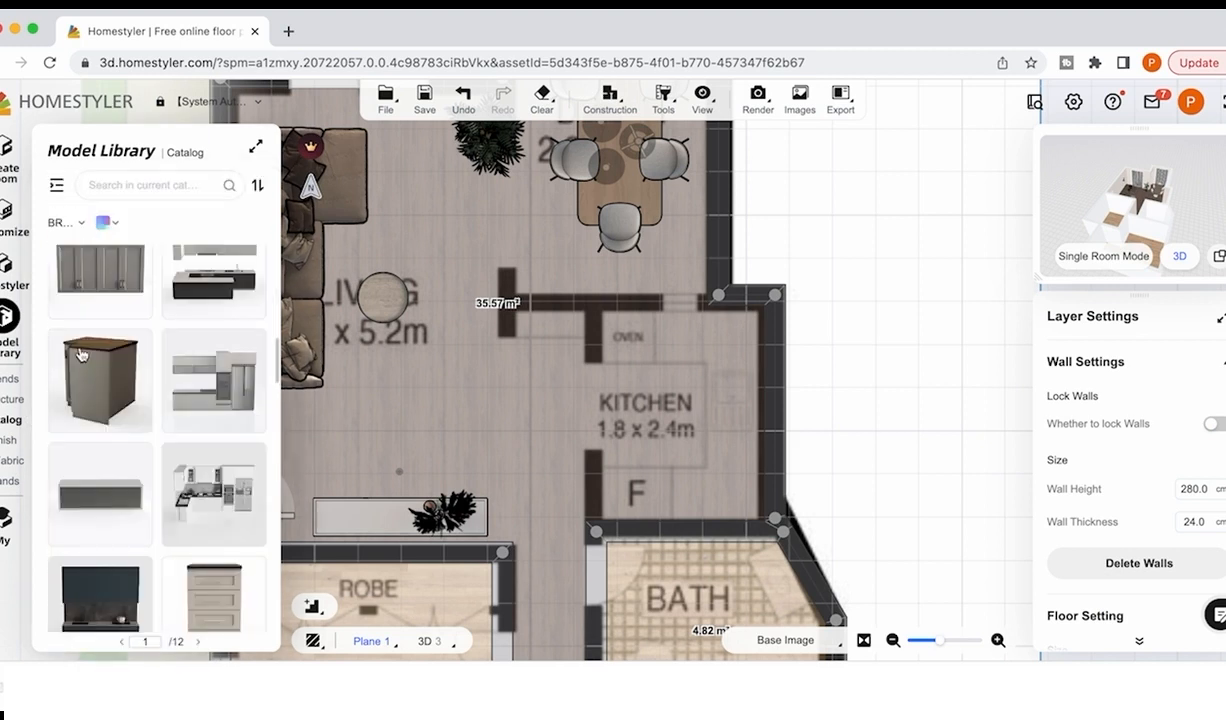
pyautogui.click(196, 640)
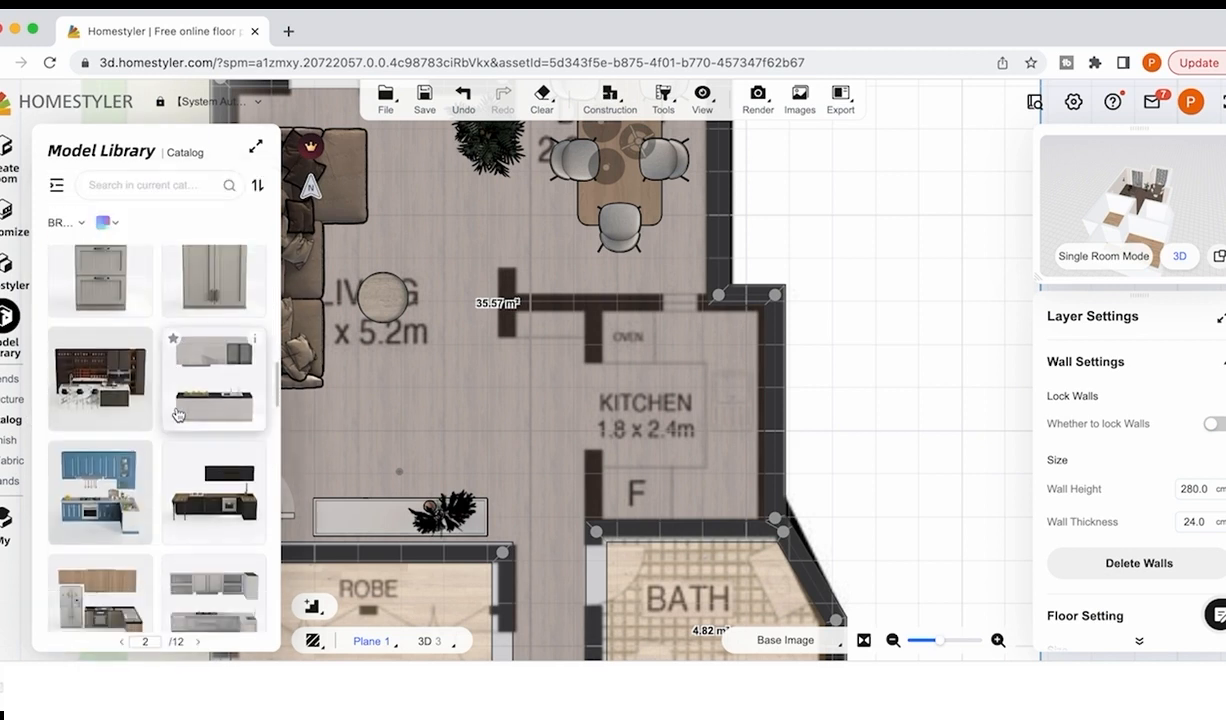
pyautogui.scroll(-3)
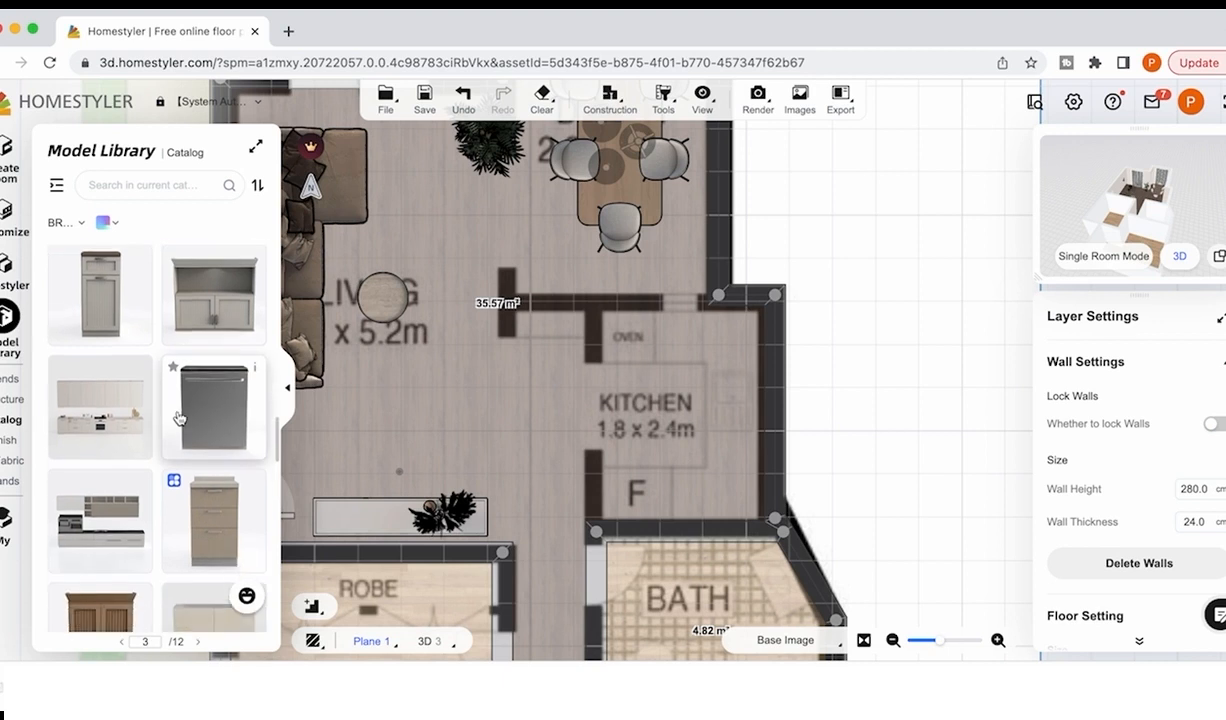
pyautogui.scroll(-3)
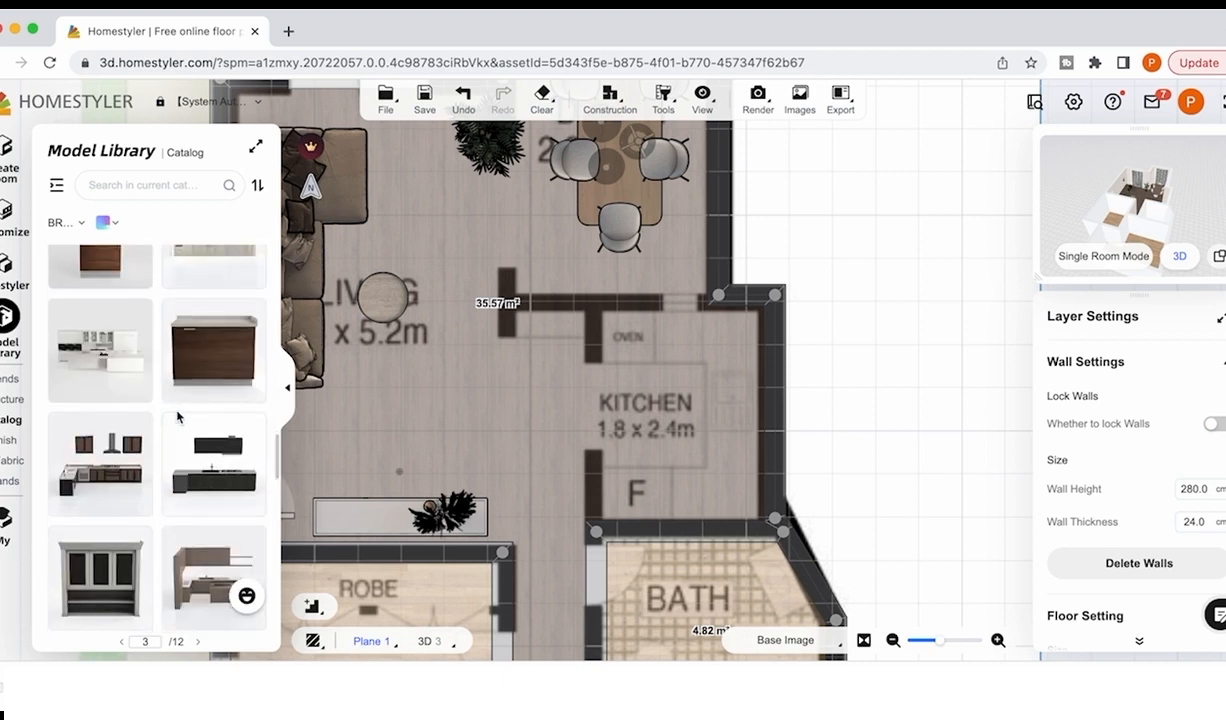
pyautogui.scroll(-3)
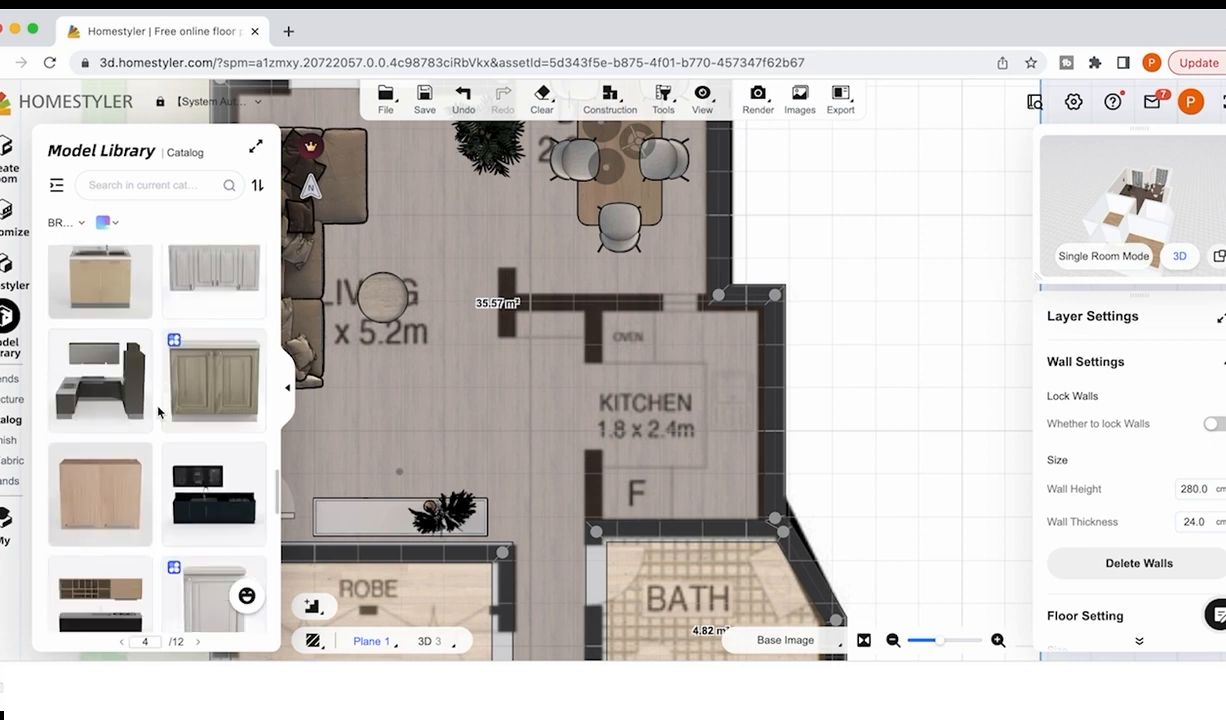
pyautogui.scroll(-3)
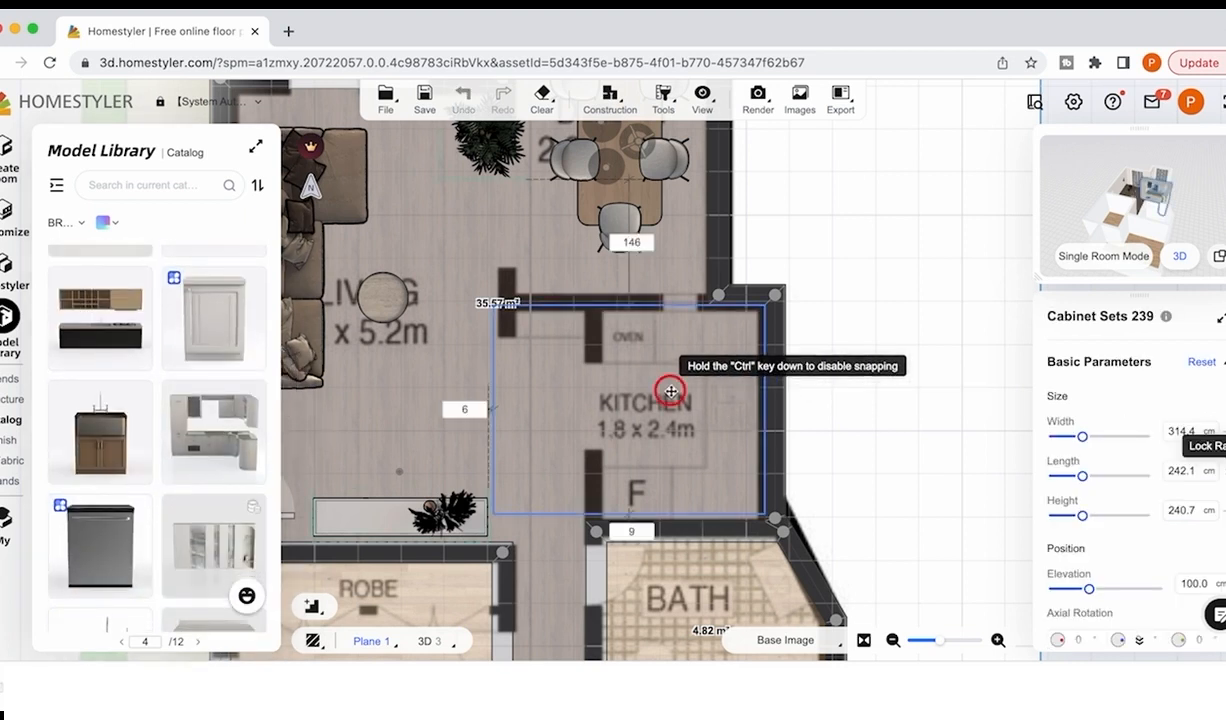
pyautogui.click(672, 390)
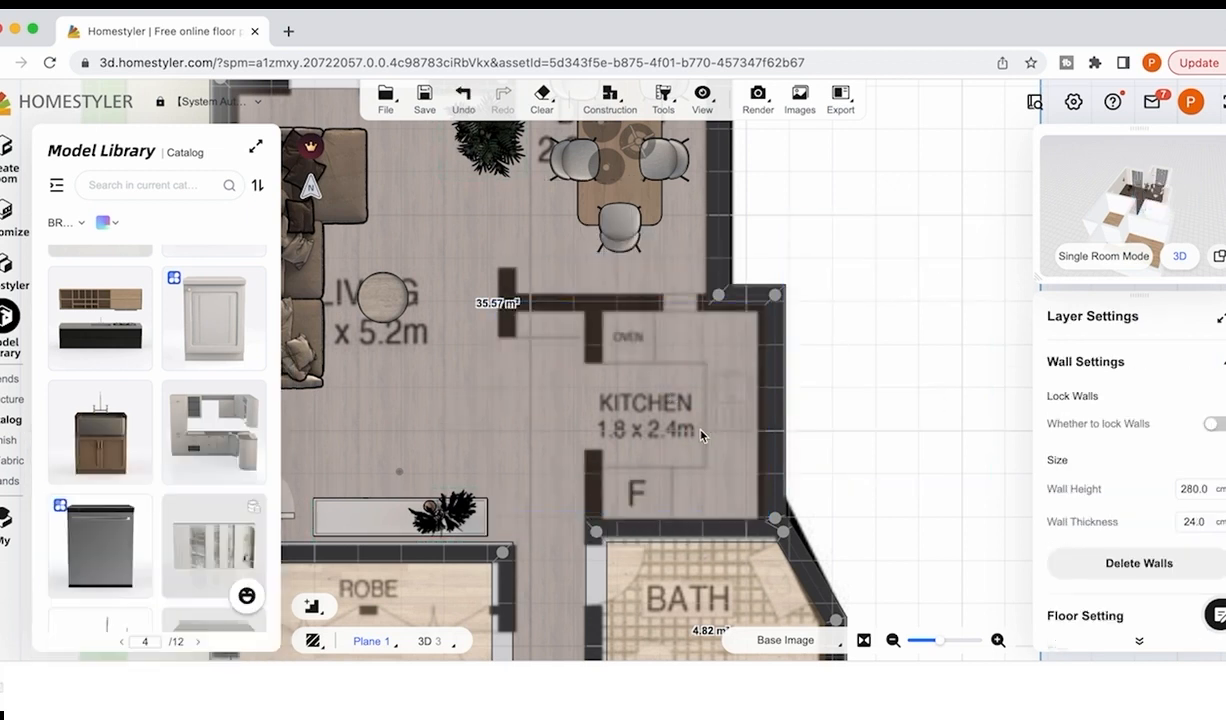
pyautogui.click(196, 640)
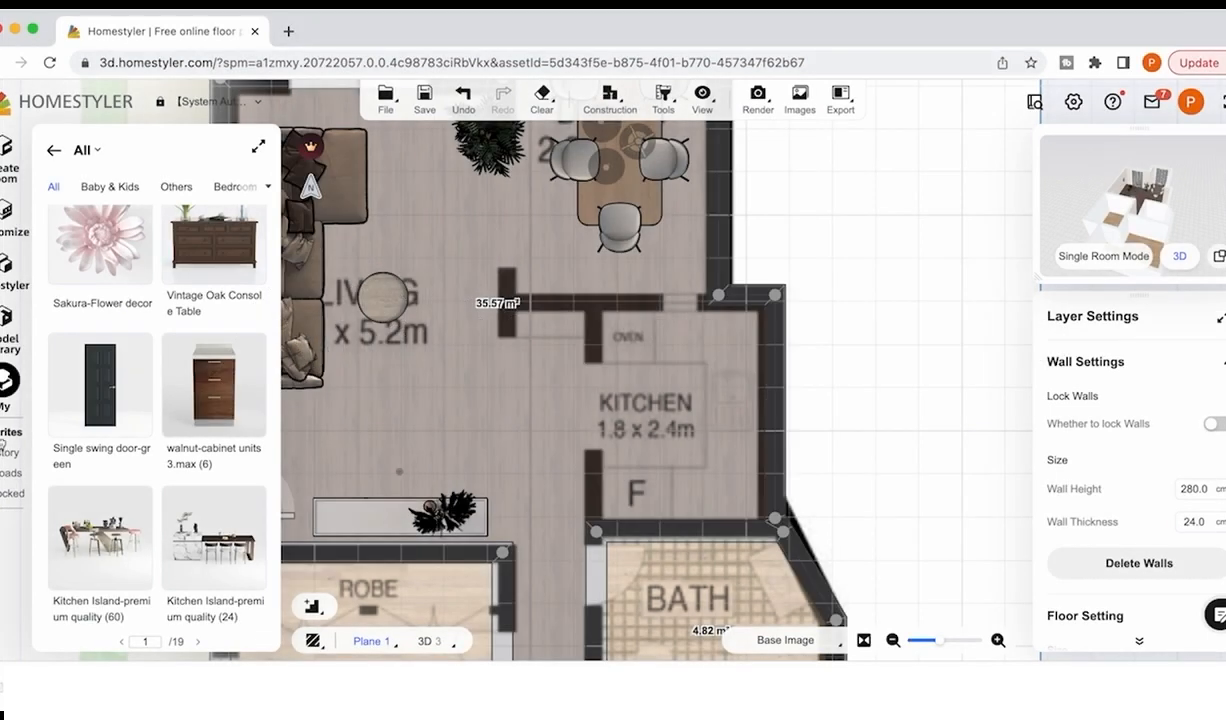
pyautogui.moveTo(178, 344)
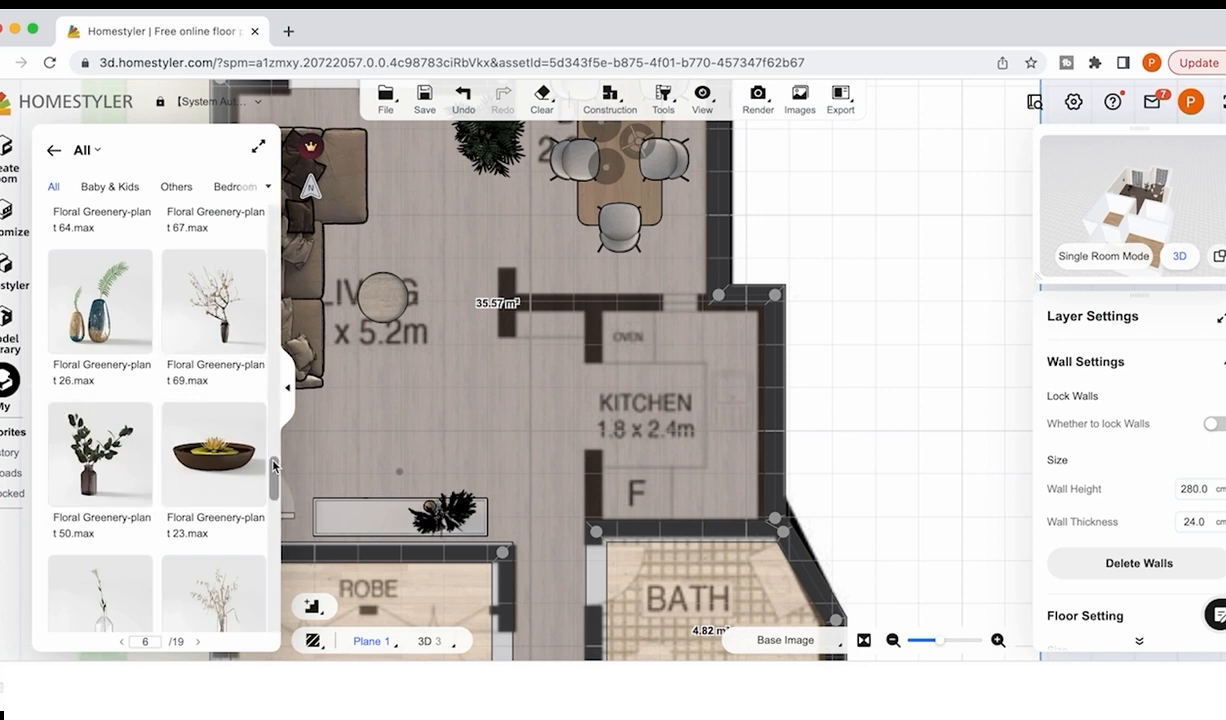
# - Browse the Sofas collection and star a sofa into the default favourites group
pyautogui.scroll(-3)
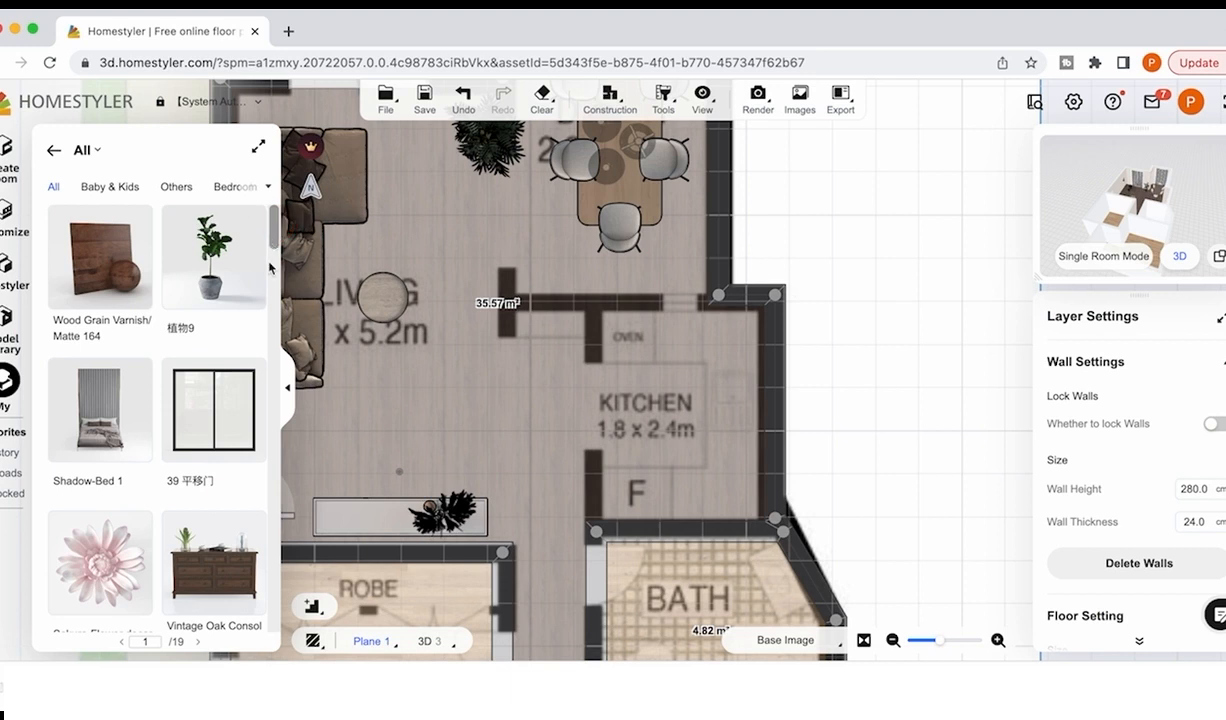
pyautogui.moveTo(212, 256)
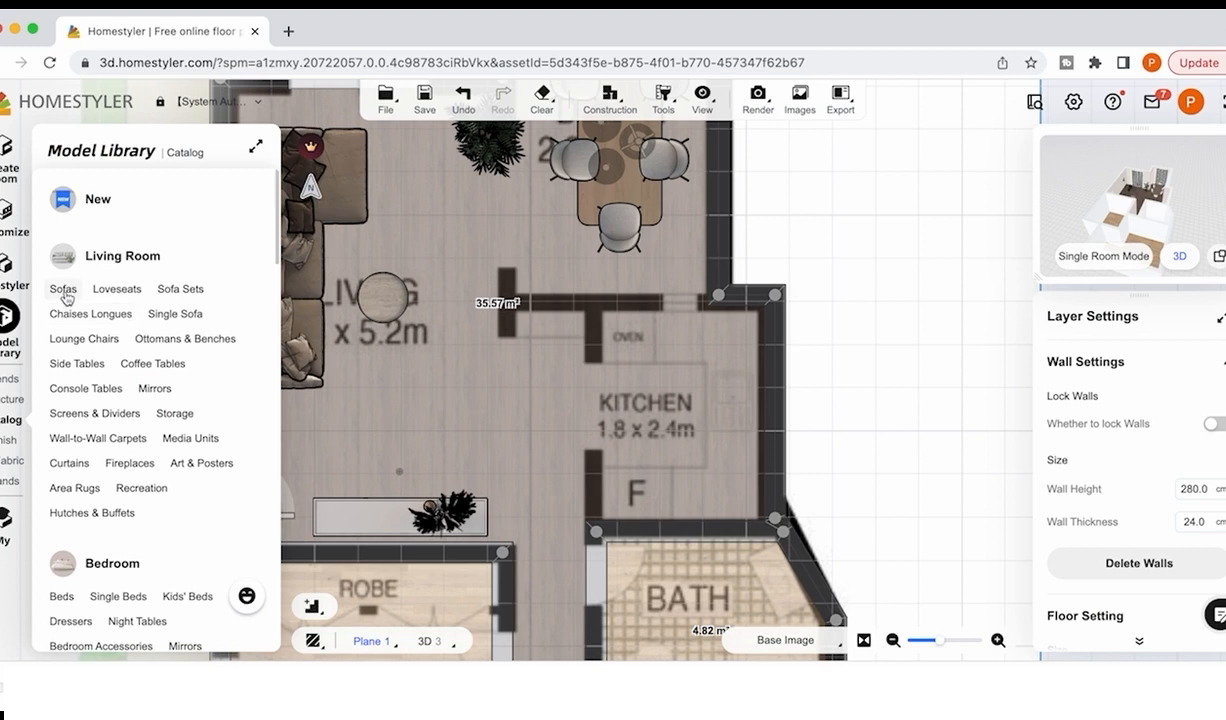
pyautogui.click(64, 288)
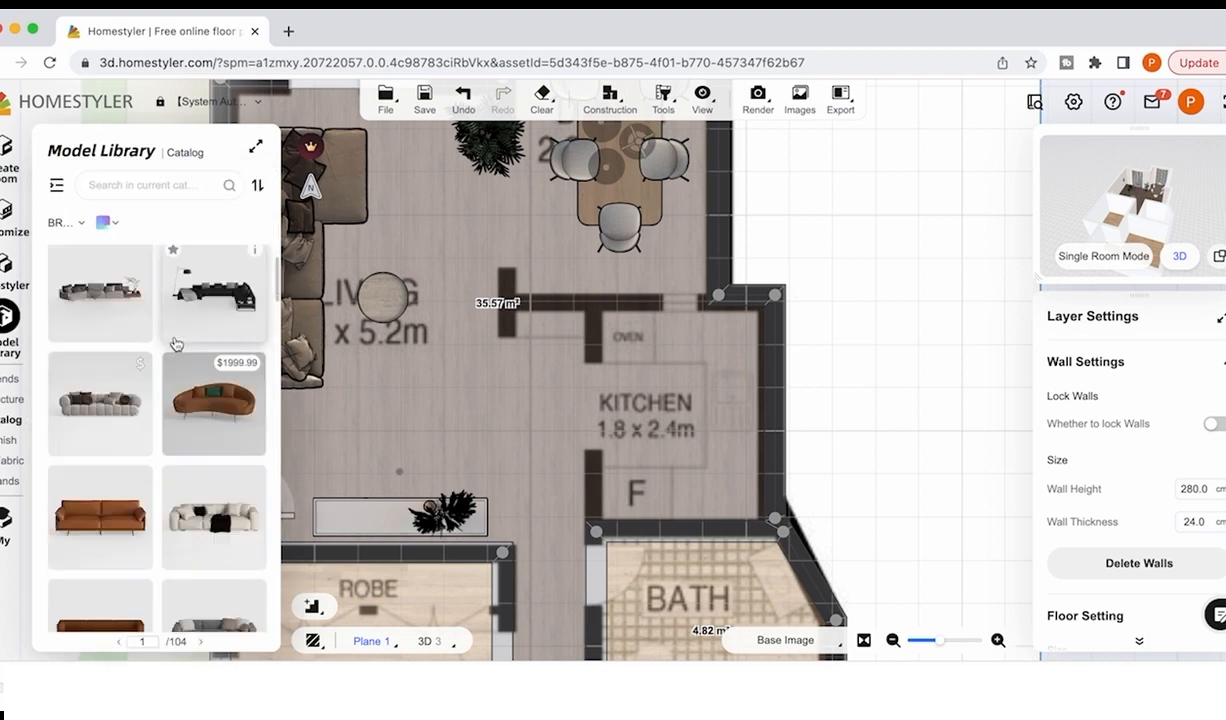
pyautogui.scroll(-3)
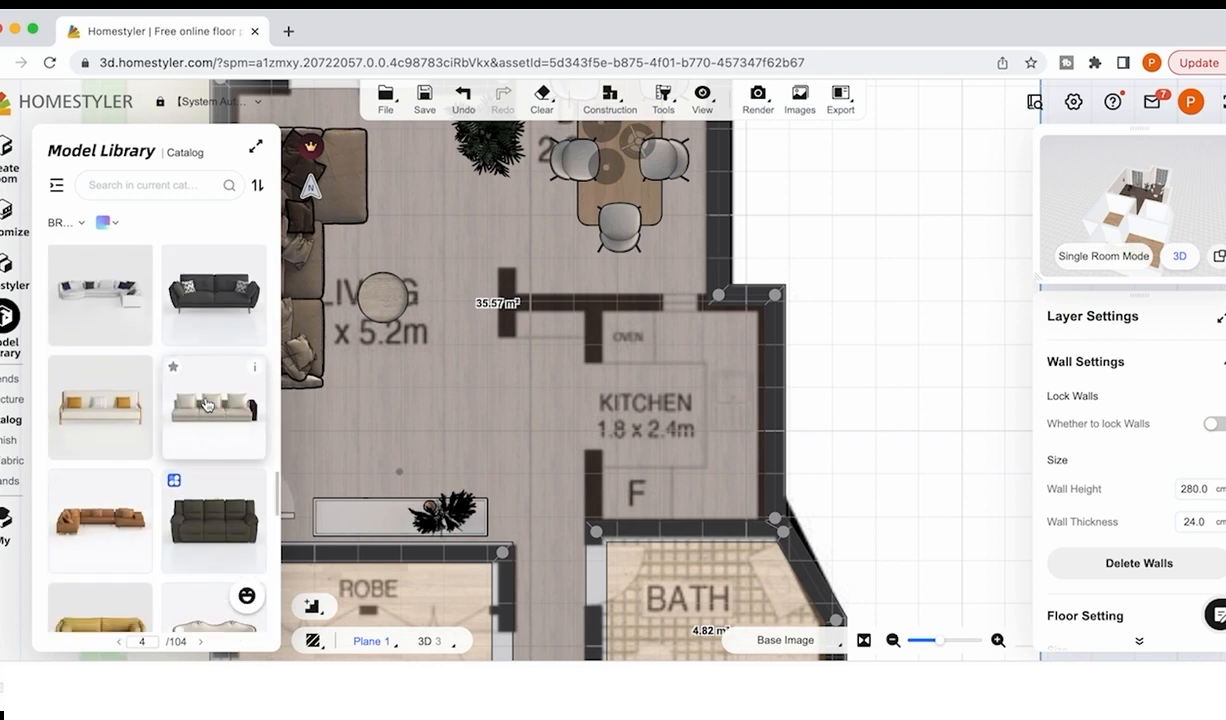
pyautogui.click(172, 366)
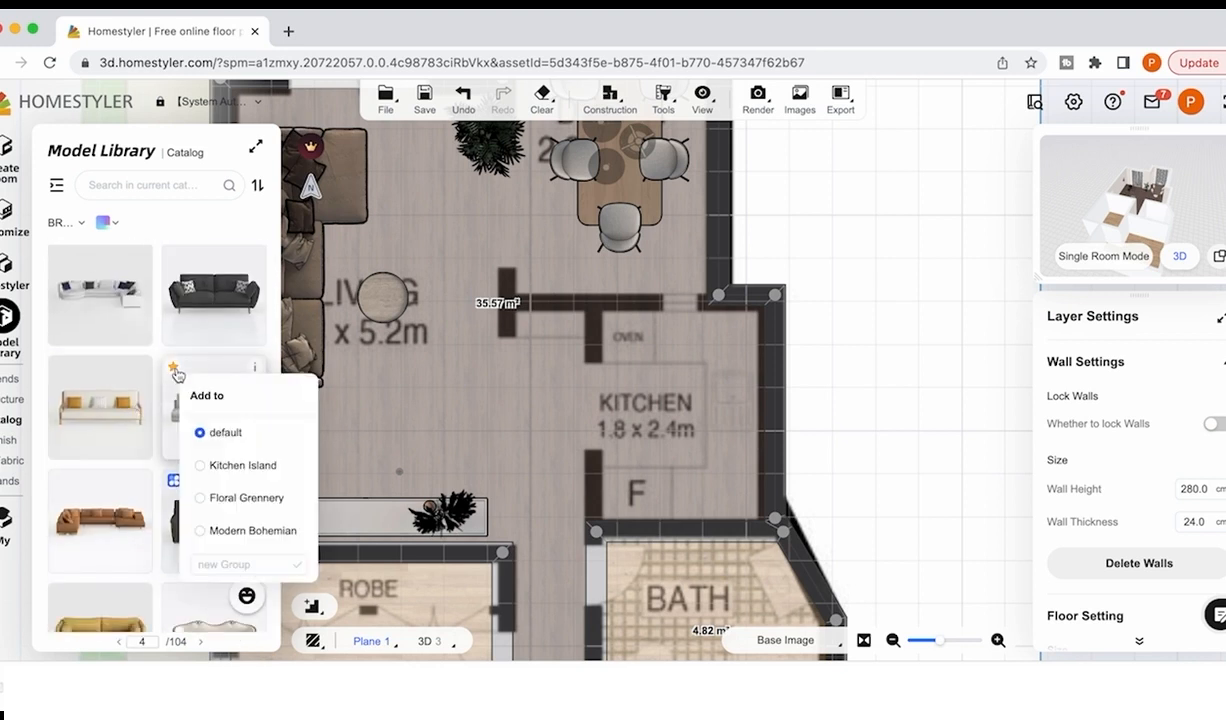
pyautogui.click(226, 432)
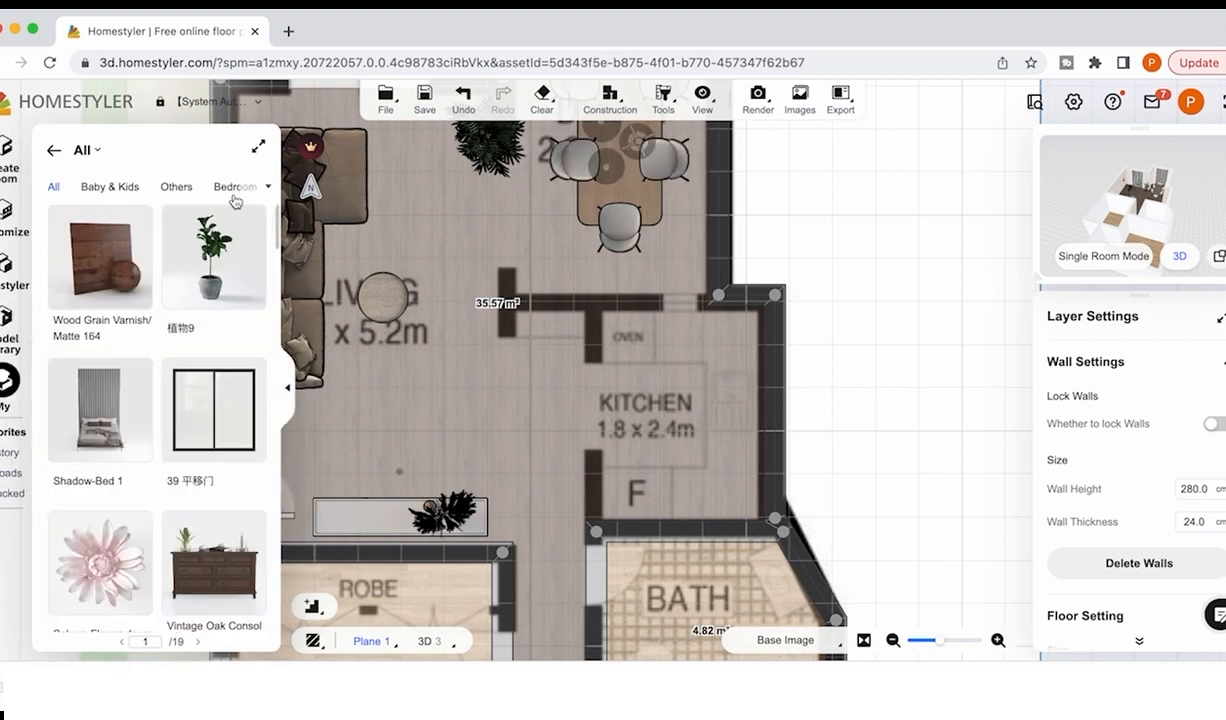
# - Filter the favourites by category and place the walnut base cabinet unit against the kitchen wall
pyautogui.click(240, 186)
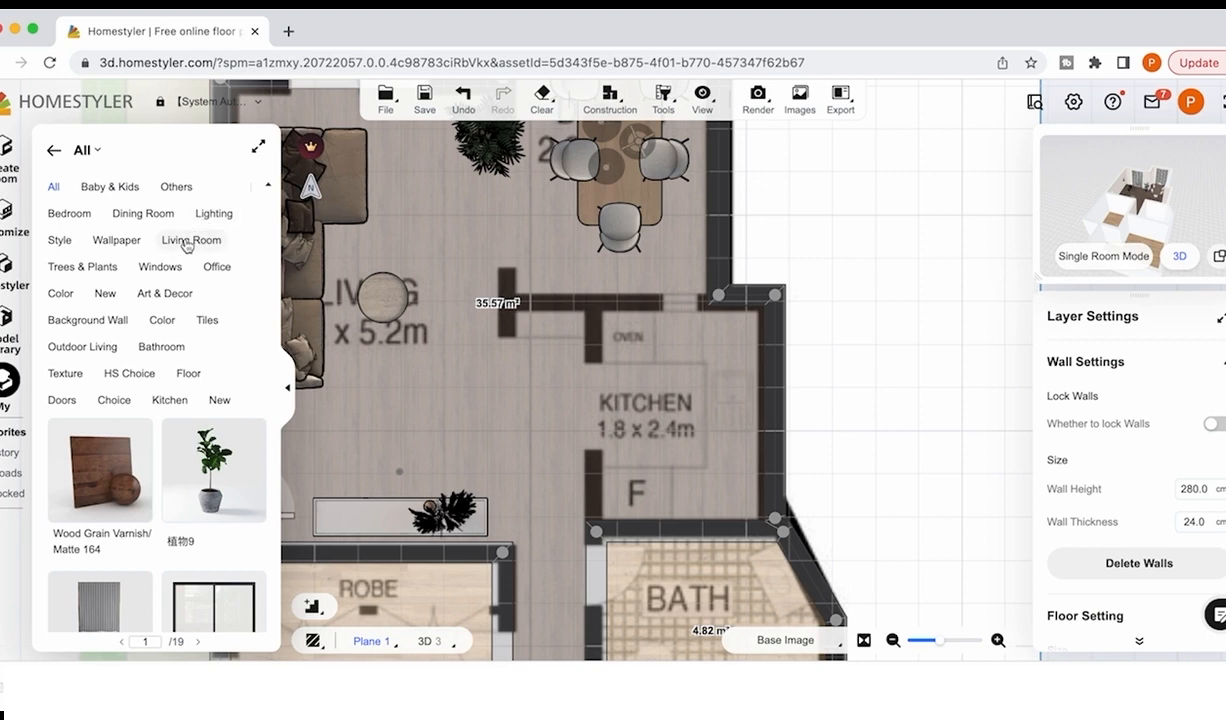
pyautogui.click(190, 240)
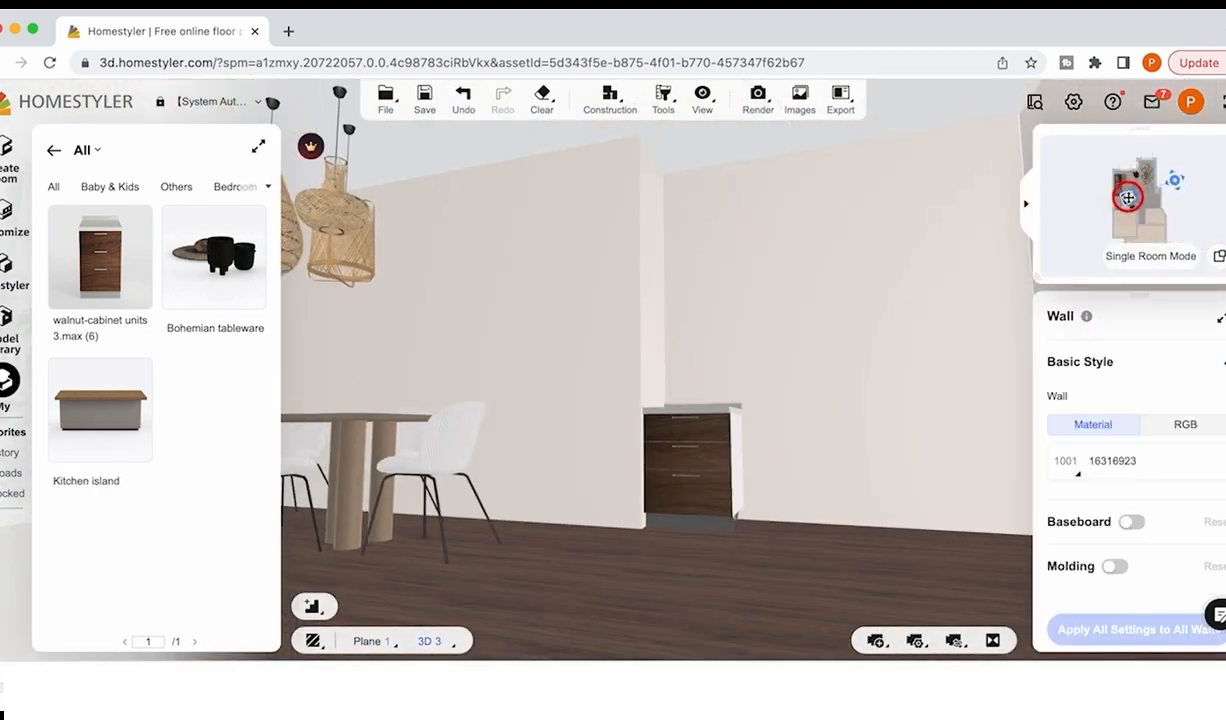
pyautogui.click(688, 456)
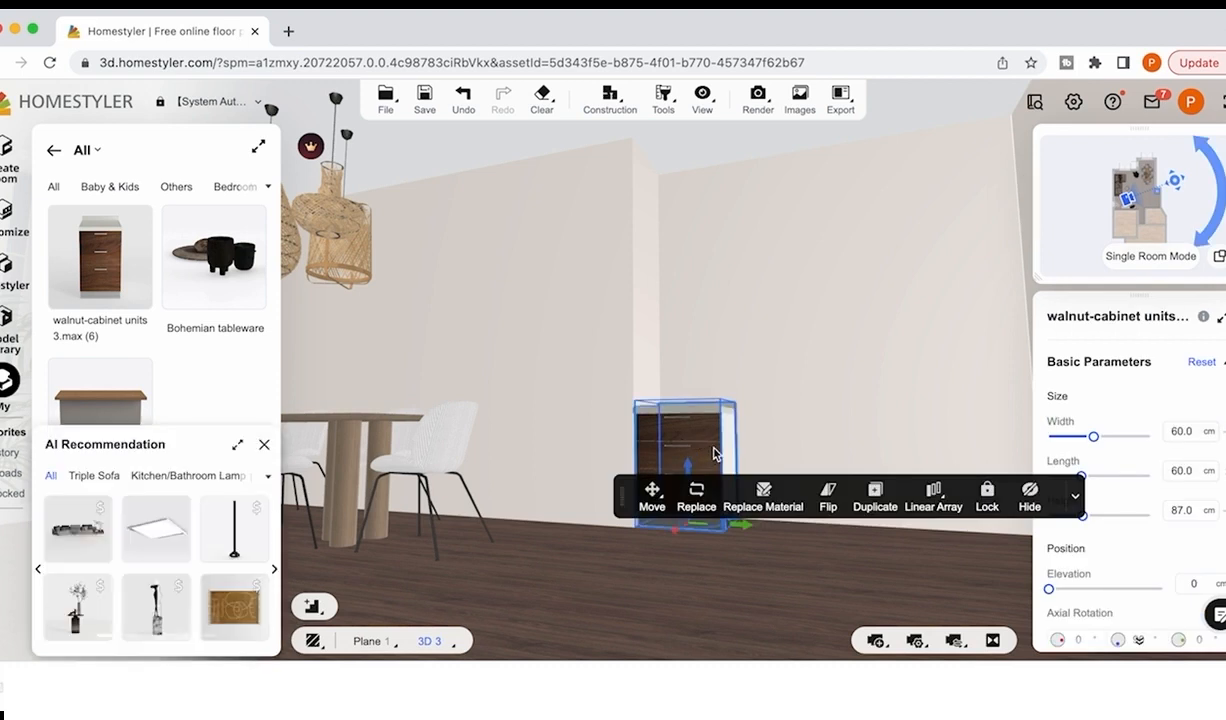
pyautogui.moveTo(1118, 468)
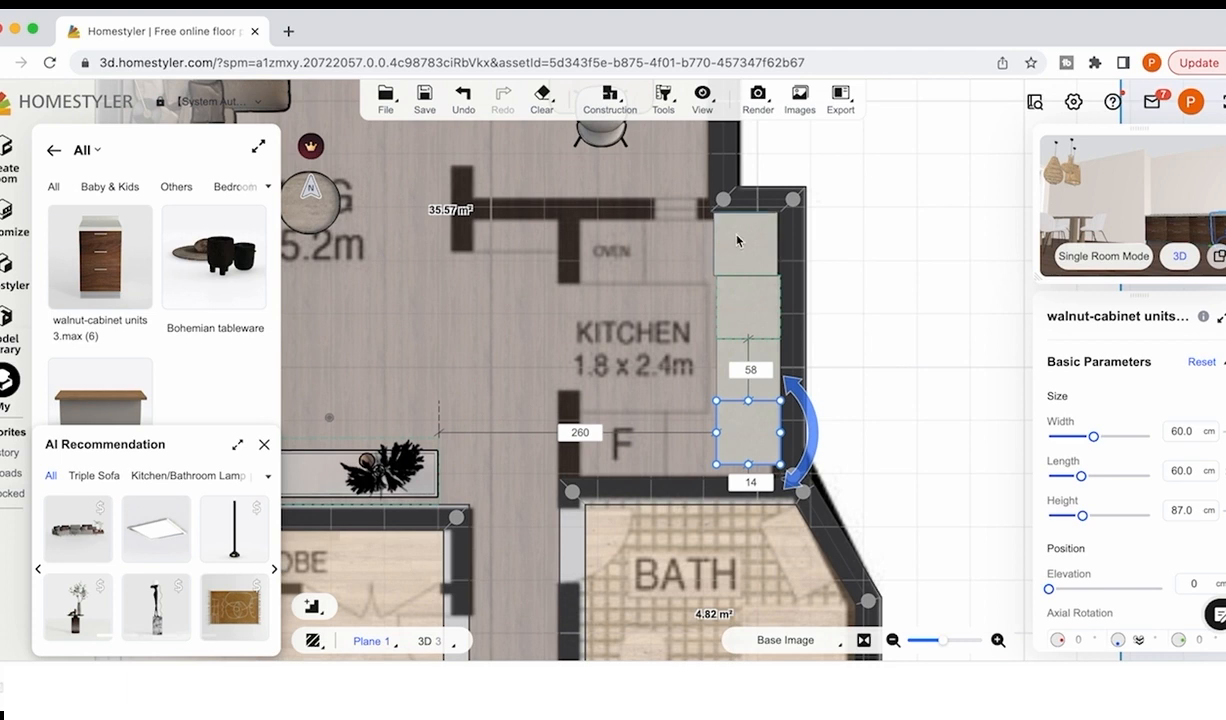
# - Line the walnut cabinet along the kitchen's right wall and set Hood glass A-48 above it
pyautogui.moveTo(748, 430); pyautogui.dragTo(684, 244)
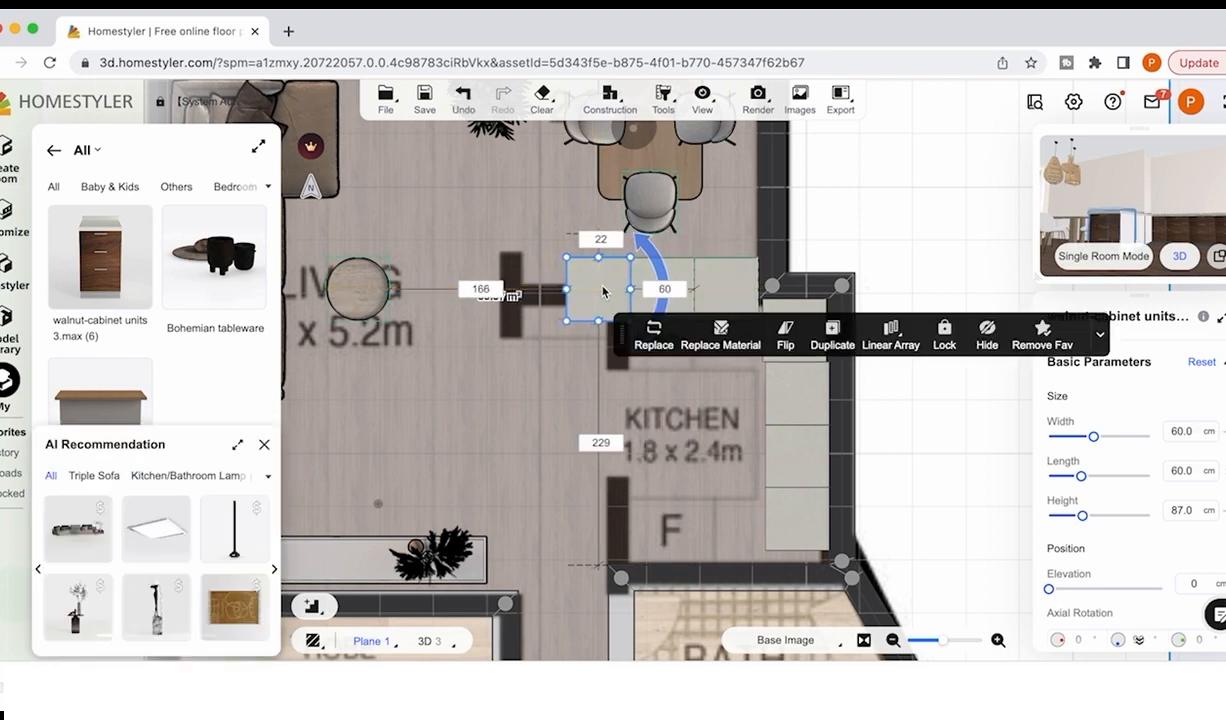
pyautogui.click(424, 640)
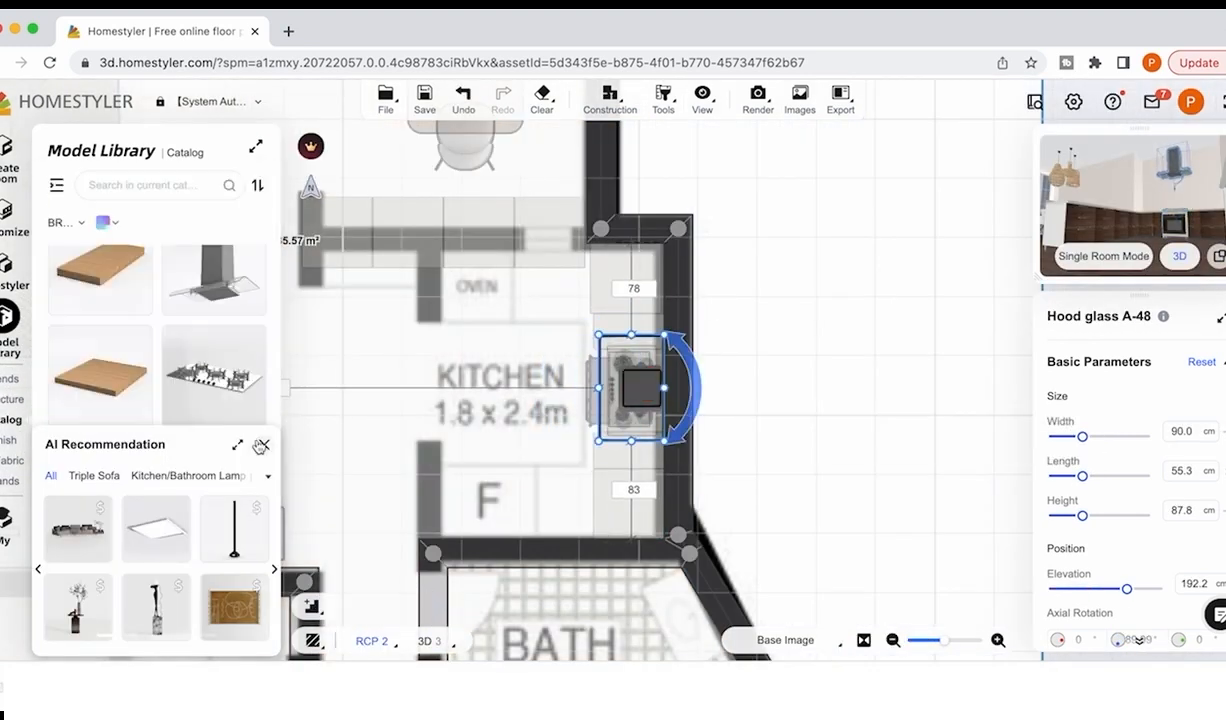
pyautogui.click(428, 640)
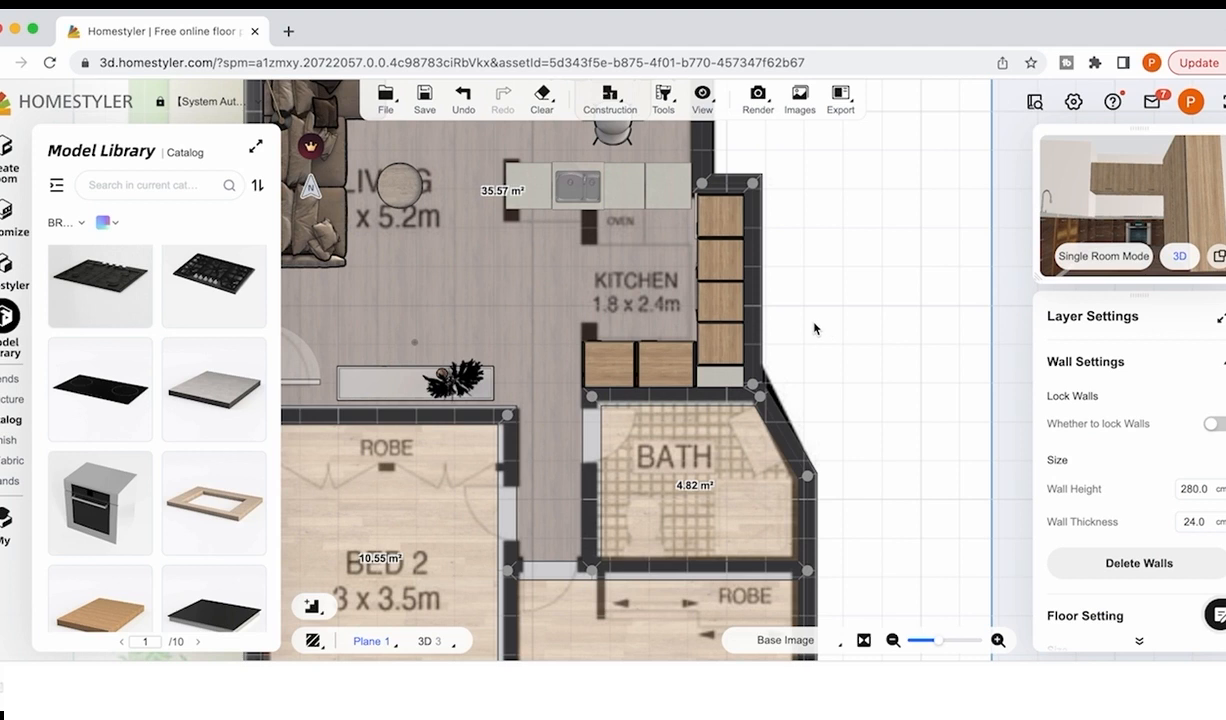
pyautogui.moveTo(768, 324)
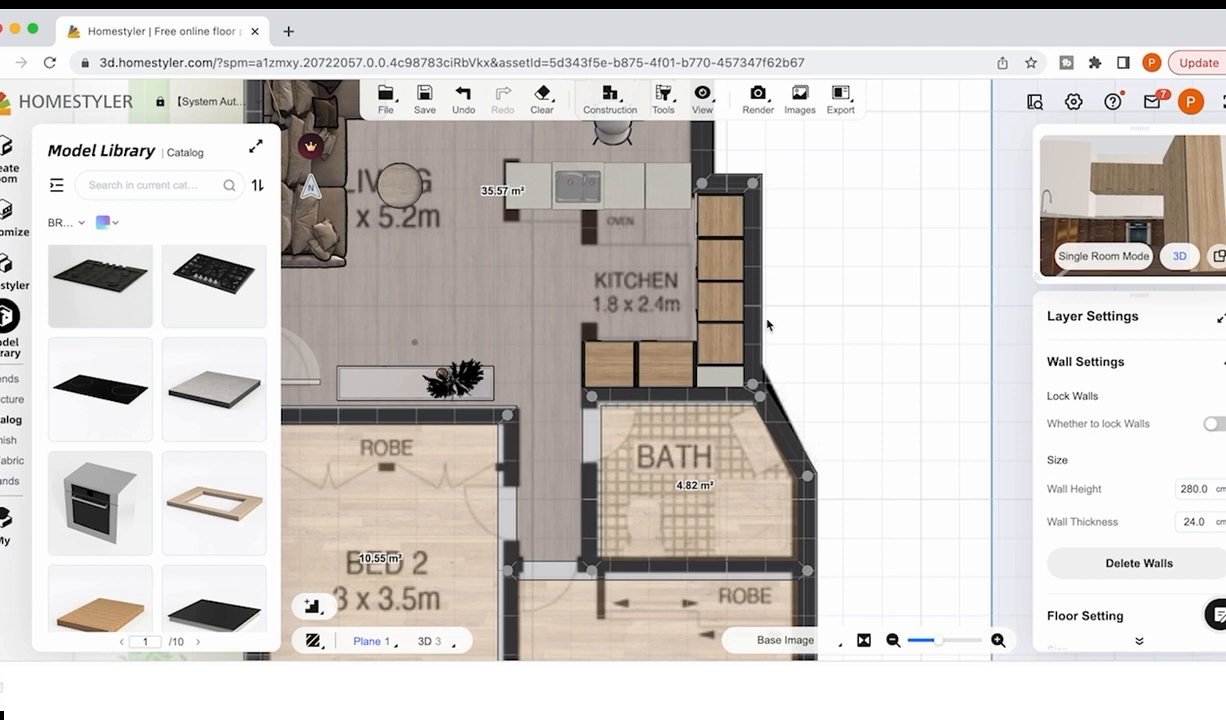
pyautogui.moveTo(724, 306)
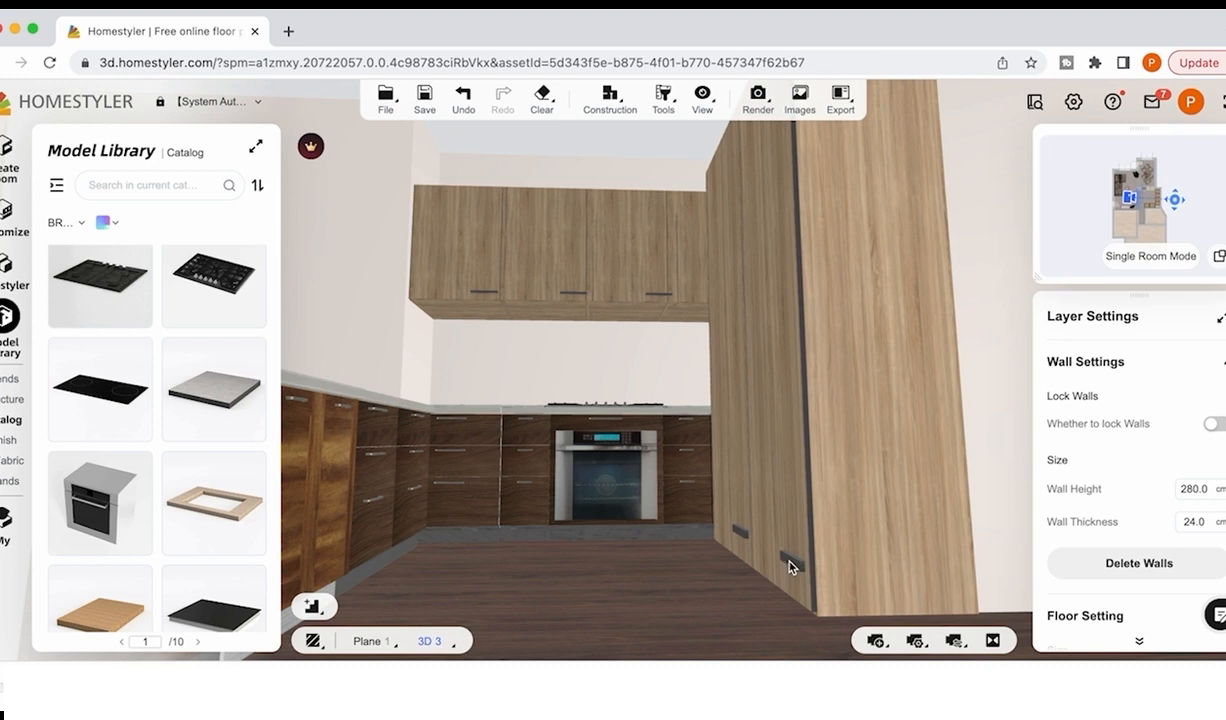
pyautogui.moveTo(798, 558)
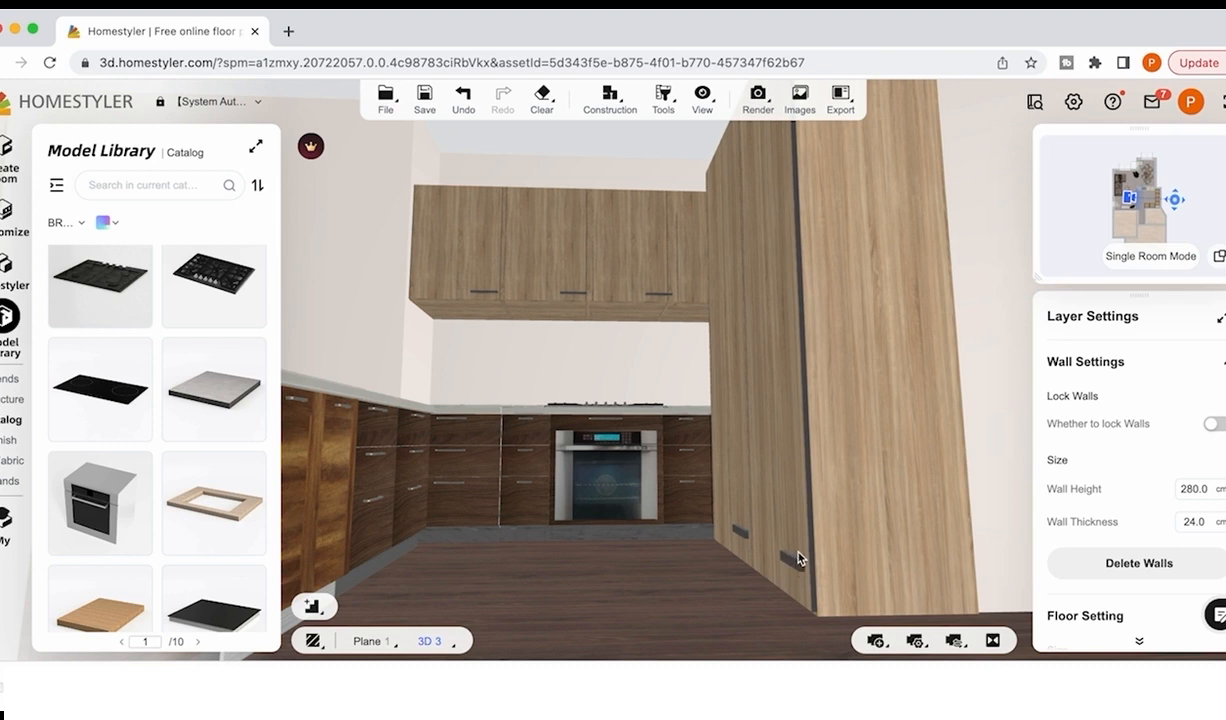
pyautogui.moveTo(872, 390)
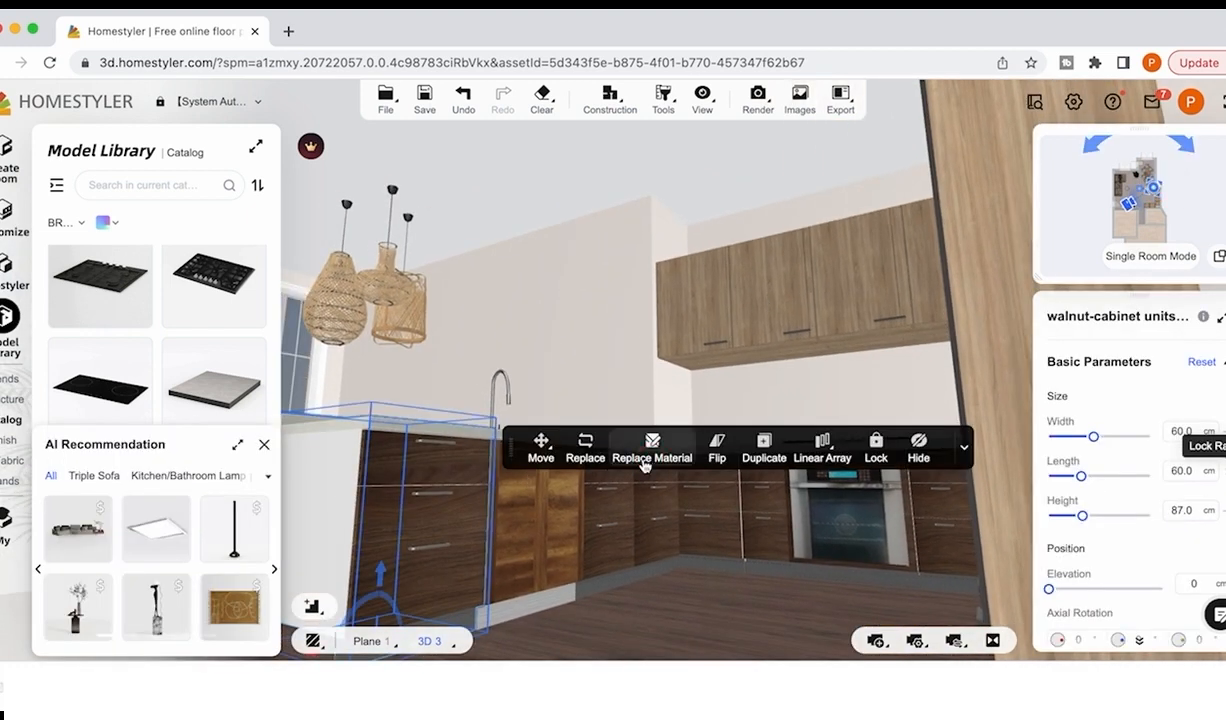
pyautogui.click(652, 450)
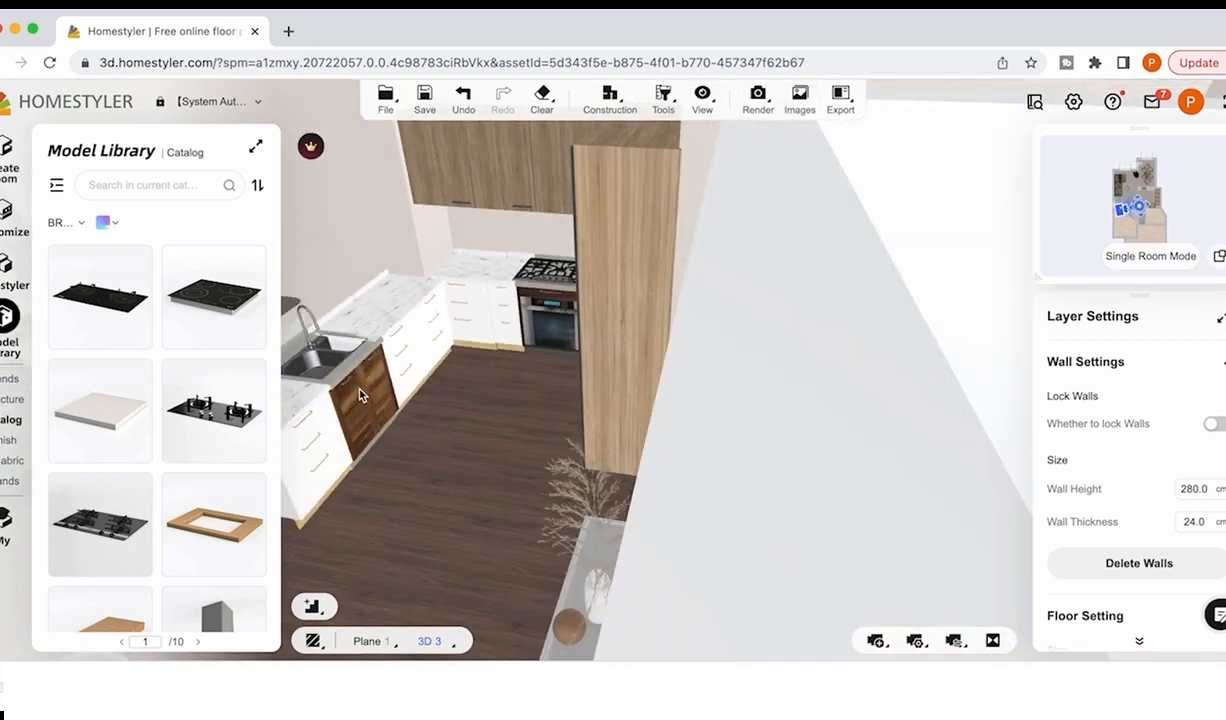
# - Bring up the Tools list with the material-painting and measuring tools
pyautogui.click(662, 100)
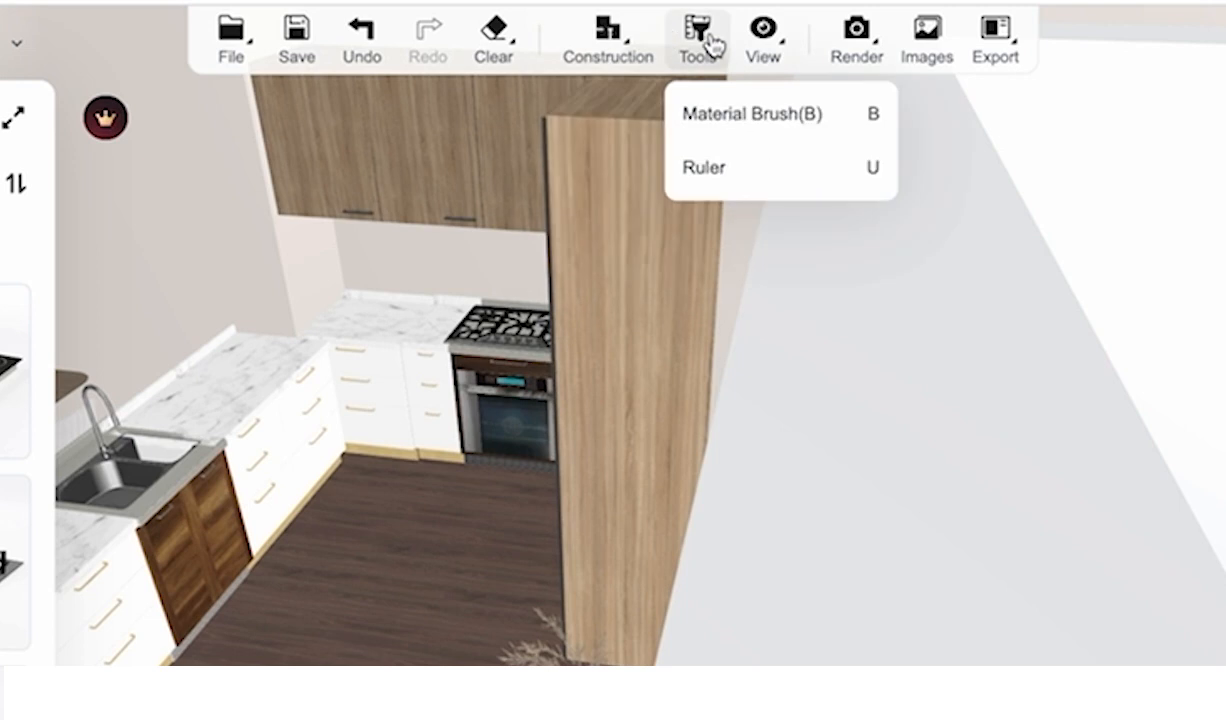
# - Extract the white lower-cabinet finish with the Material Brush for the tall panel and upper cabinets
pyautogui.click(752, 112)
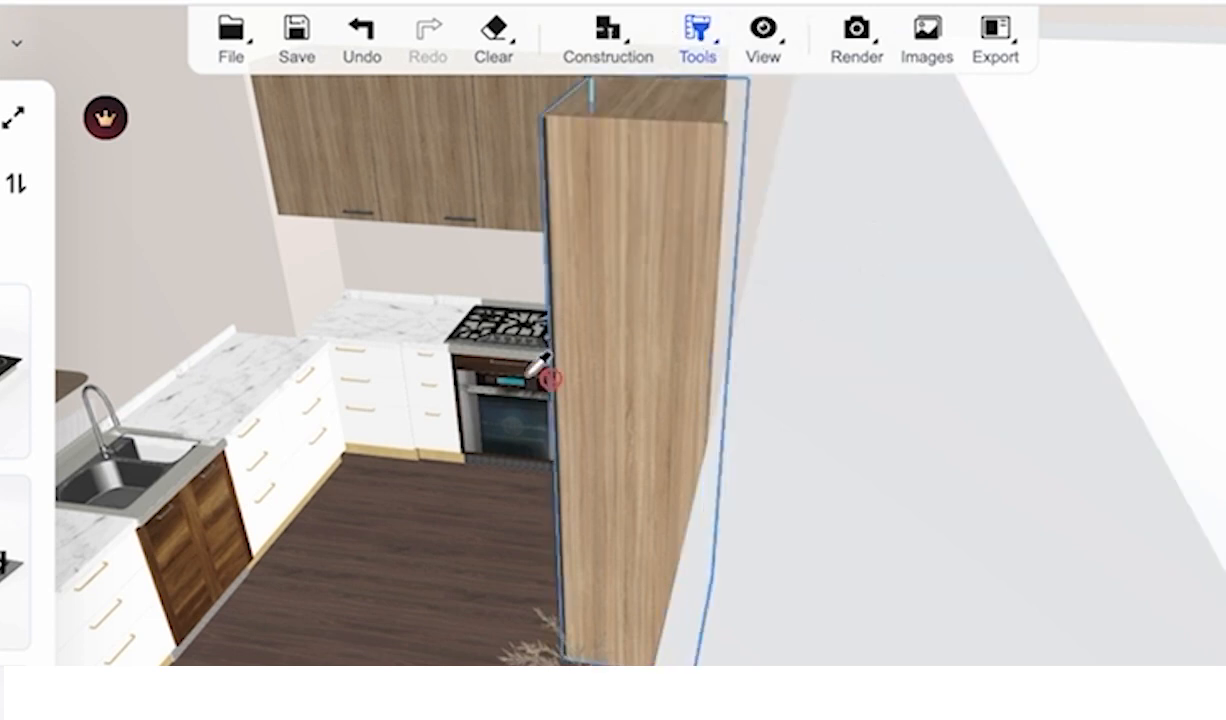
pyautogui.click(548, 380)
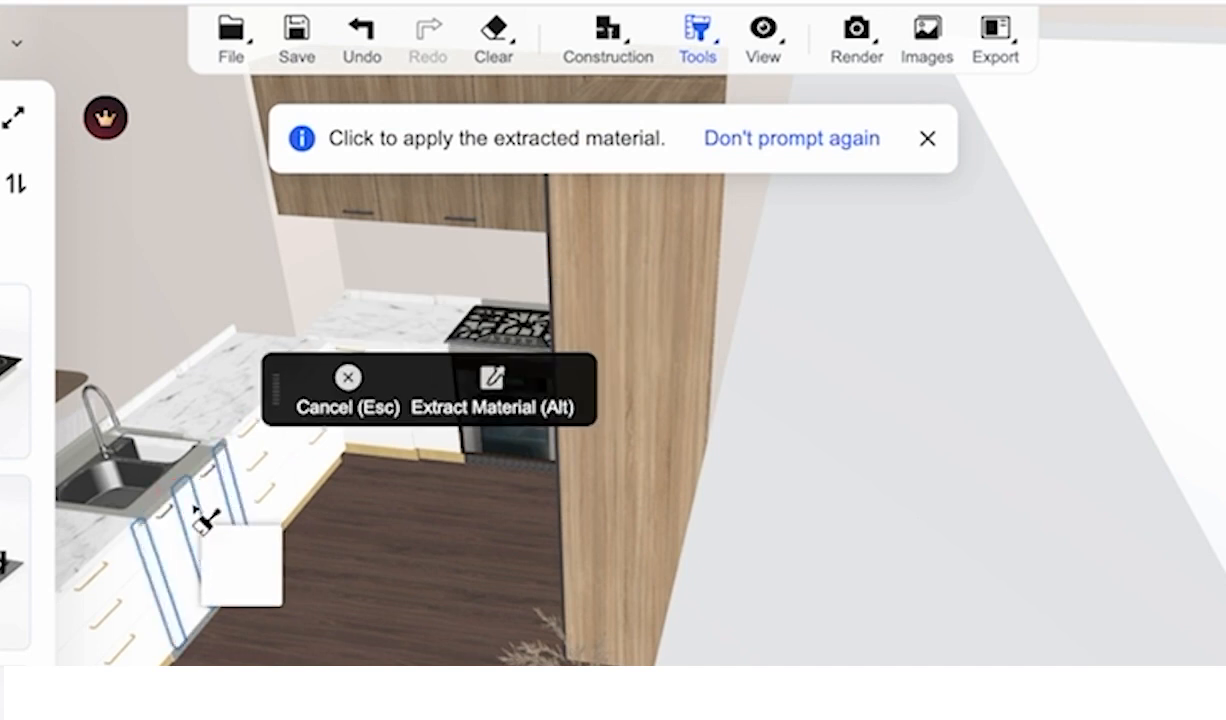
pyautogui.click(492, 212)
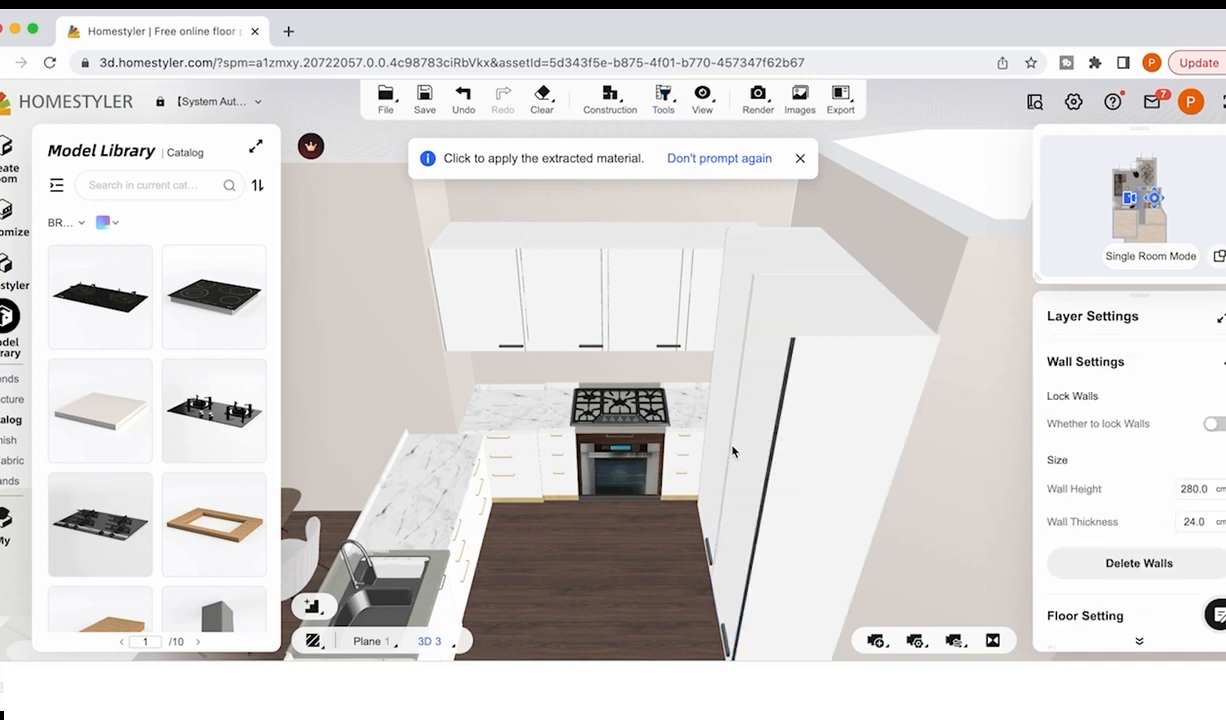
# - Adjust the View display settings
pyautogui.click(664, 100)
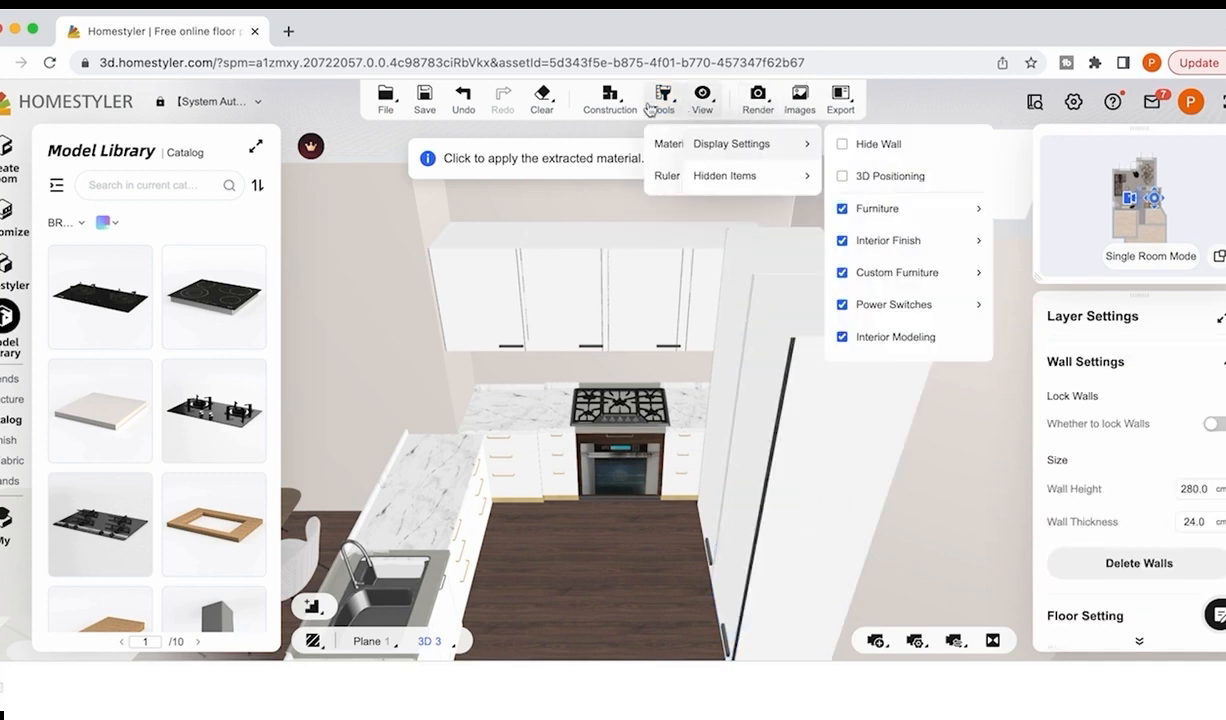
pyautogui.click(662, 100)
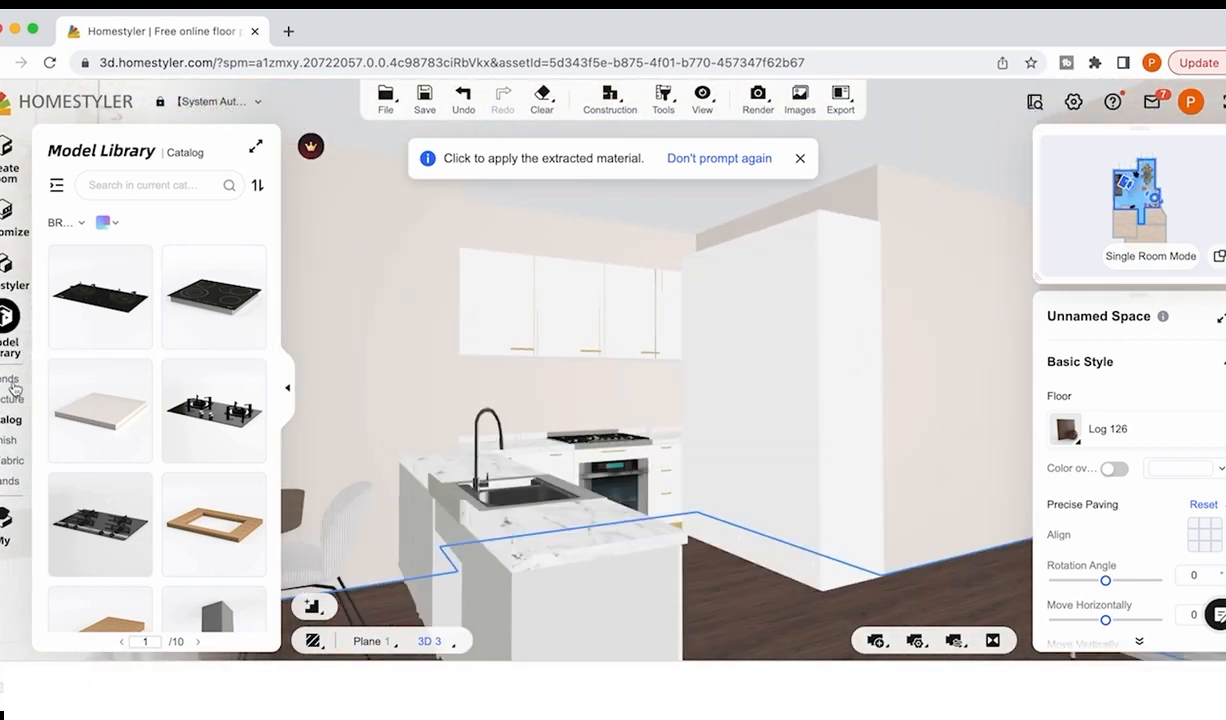
# - Apply the white material in the plan and confirm it for all identical models in the apartment
pyautogui.click(56, 184)
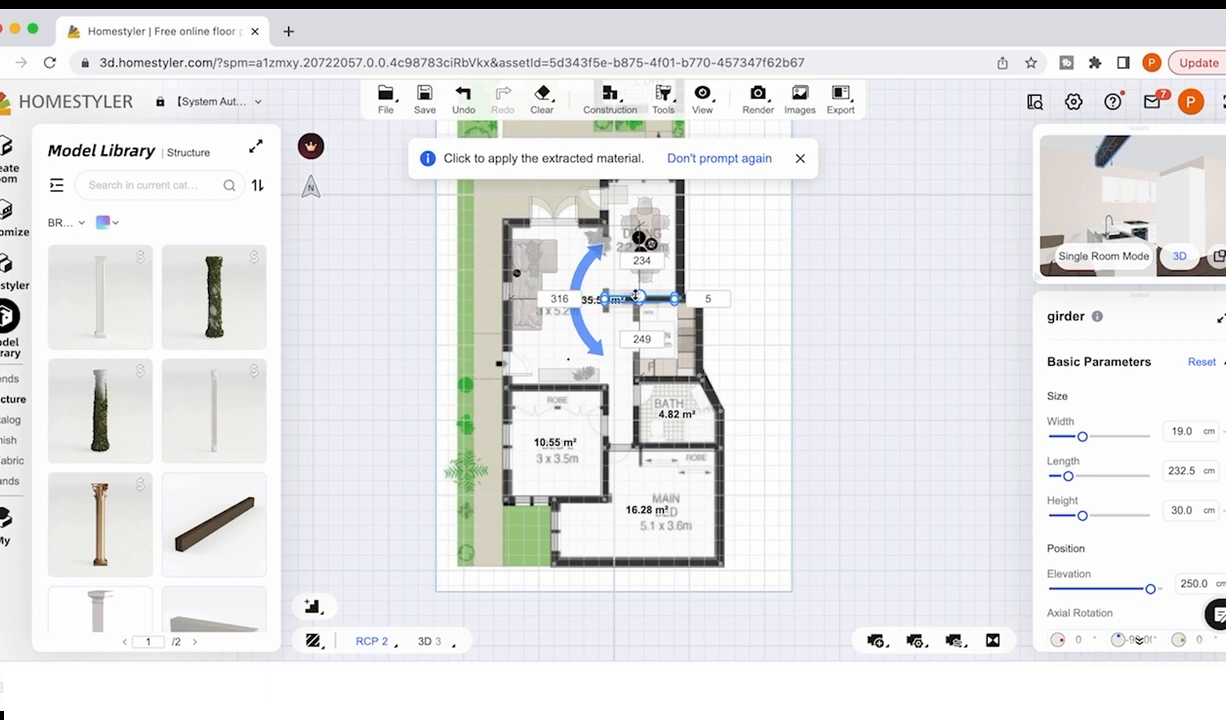
pyautogui.click(428, 640)
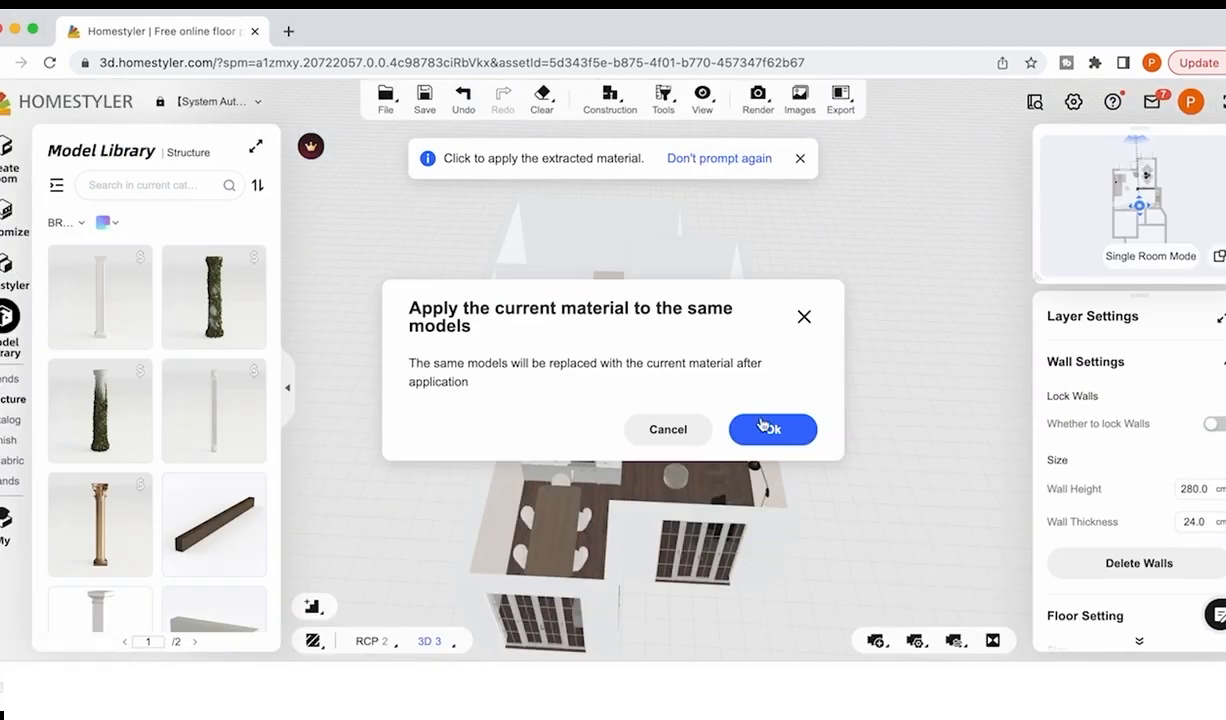
pyautogui.click(772, 428)
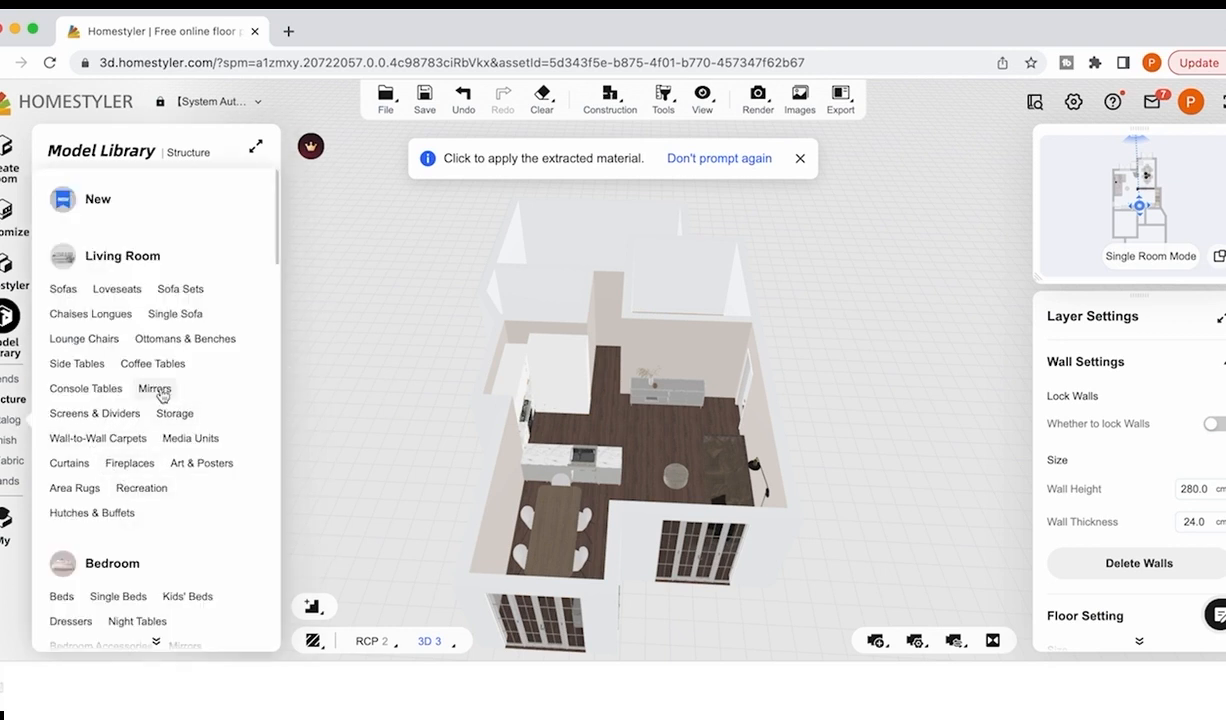
# - Place the Bohemian basket set and pampas grass decor in the living room
pyautogui.click(154, 388)
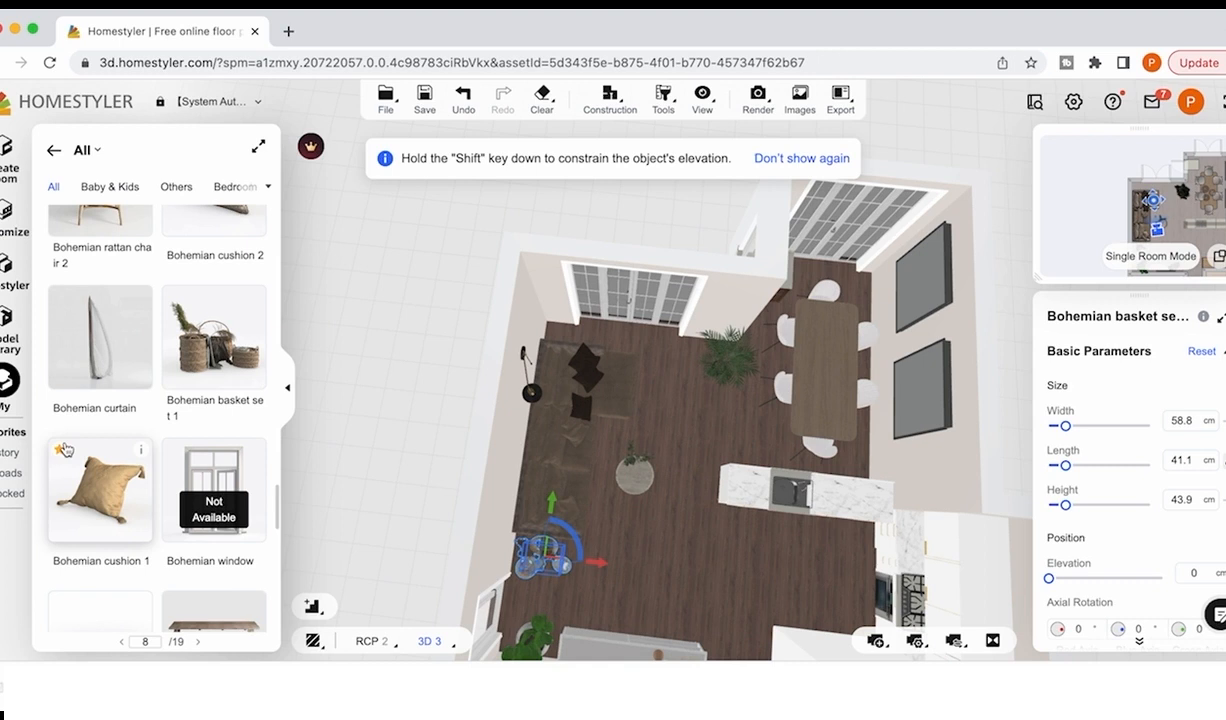
pyautogui.click(778, 388)
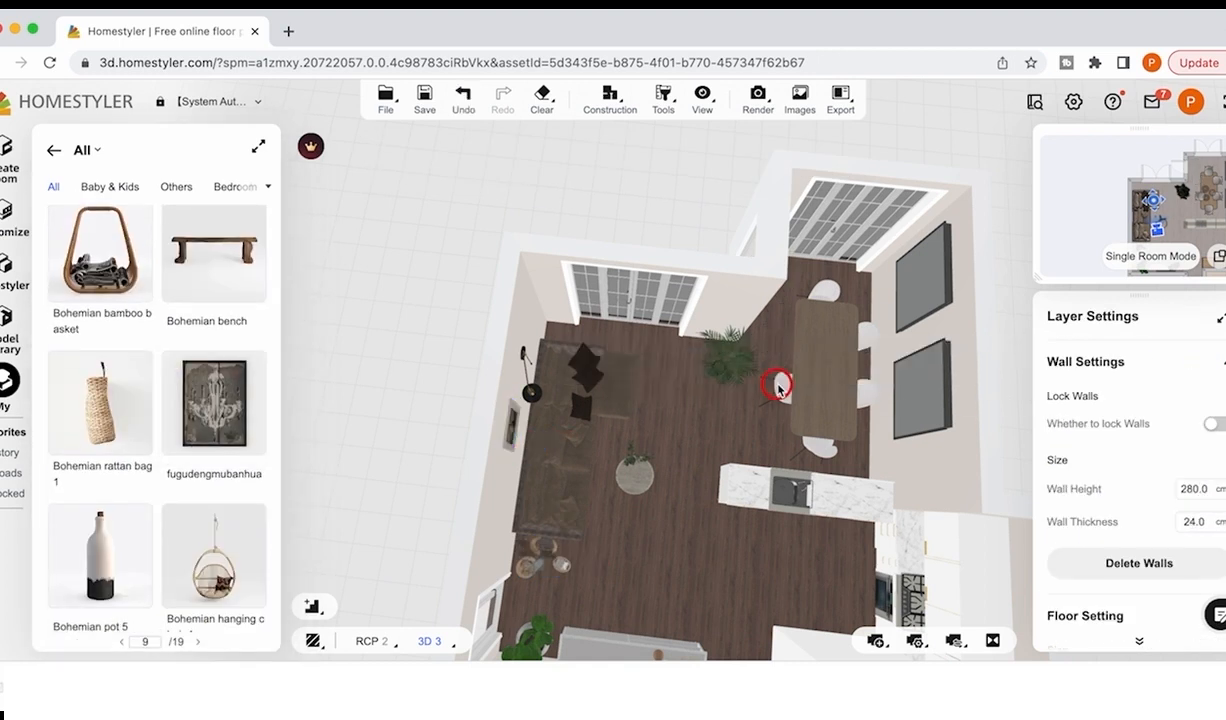
pyautogui.click(778, 388)
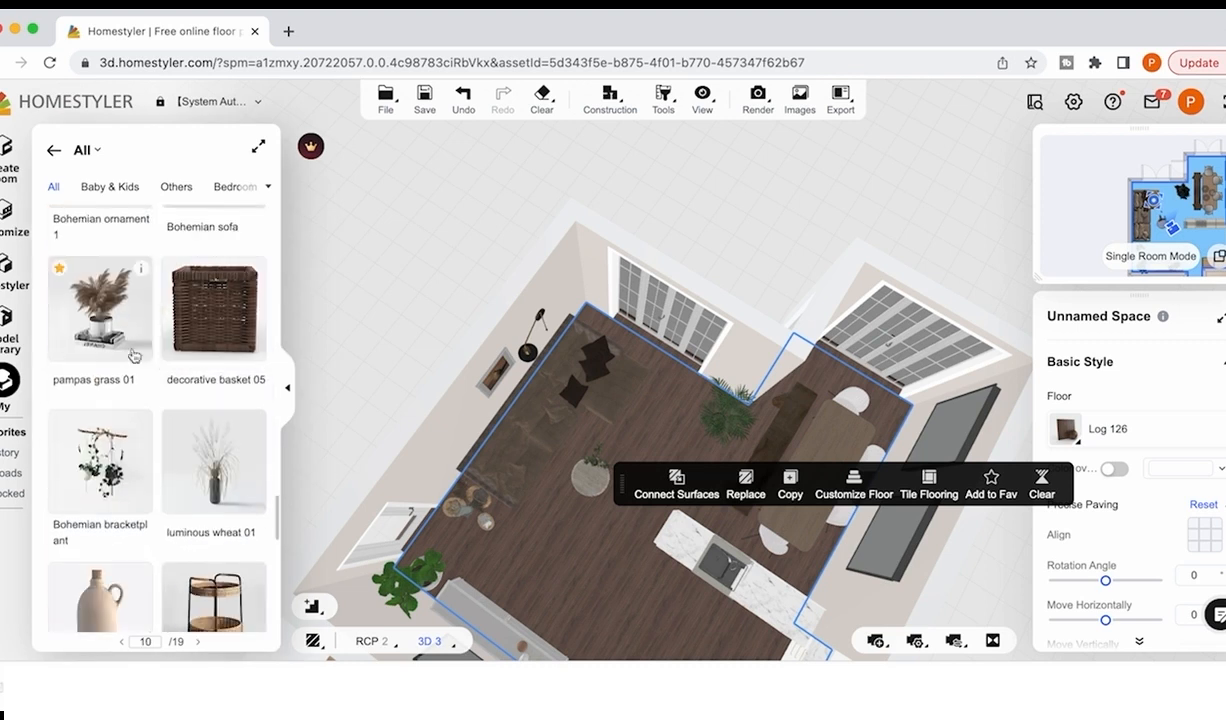
pyautogui.click(100, 308)
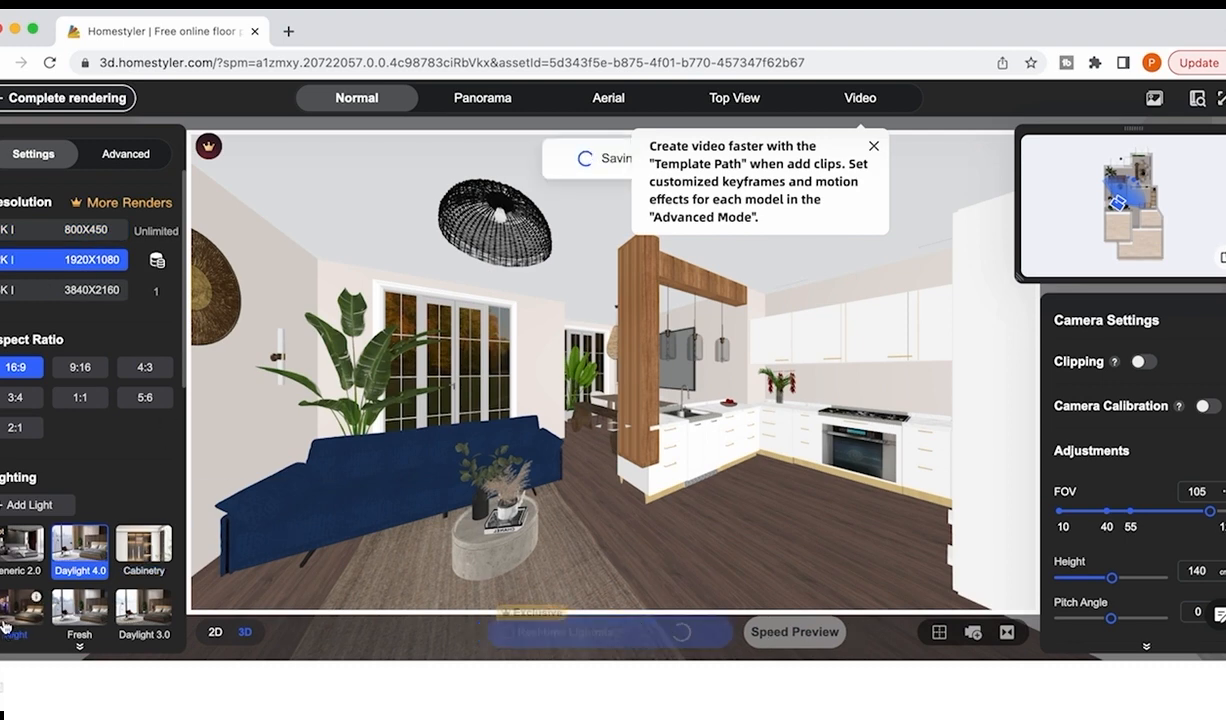
# - Choose the Daylight lighting preset for the 1920x1080 living-room and kitchen render
pyautogui.click(680, 632)
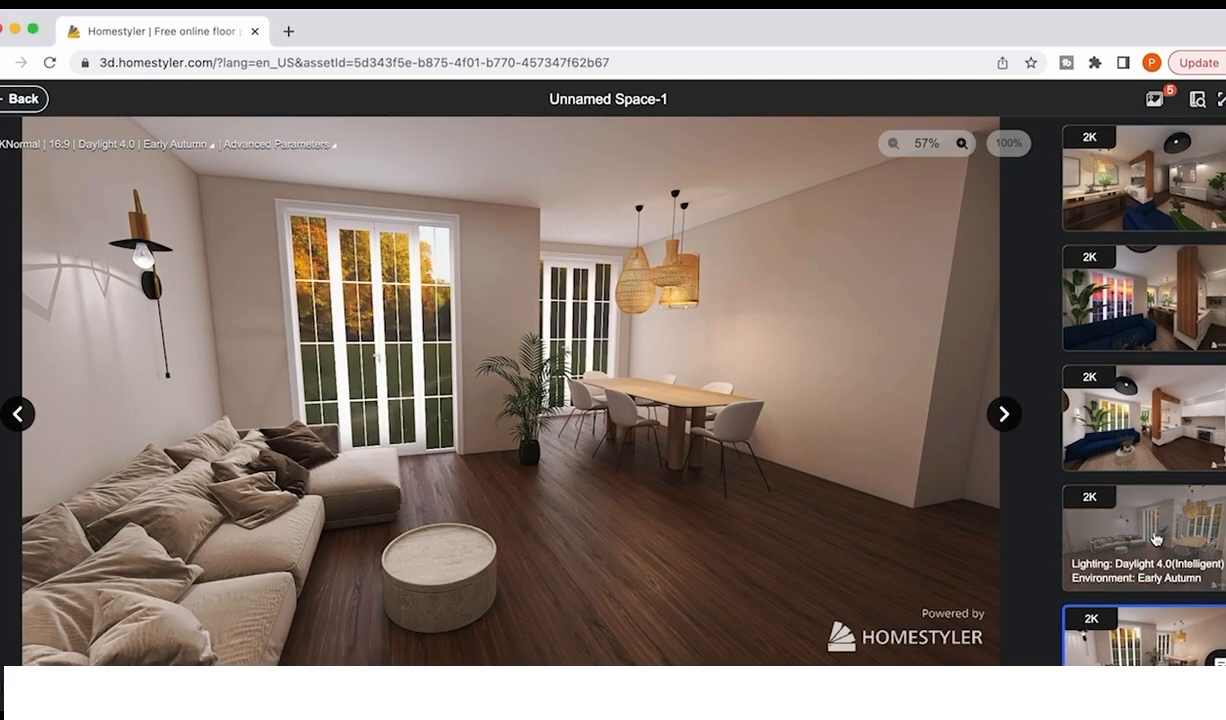
# - View the second and third 2K renderings, then the night view with the sunset city skyline
pyautogui.click(1142, 536)
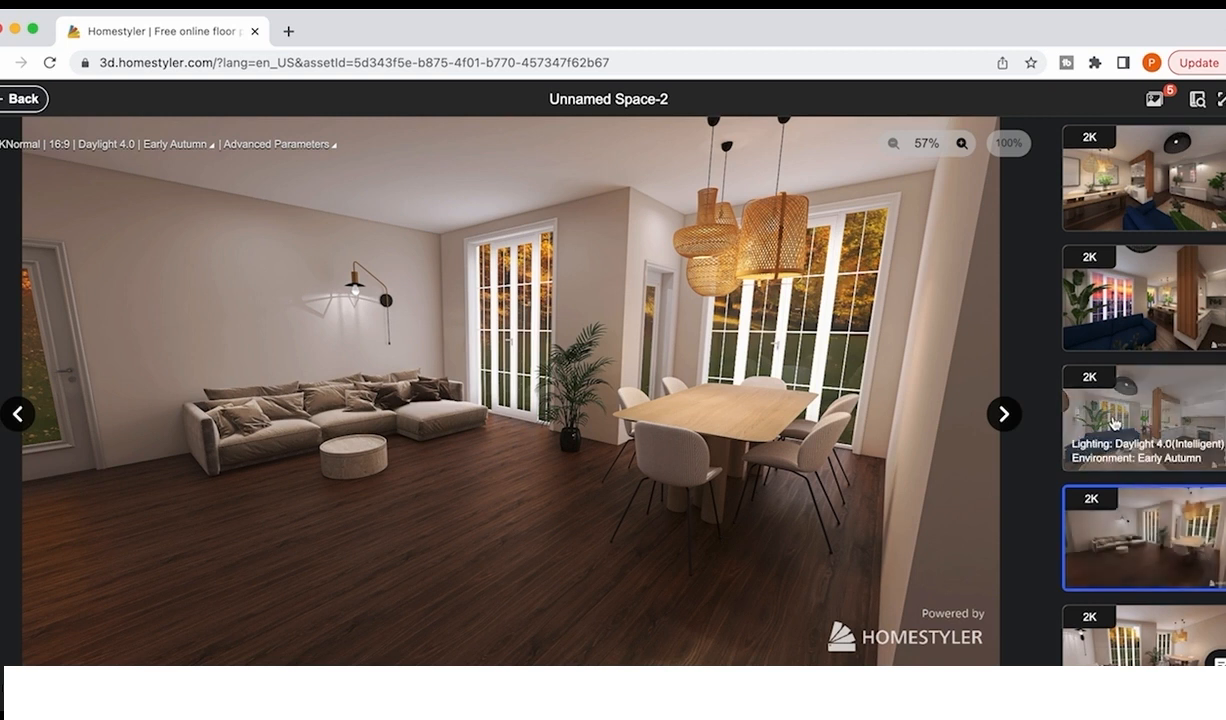
pyautogui.click(1140, 418)
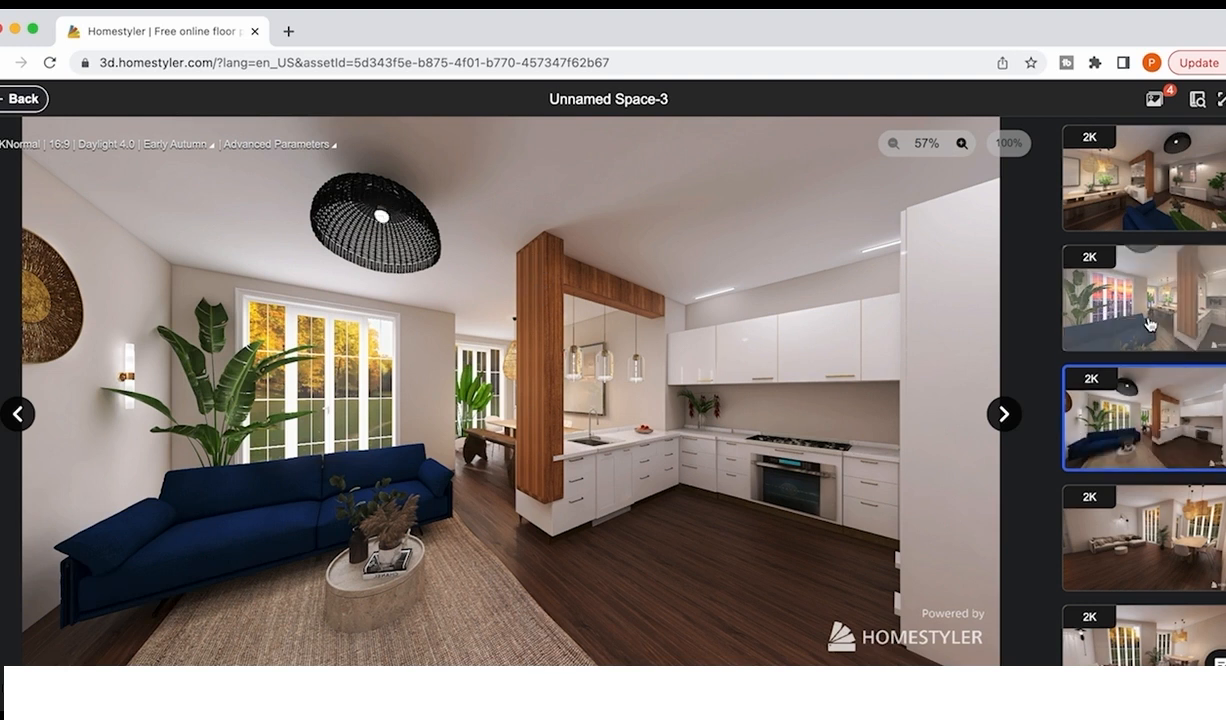
pyautogui.click(1140, 298)
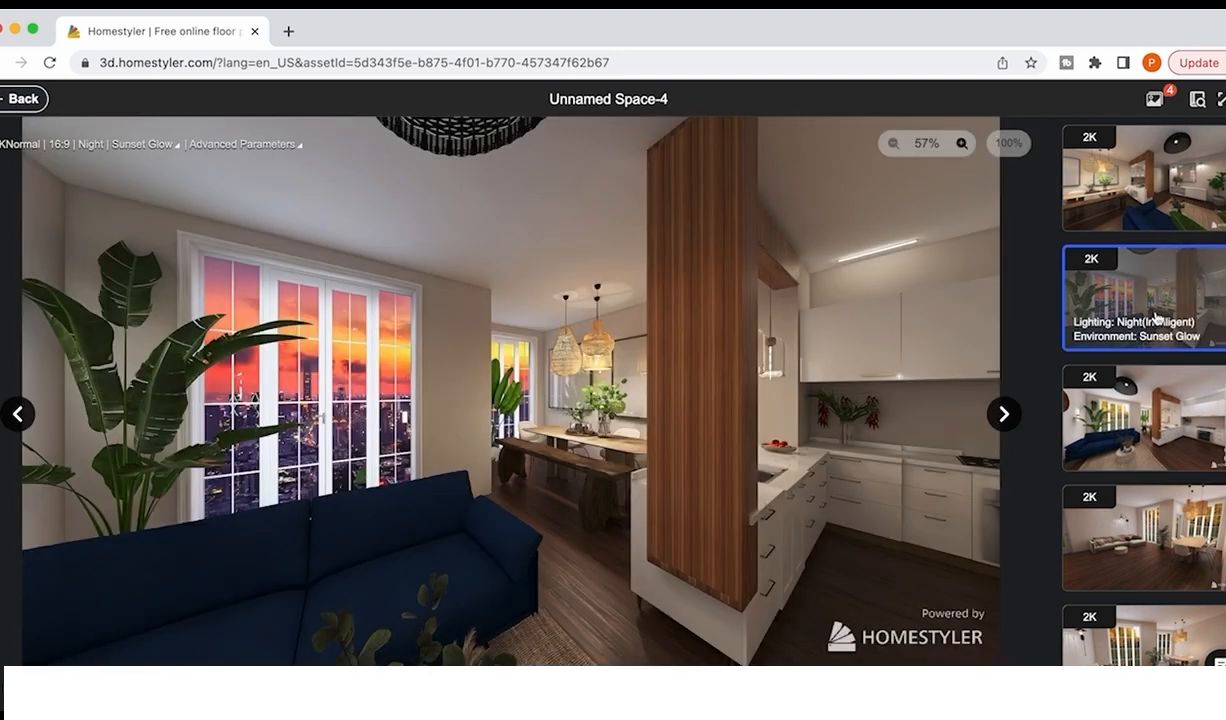
pyautogui.moveTo(1132, 282)
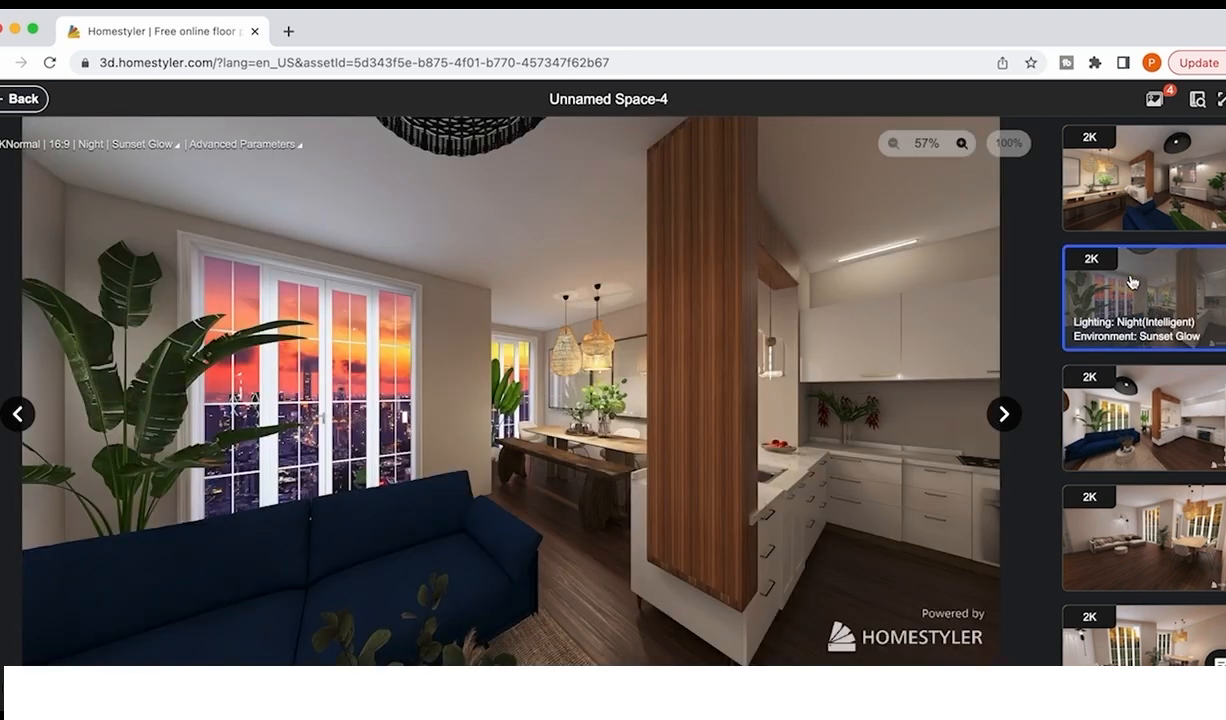